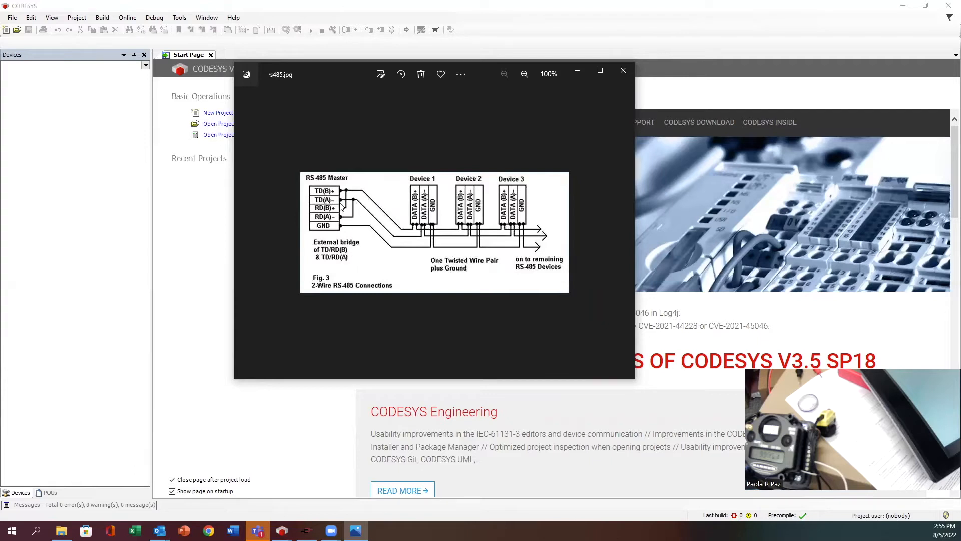
mouse_move(348, 233)
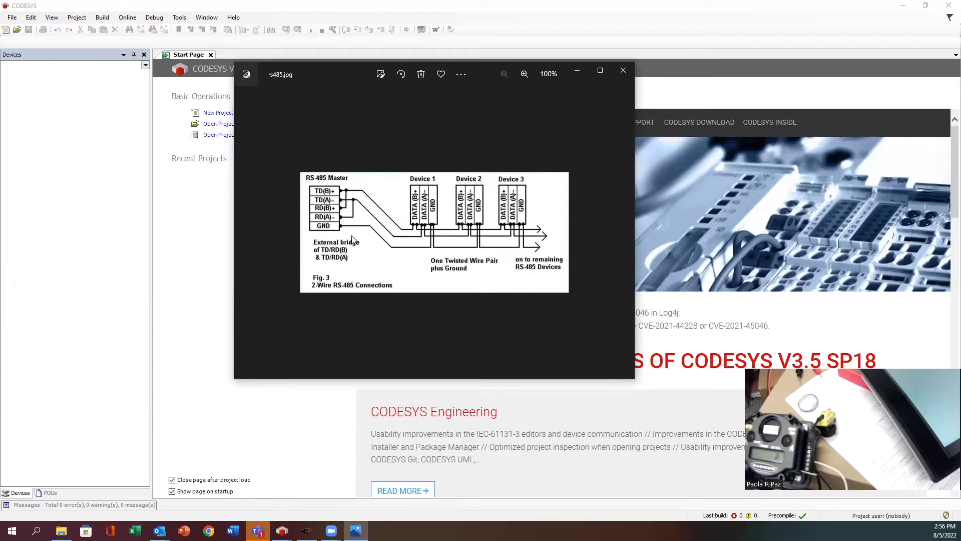
mouse_move(441, 276)
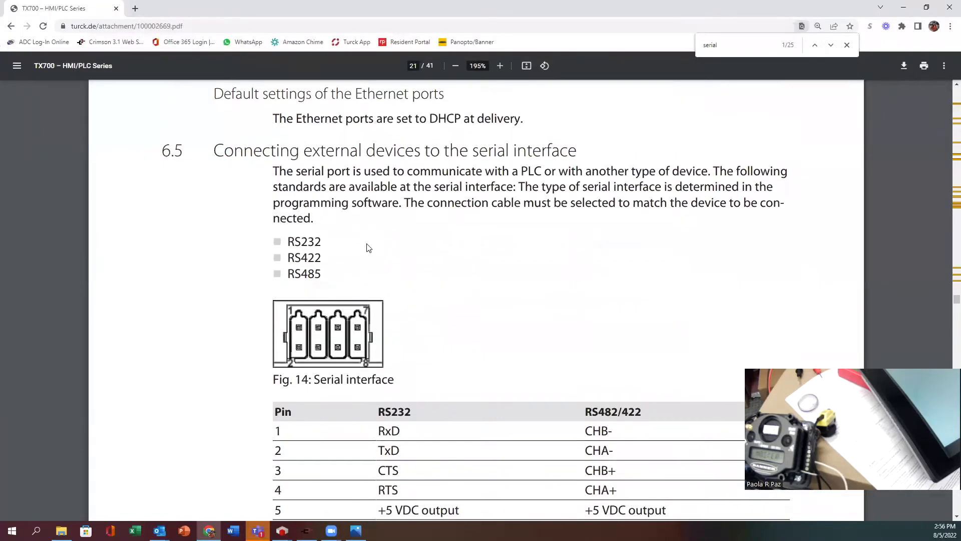
Close the rs485.jpg wiring diagram in Windows Photos to return to the CODESYS start page
scroll(down, 3)
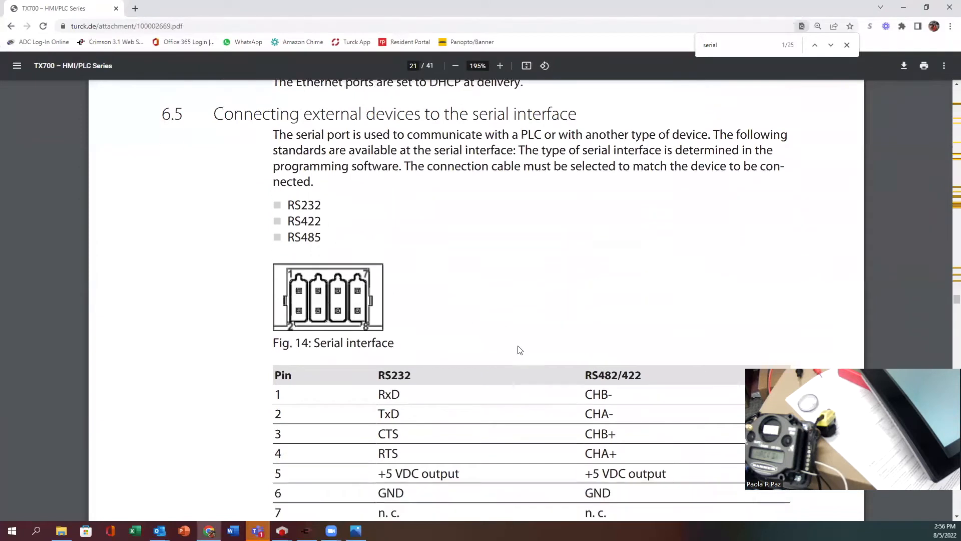
scroll(down, 3)
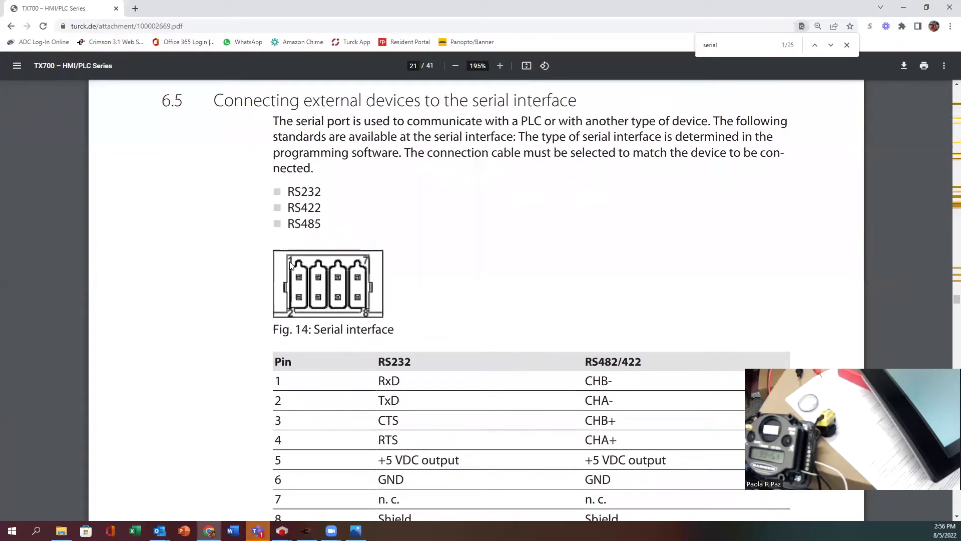
mouse_move(321, 272)
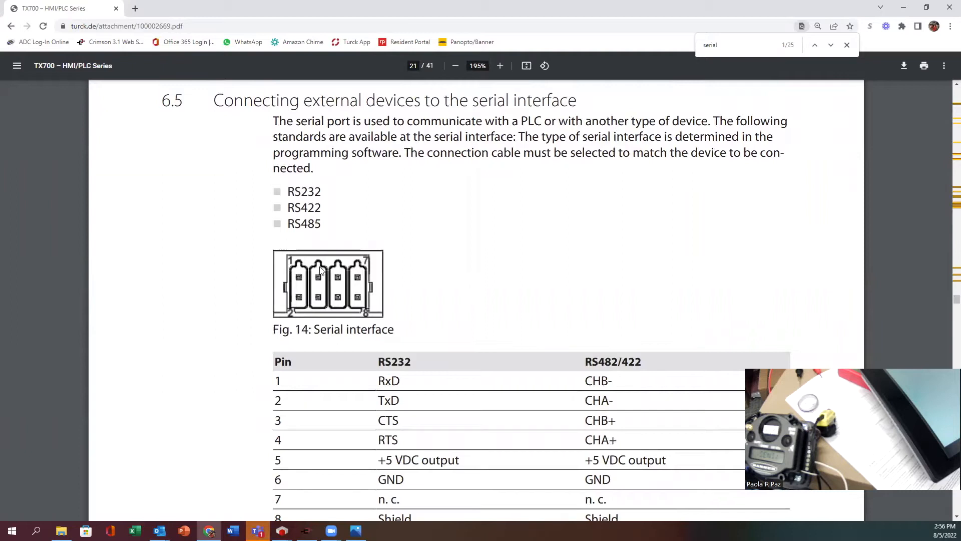
mouse_move(361, 308)
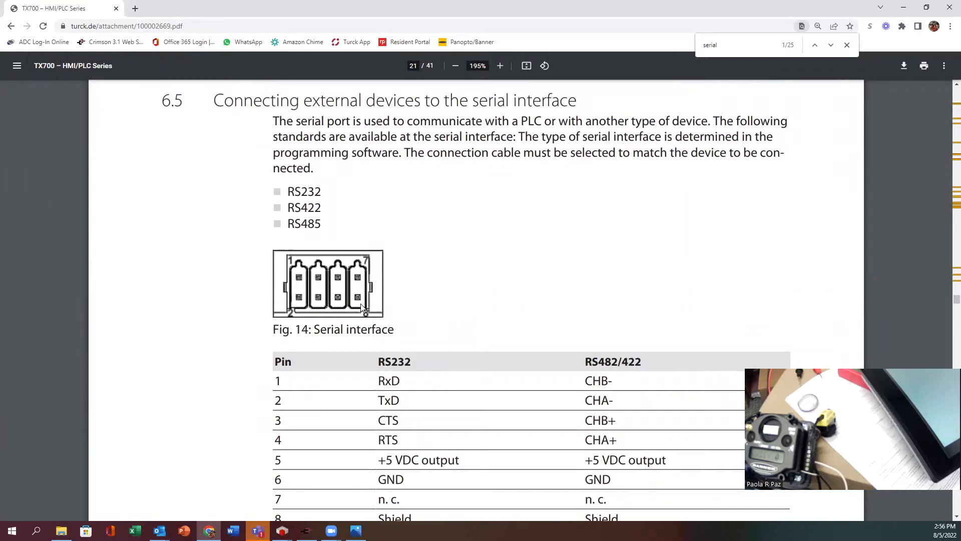
mouse_move(570, 431)
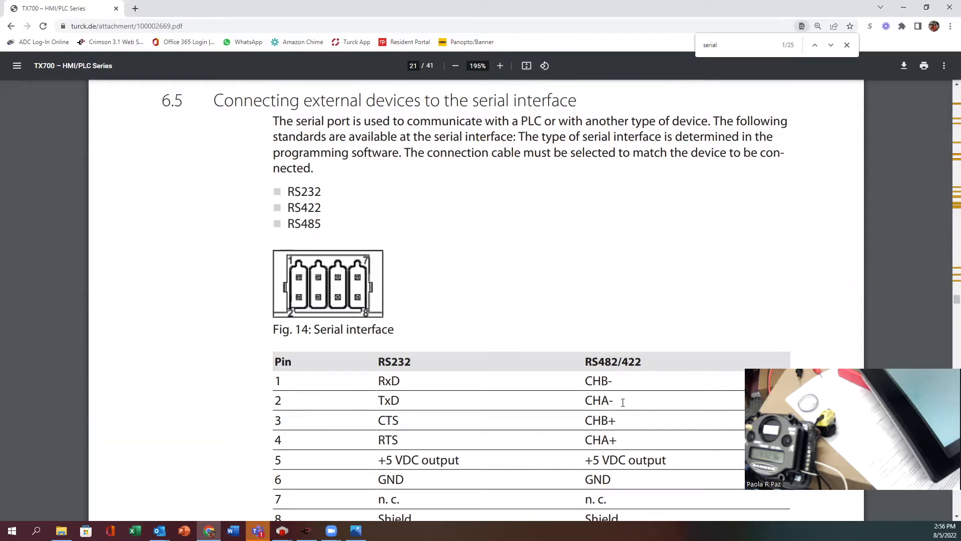
mouse_move(621, 399)
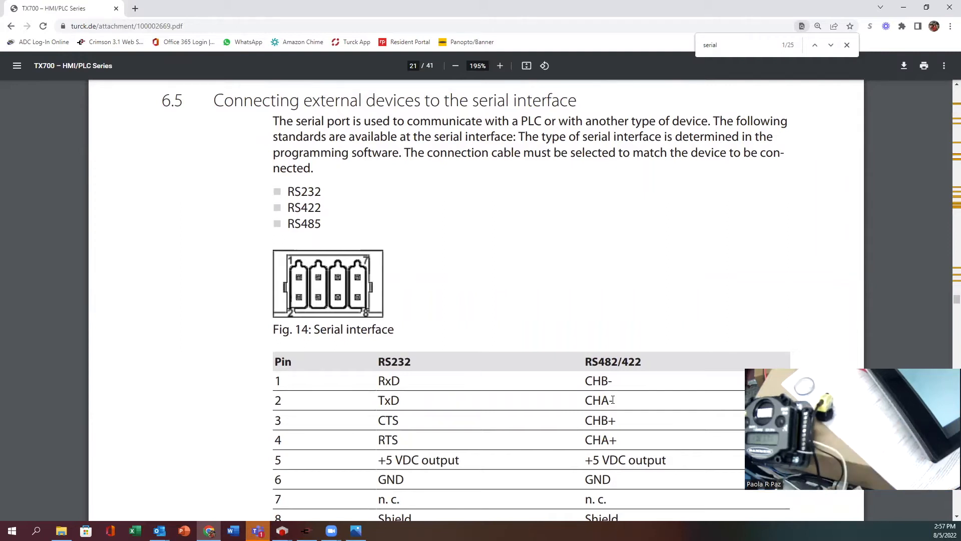
mouse_move(357, 452)
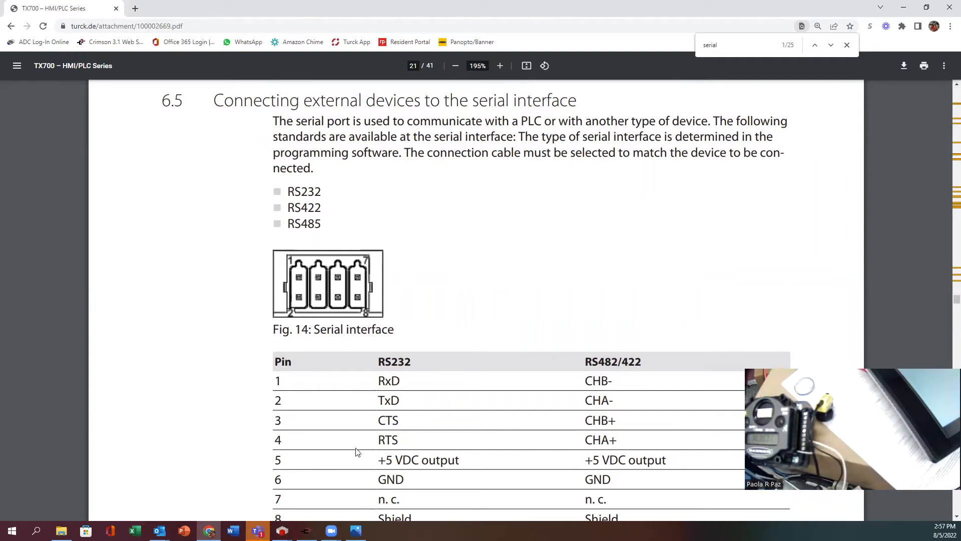
scroll(down, 3)
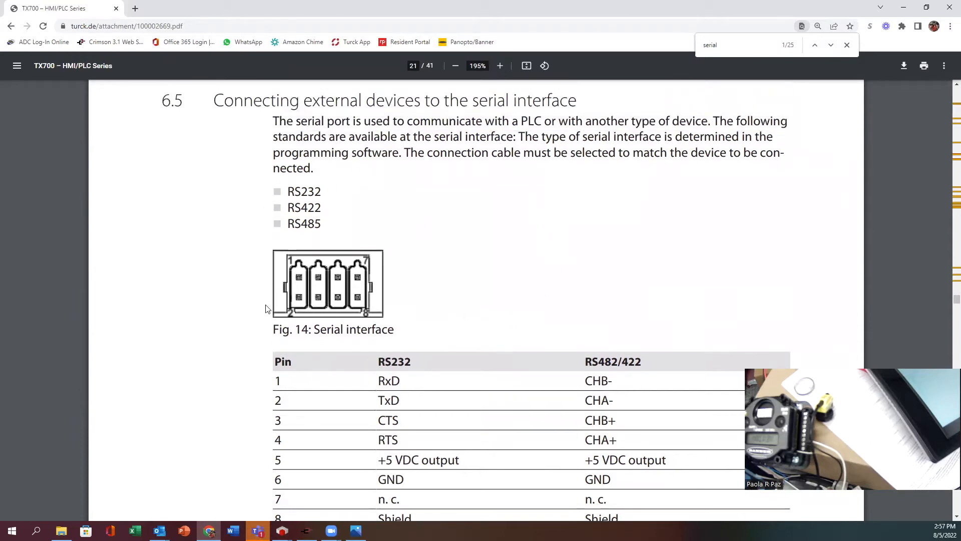
mouse_move(39, 403)
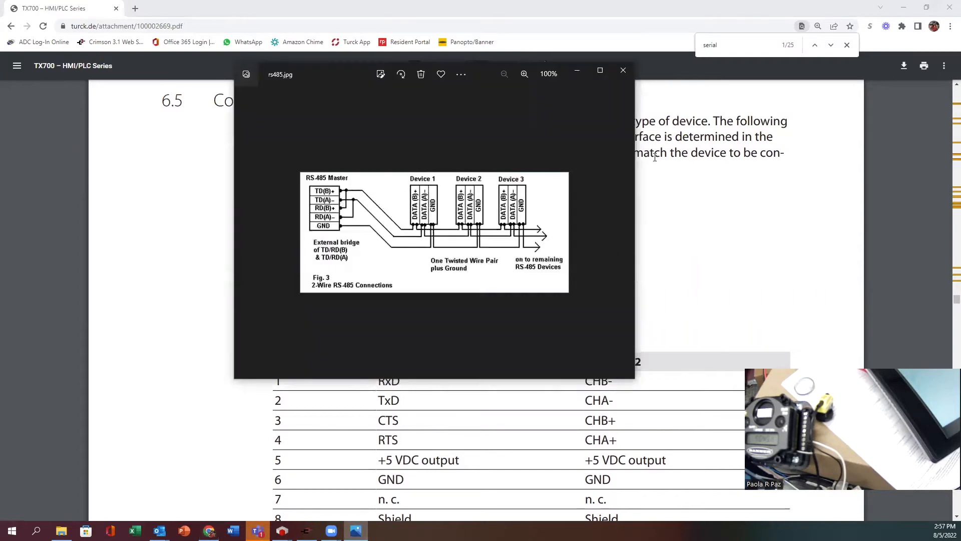
mouse_move(553, 213)
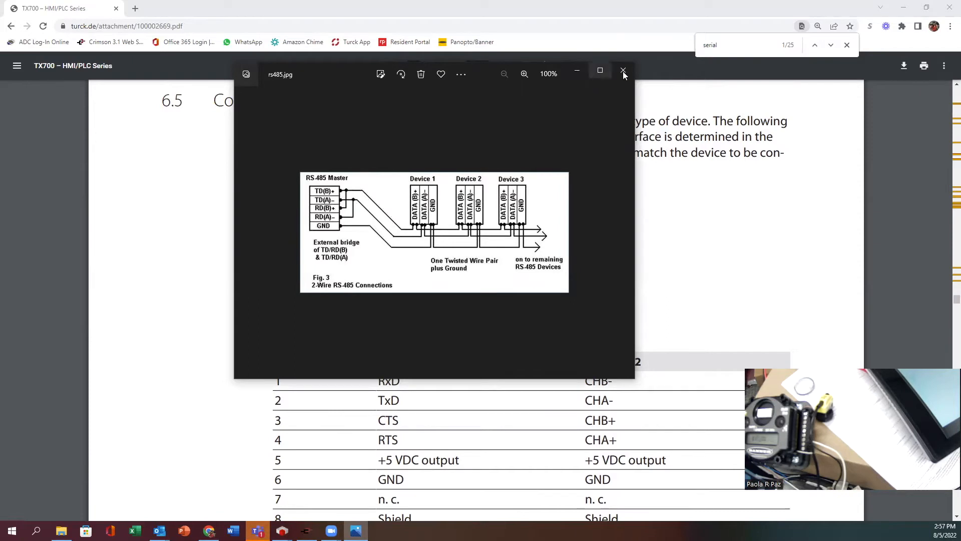
click(623, 73)
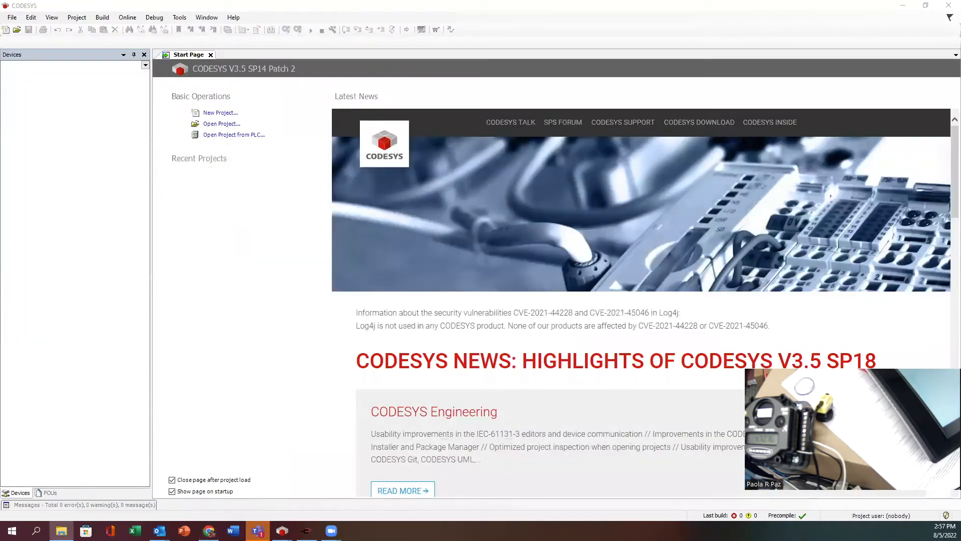
mouse_move(216, 111)
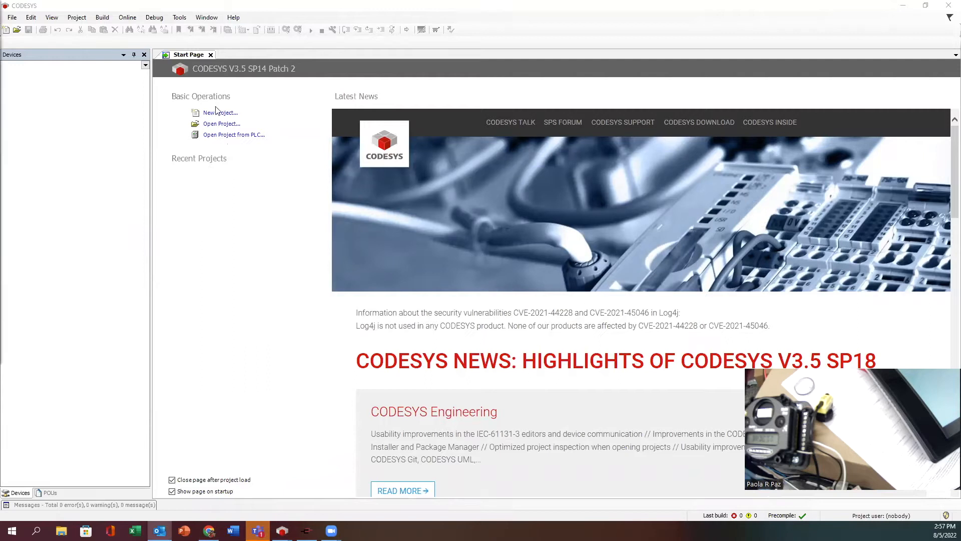
Start a new standard project Untitled1 with the Downloads folder as its location
click(219, 112)
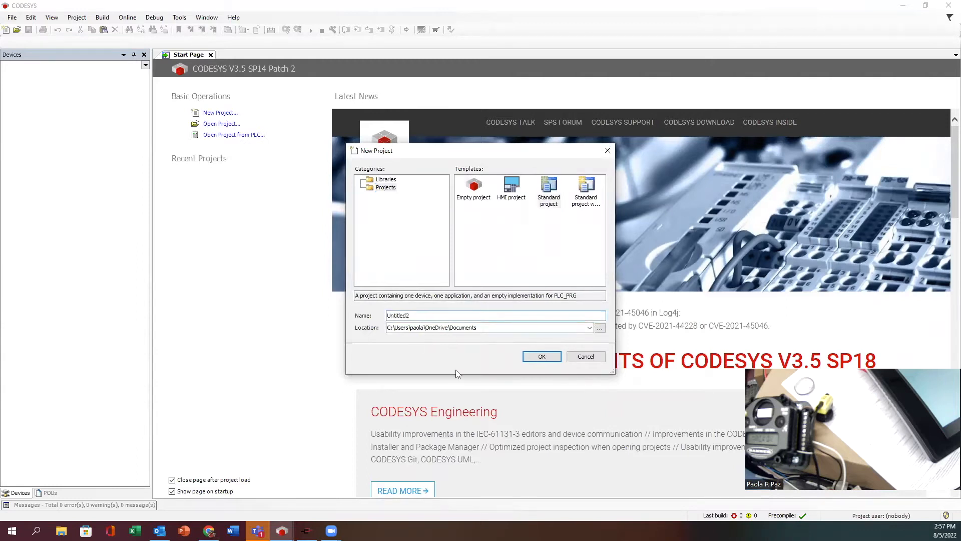
click(598, 327)
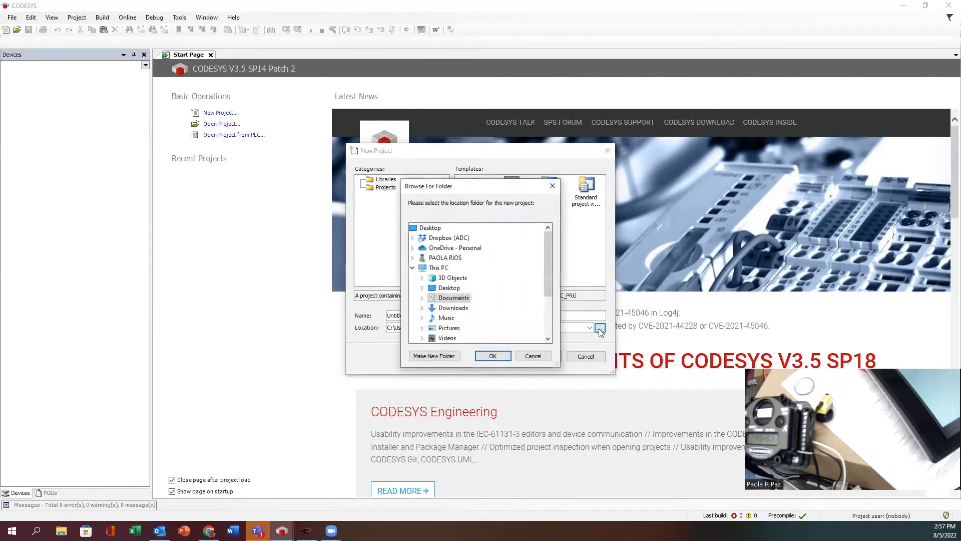
scroll(down, 3)
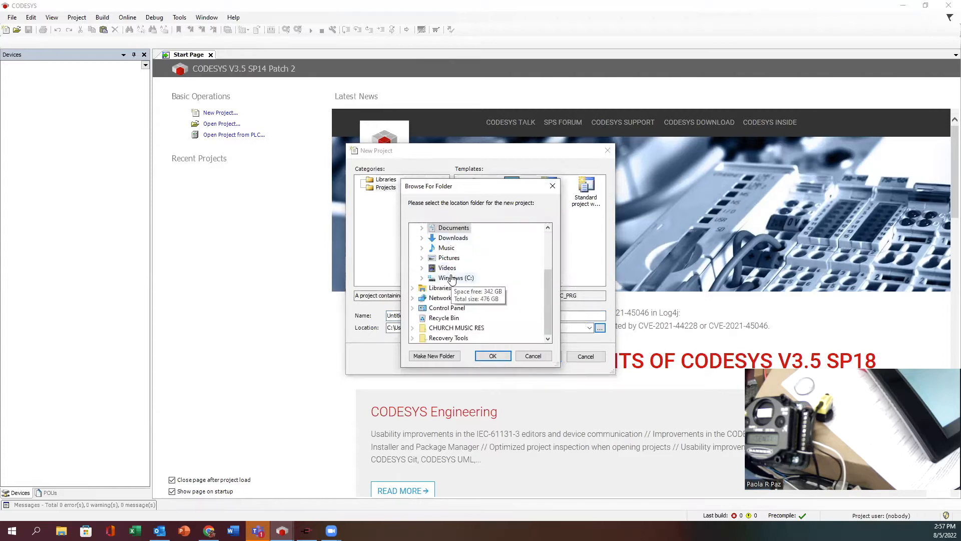
click(493, 355)
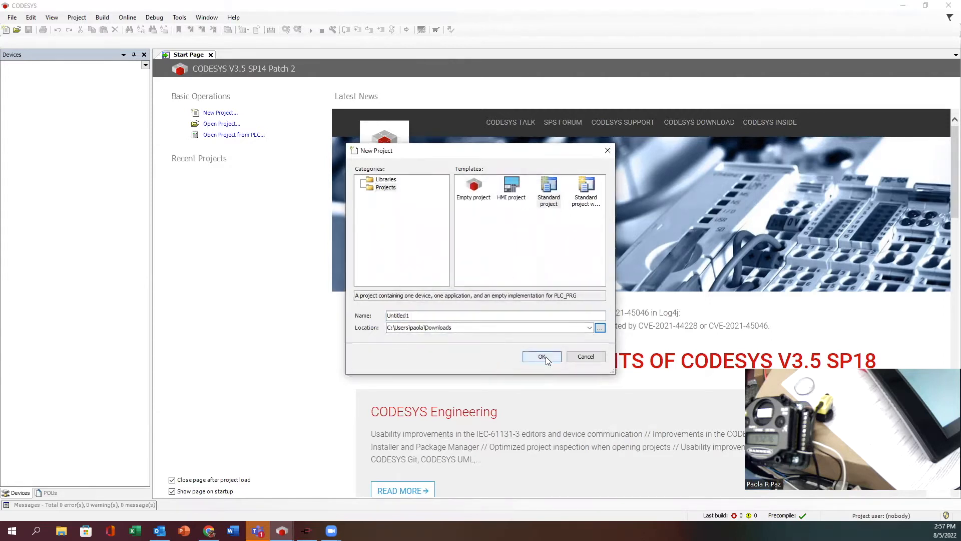
click(542, 357)
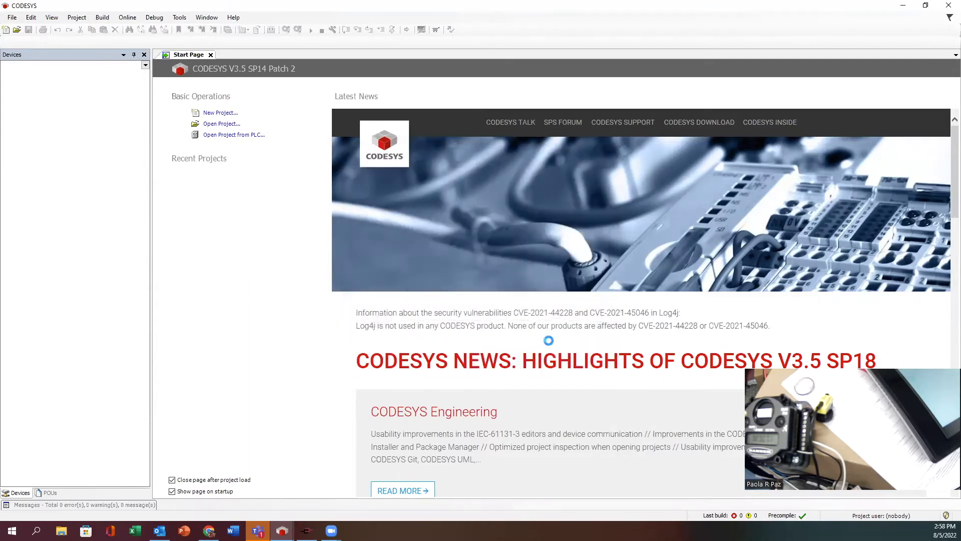
click(220, 112)
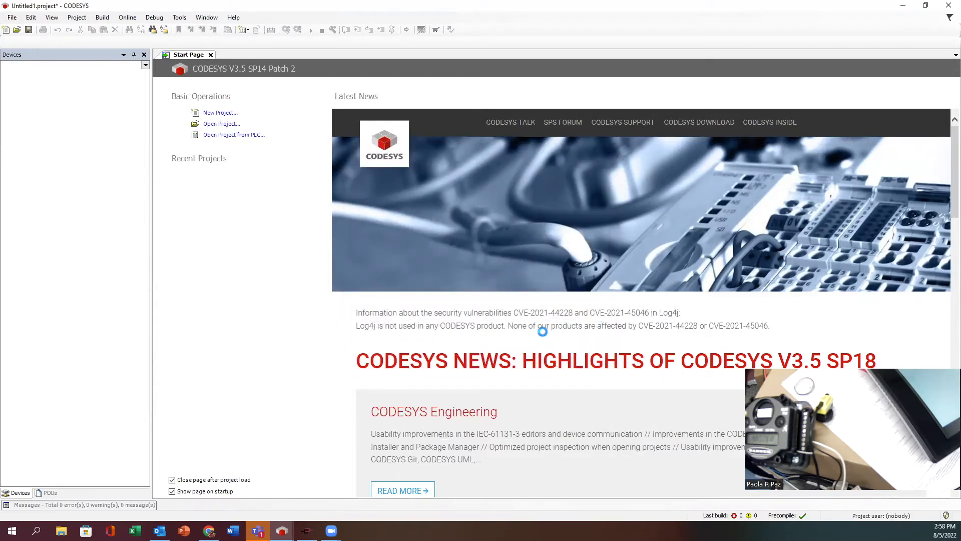
click(219, 112)
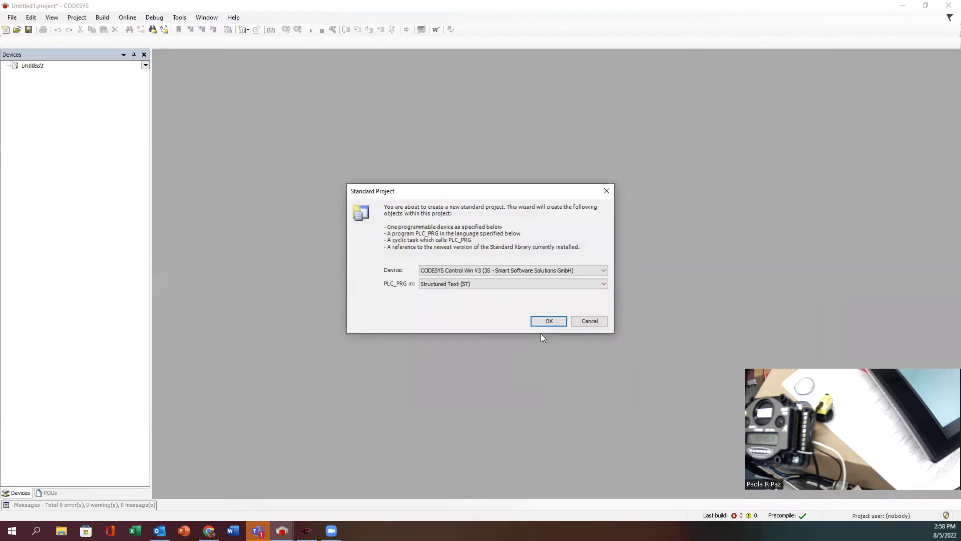
mouse_move(472, 279)
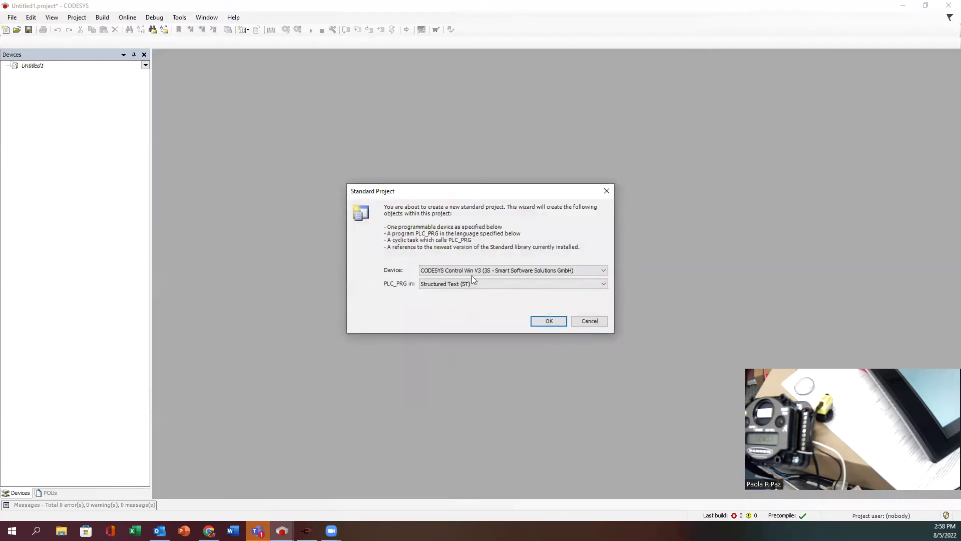
Choose the TX710 Turck device and Ladder Logic Diagram (LD) for PLC_PRG in the wizard
click(603, 269)
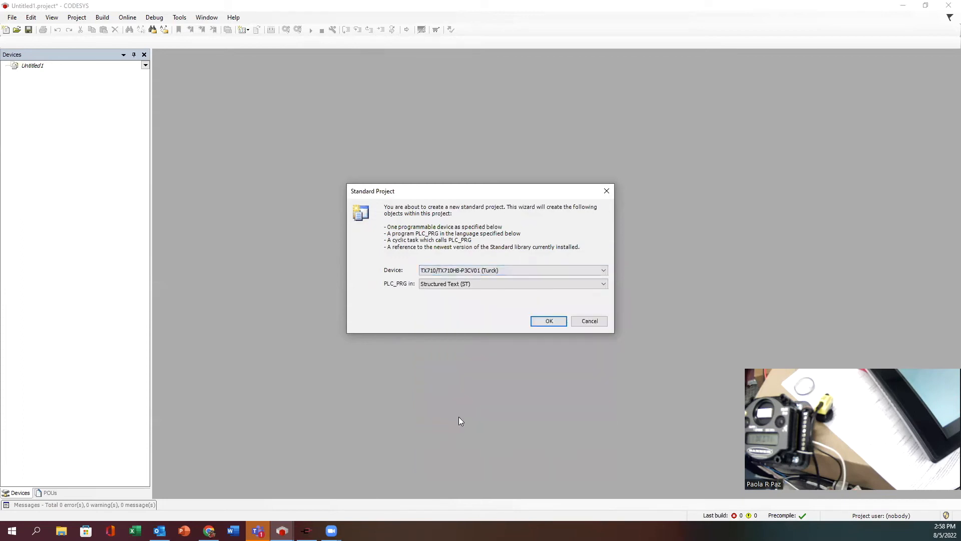
click(603, 283)
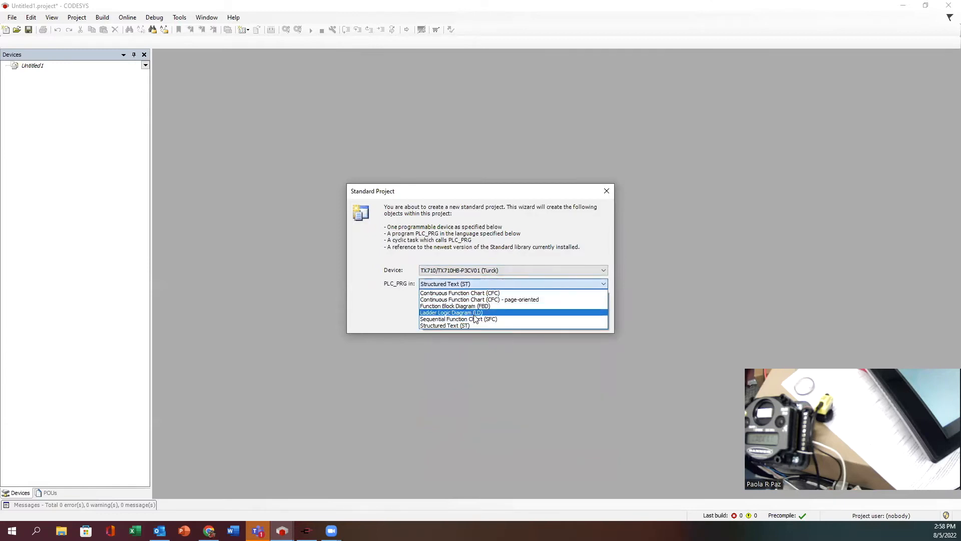
click(450, 312)
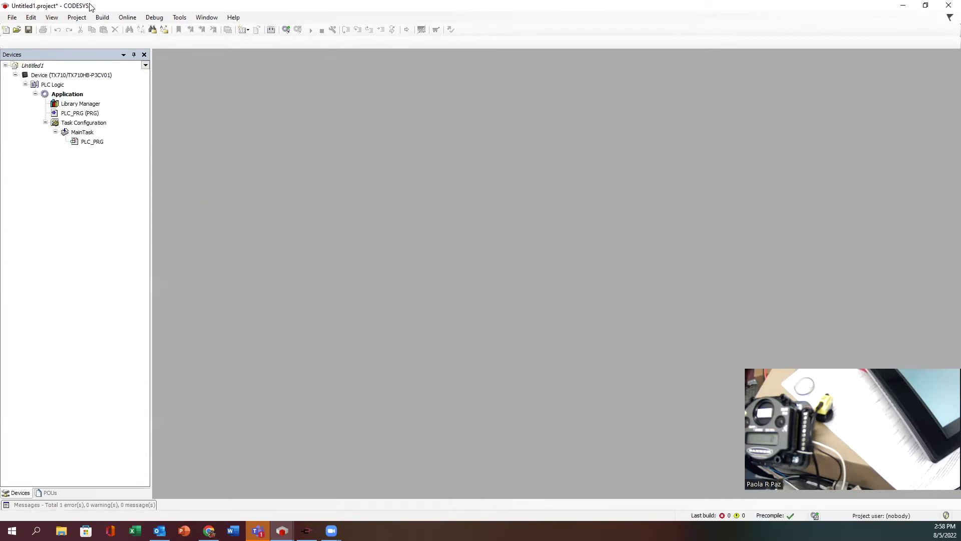
mouse_move(376, 222)
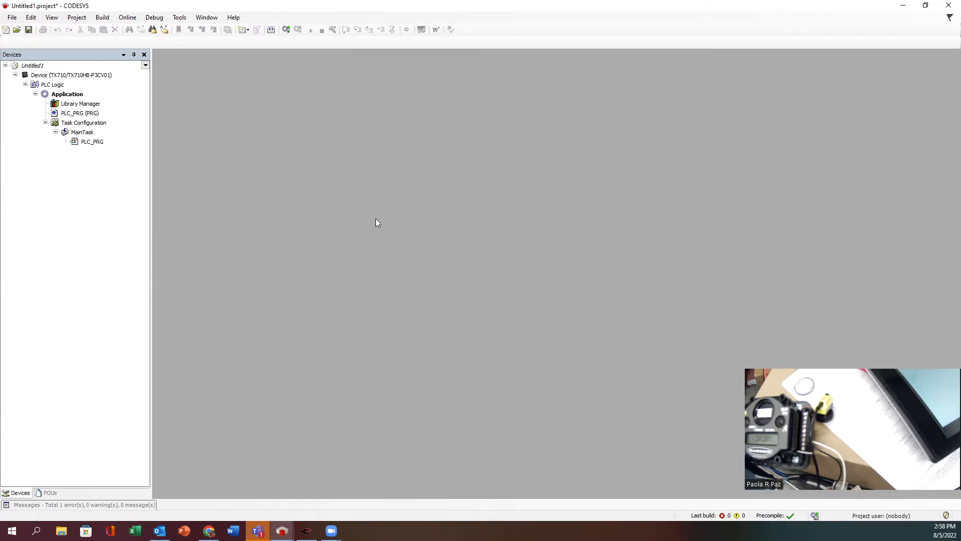
mouse_move(377, 238)
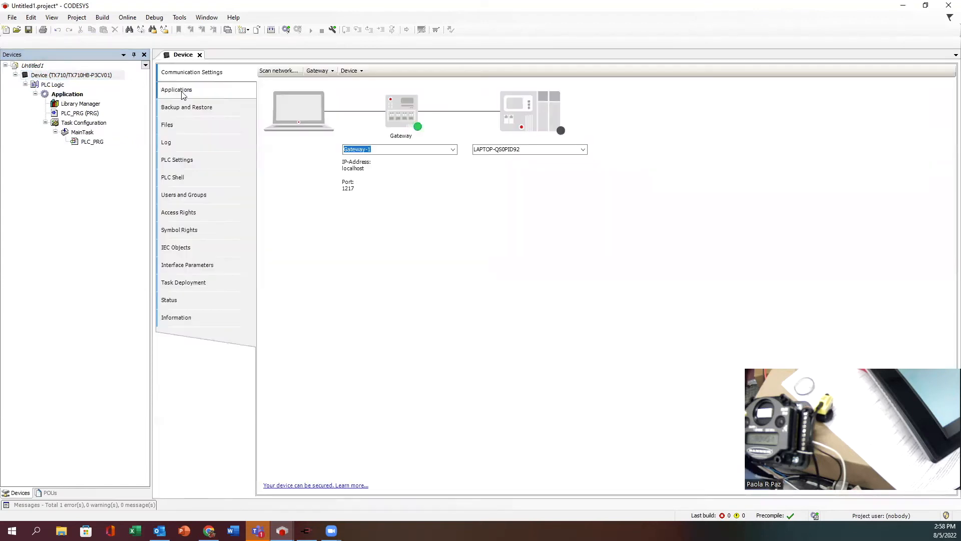
mouse_move(277, 70)
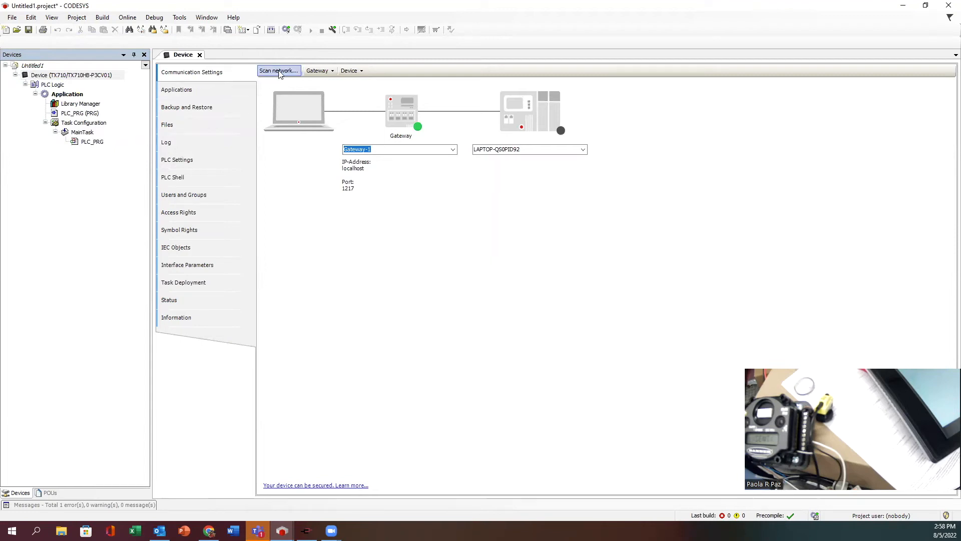
click(278, 70)
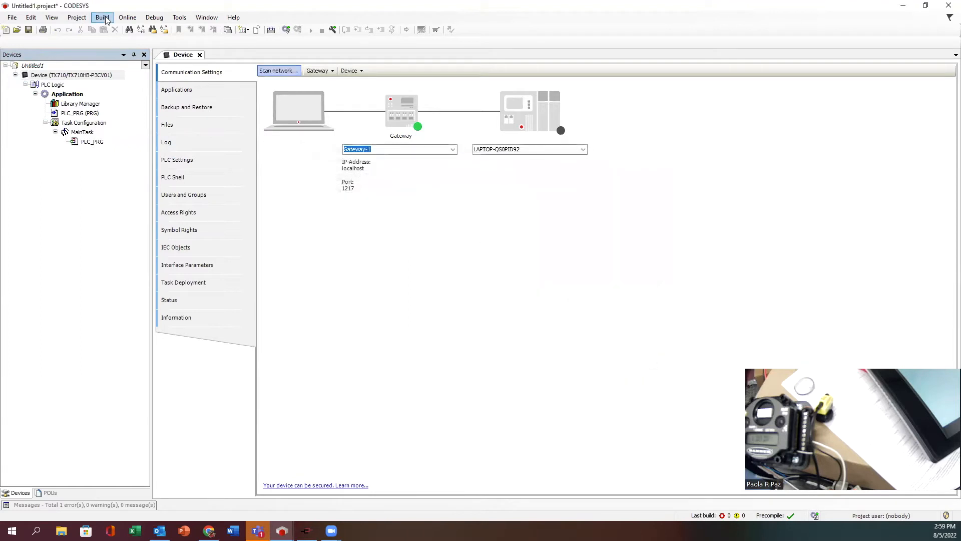
click(77, 17)
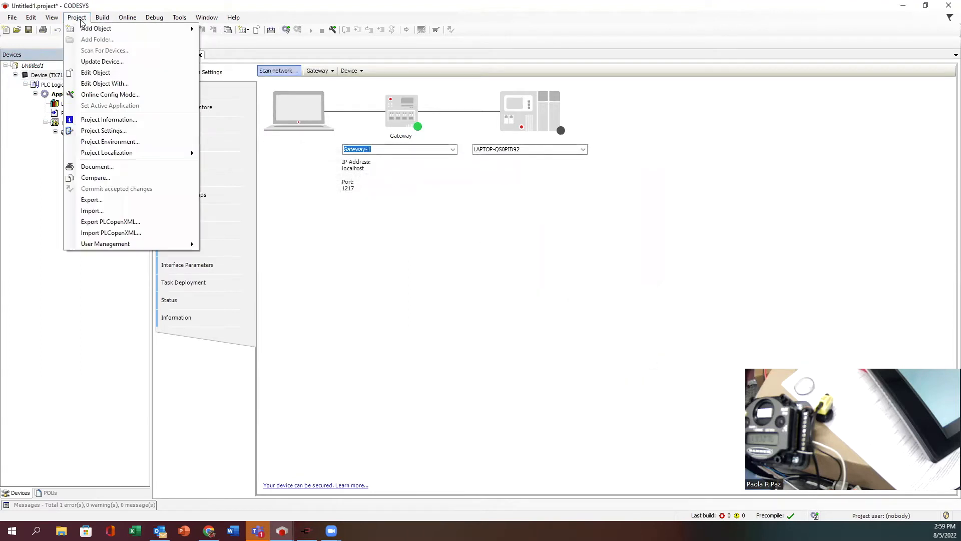
mouse_move(103, 61)
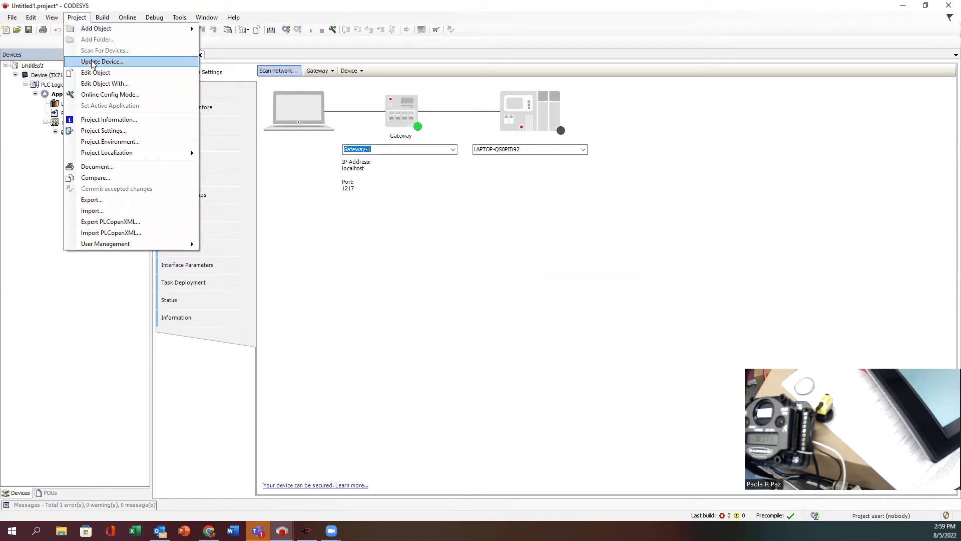
mouse_move(103, 131)
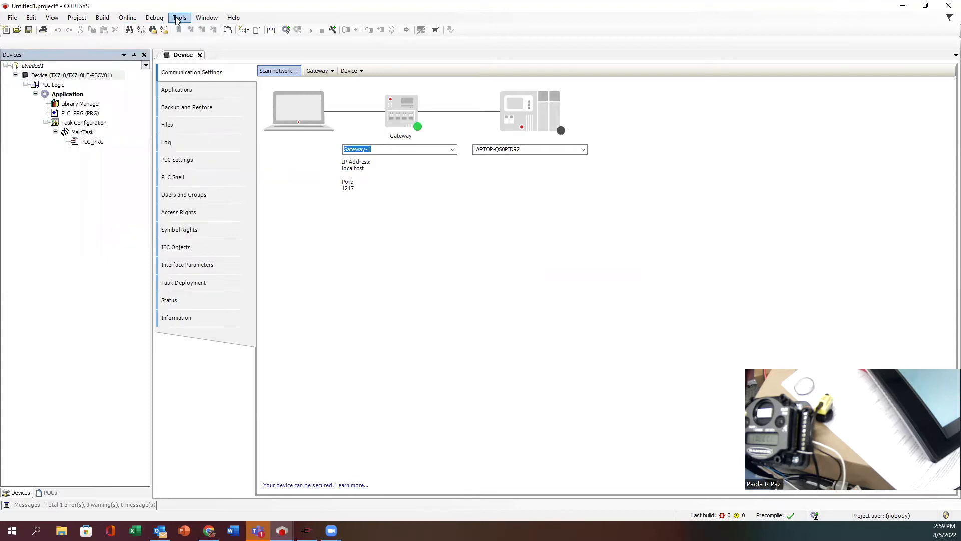
click(179, 17)
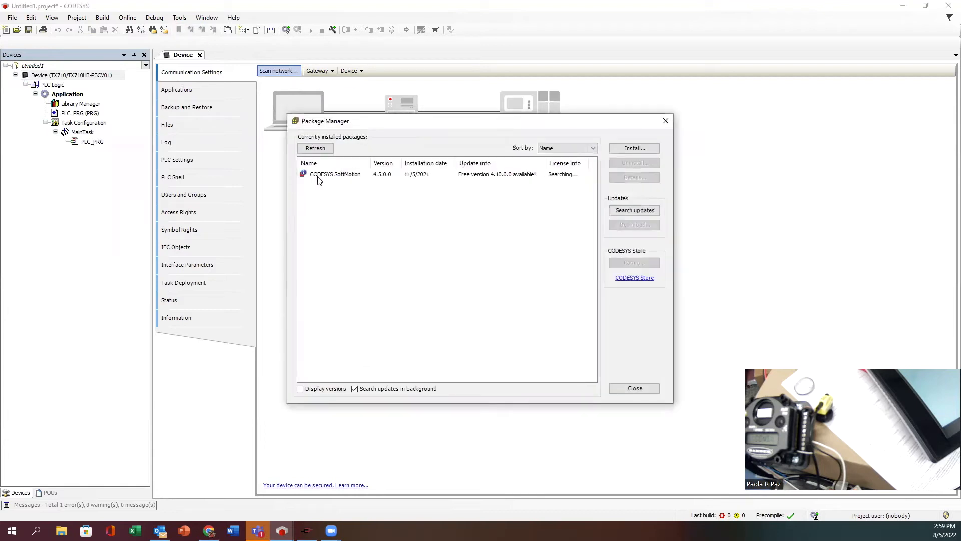
click(315, 148)
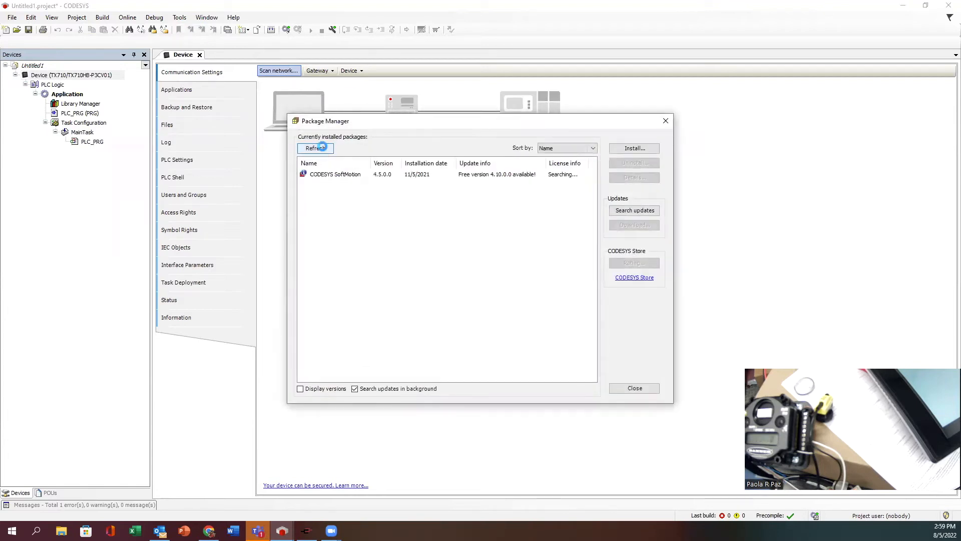
click(315, 148)
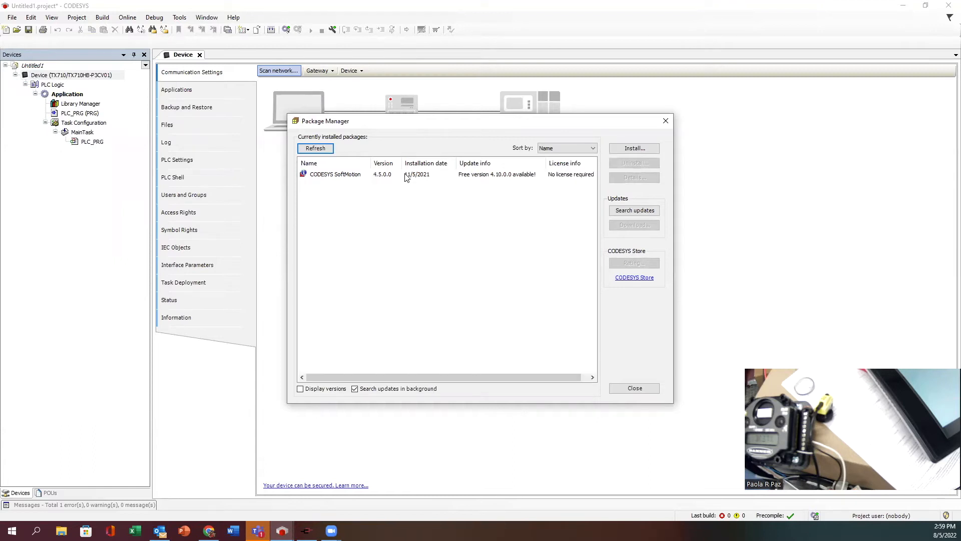
mouse_move(599, 178)
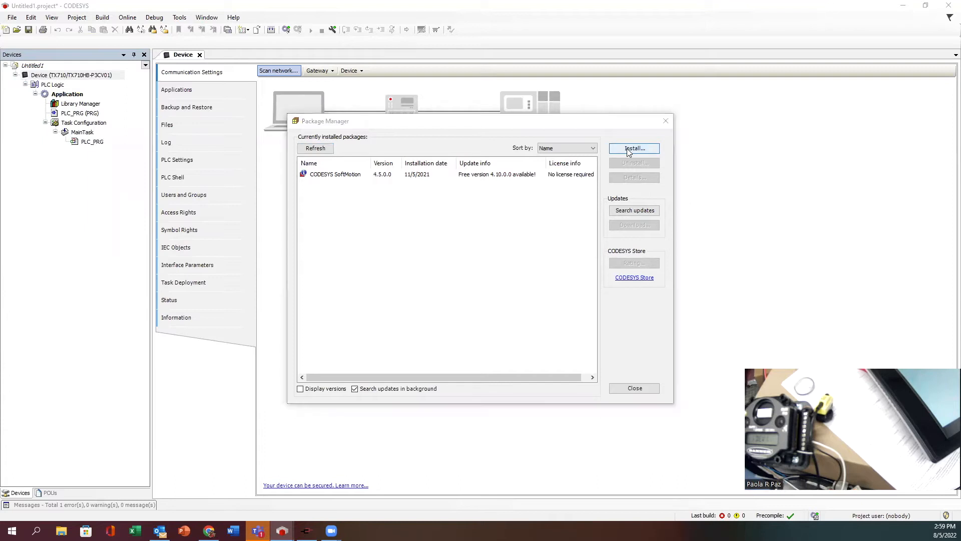
click(634, 148)
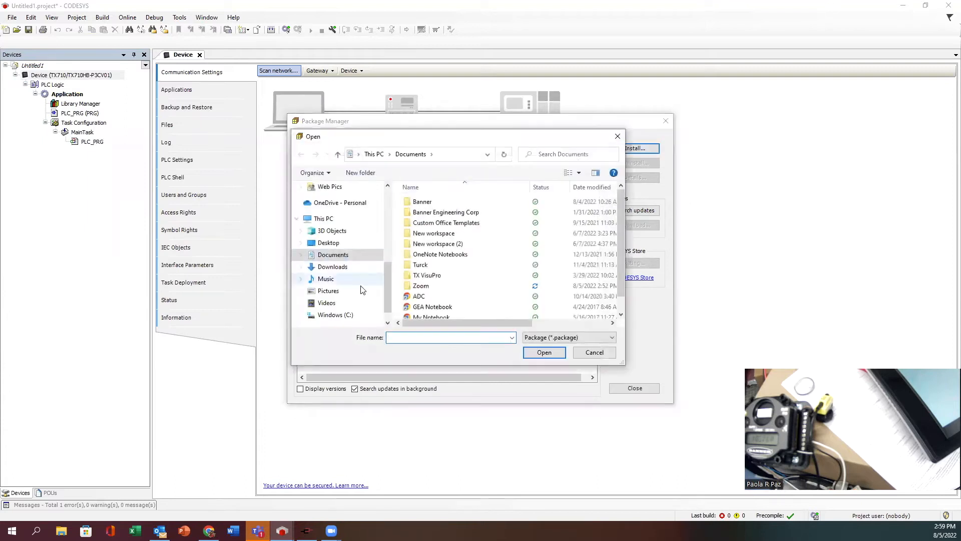
click(592, 352)
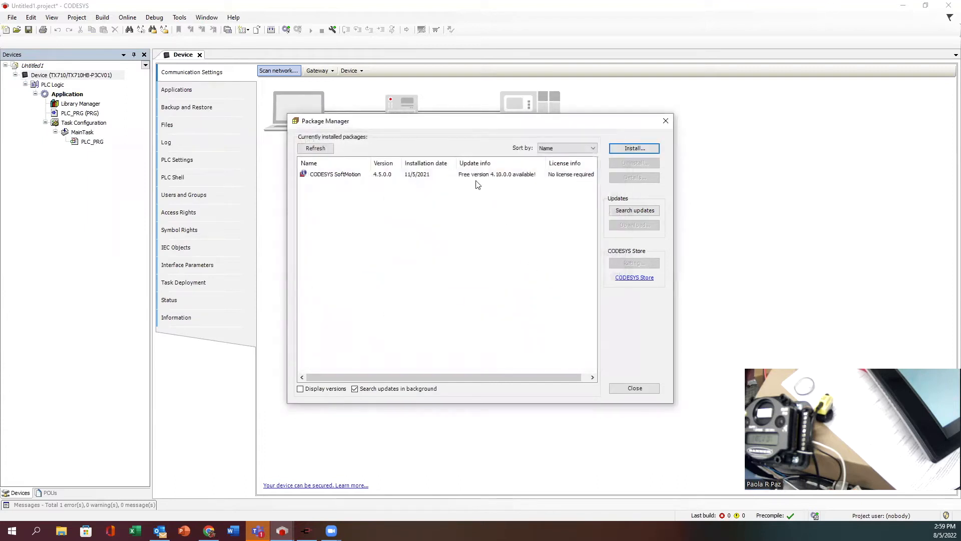
mouse_move(654, 201)
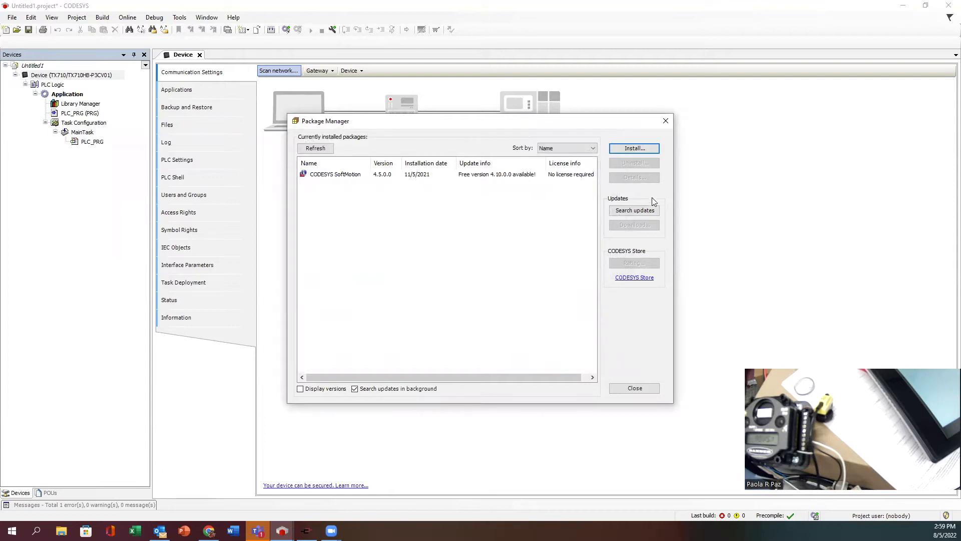
click(634, 387)
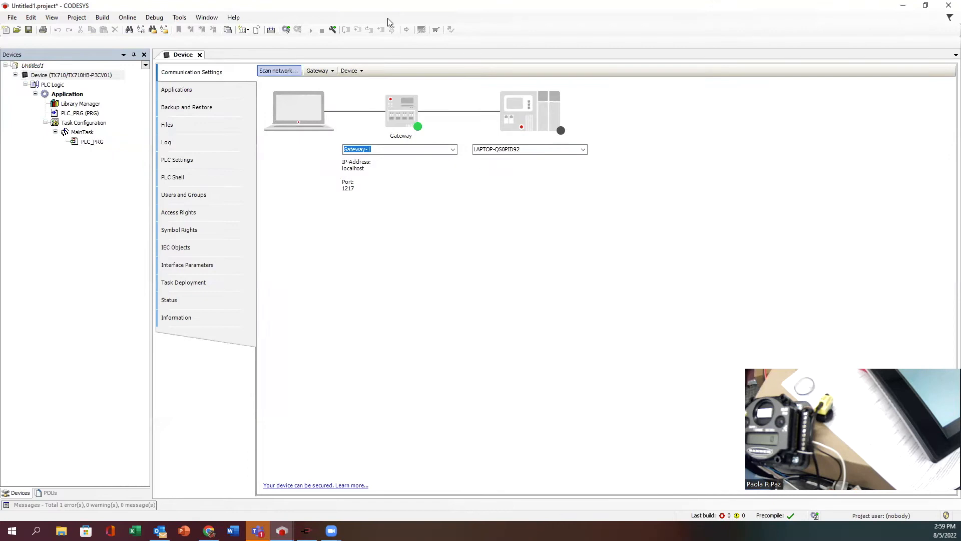
mouse_move(481, 84)
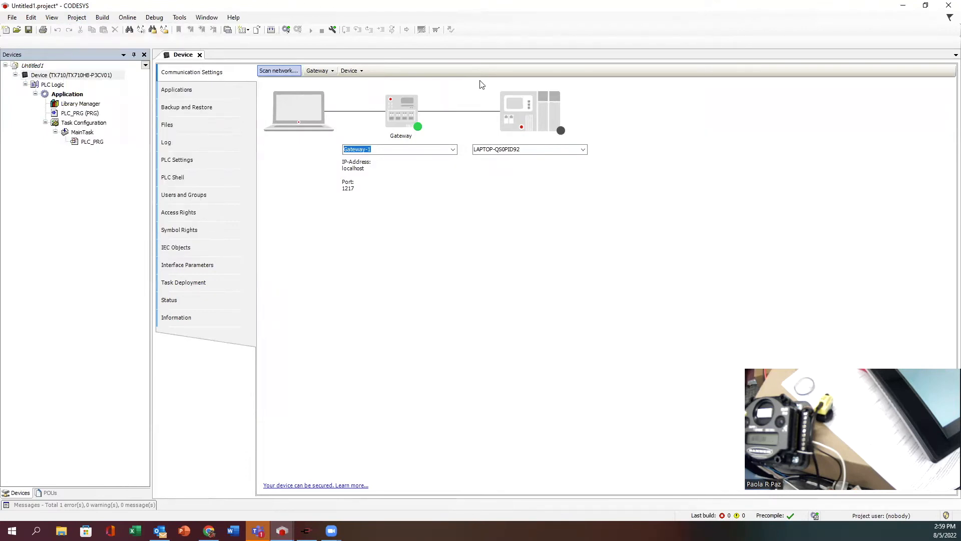
mouse_move(301, 110)
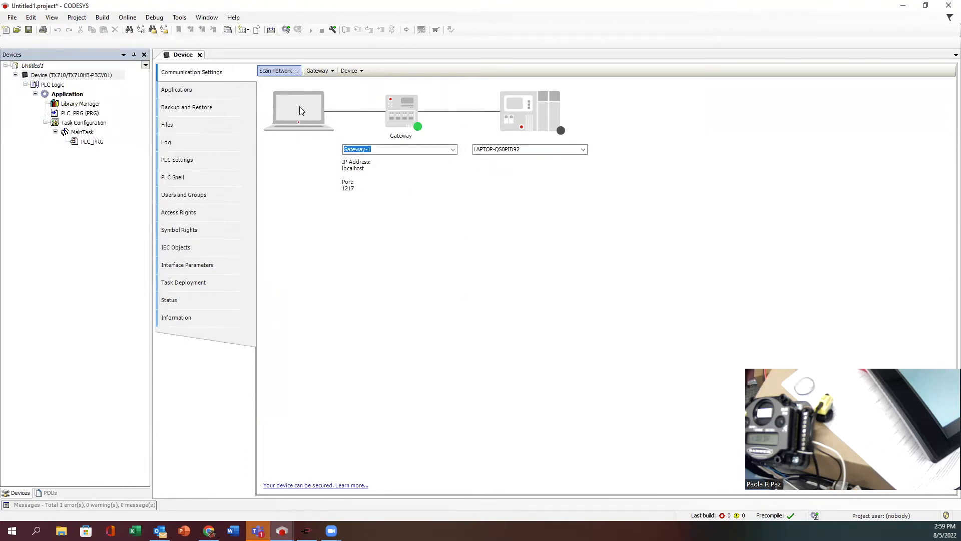
Scan the network and set TX710-P3CV01 [0014] under Gateway-1 as the active controller
click(278, 70)
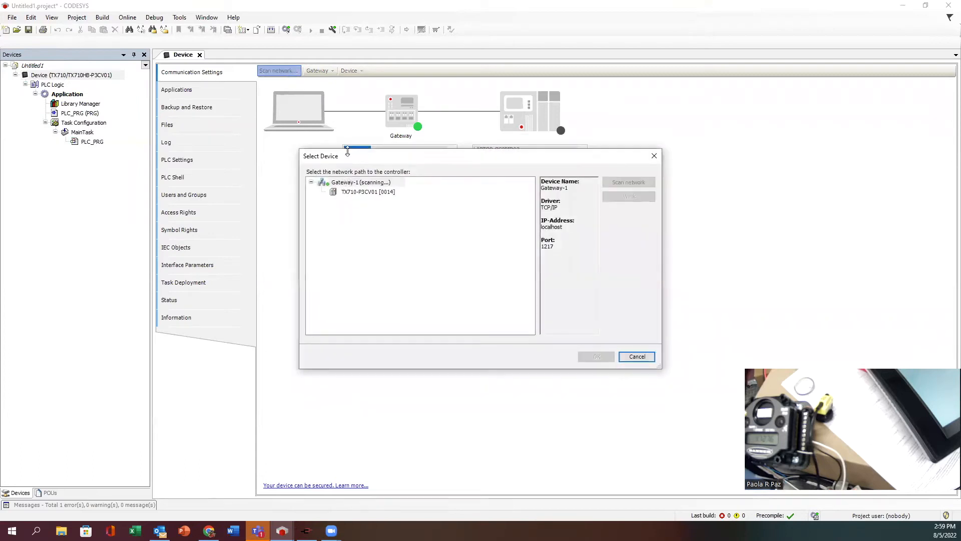
click(367, 191)
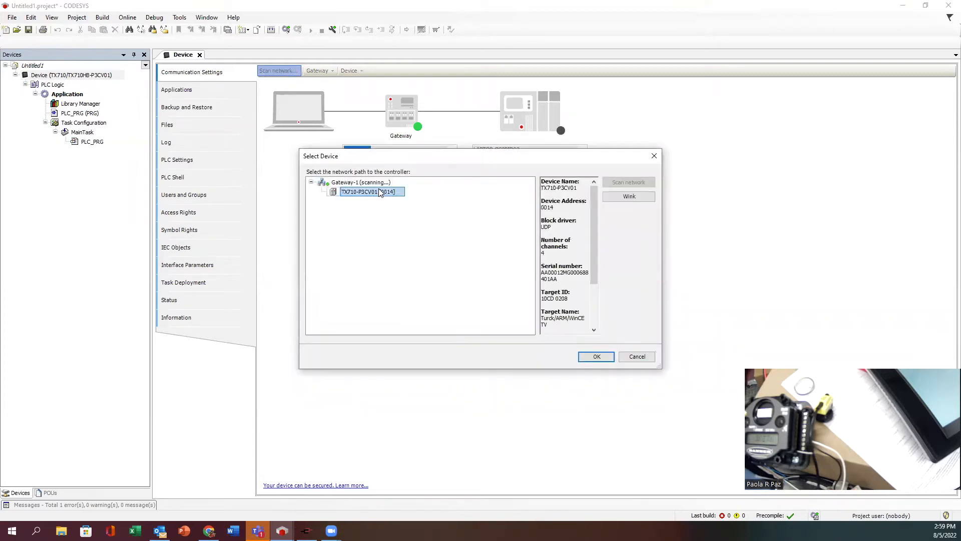
click(595, 357)
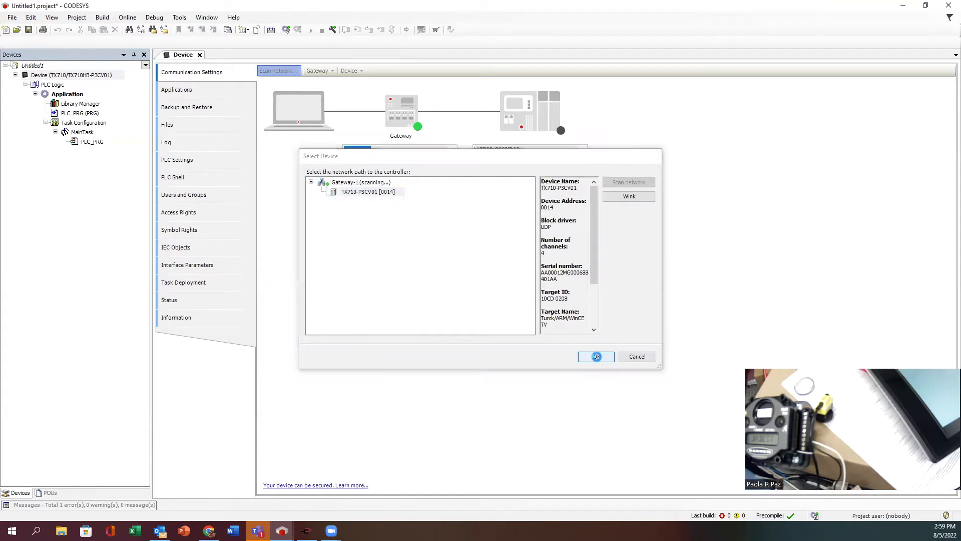
click(595, 356)
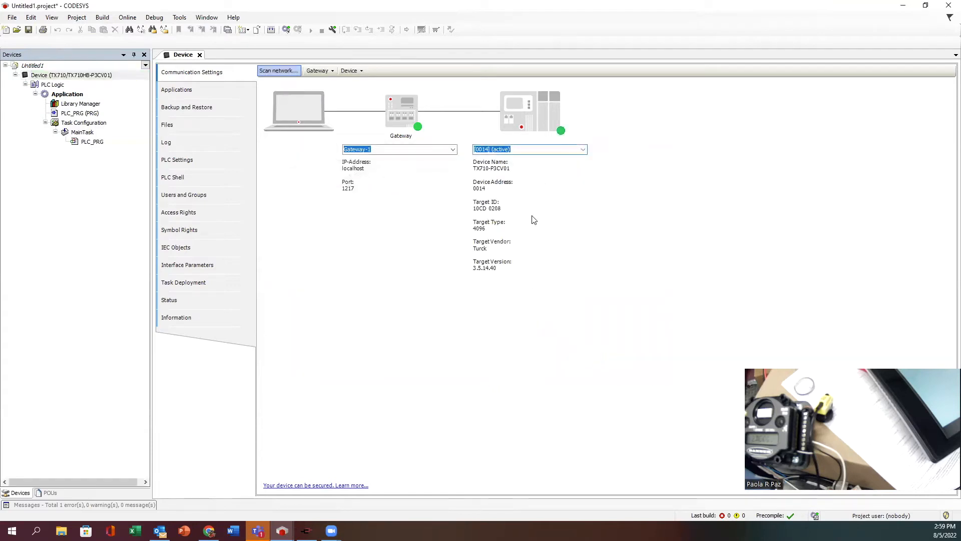
mouse_move(561, 130)
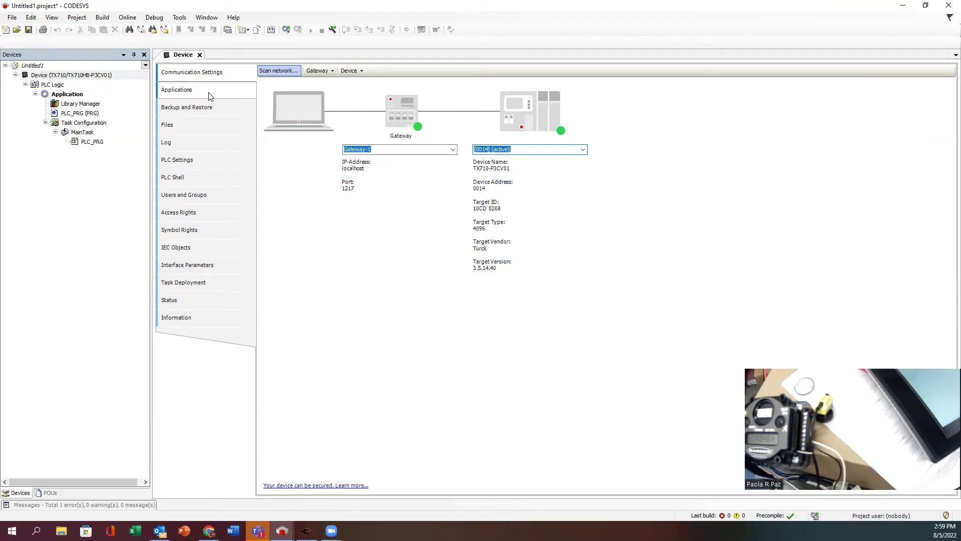
In PLC Settings set 'Always update variables' to Enabled 2 (always in bus cycle task)
click(186, 107)
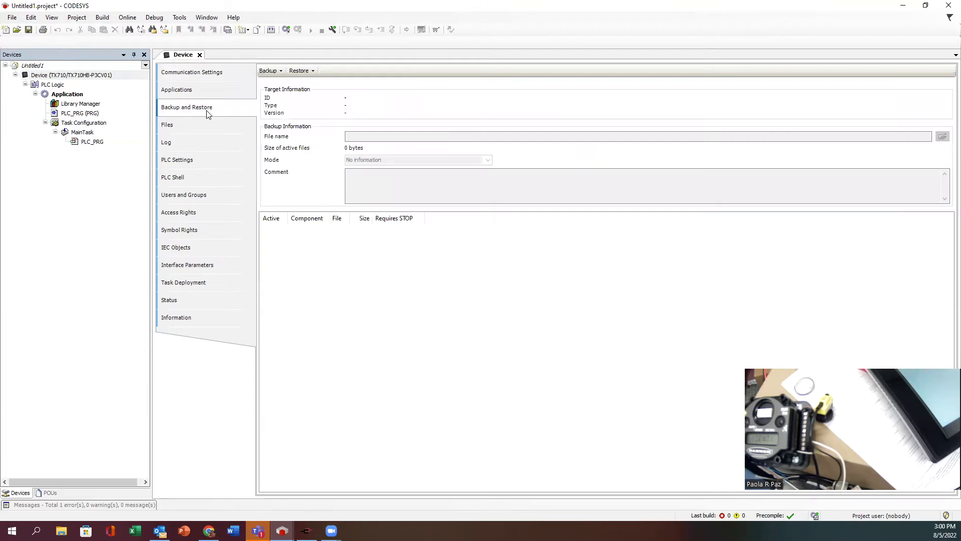
click(167, 124)
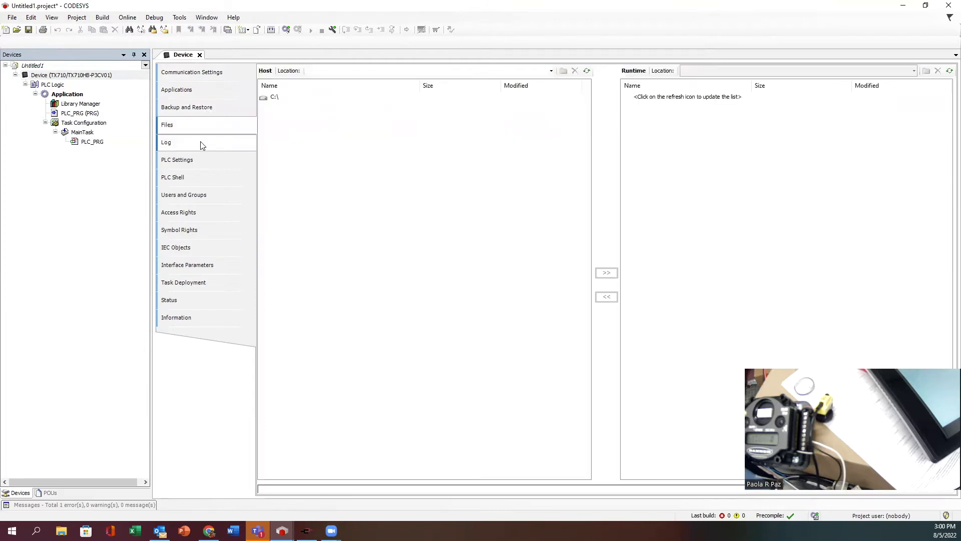
click(177, 159)
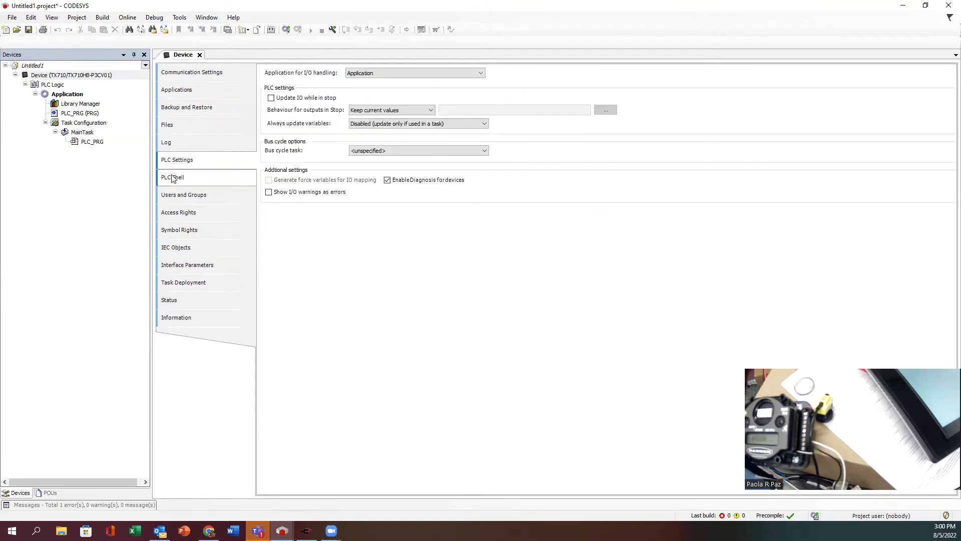
mouse_move(367, 127)
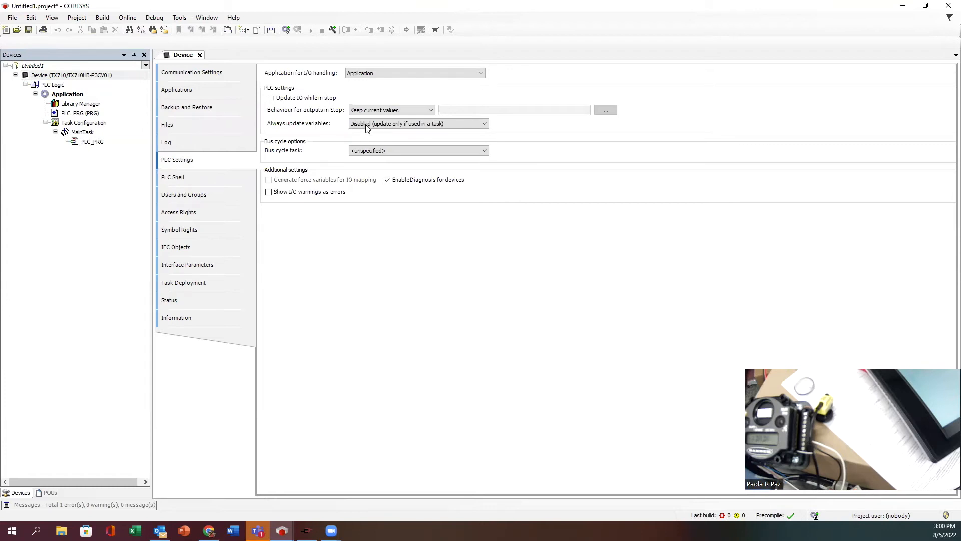
click(484, 123)
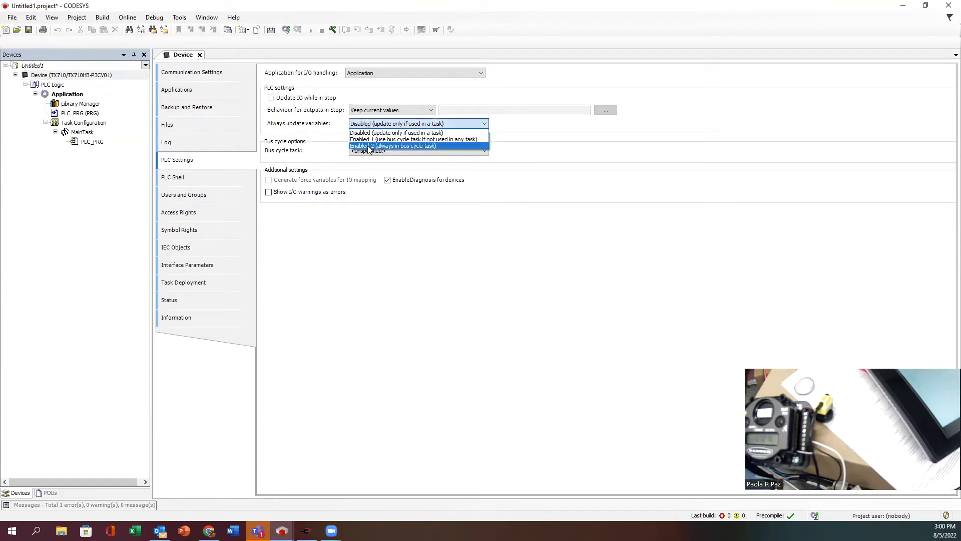
click(392, 145)
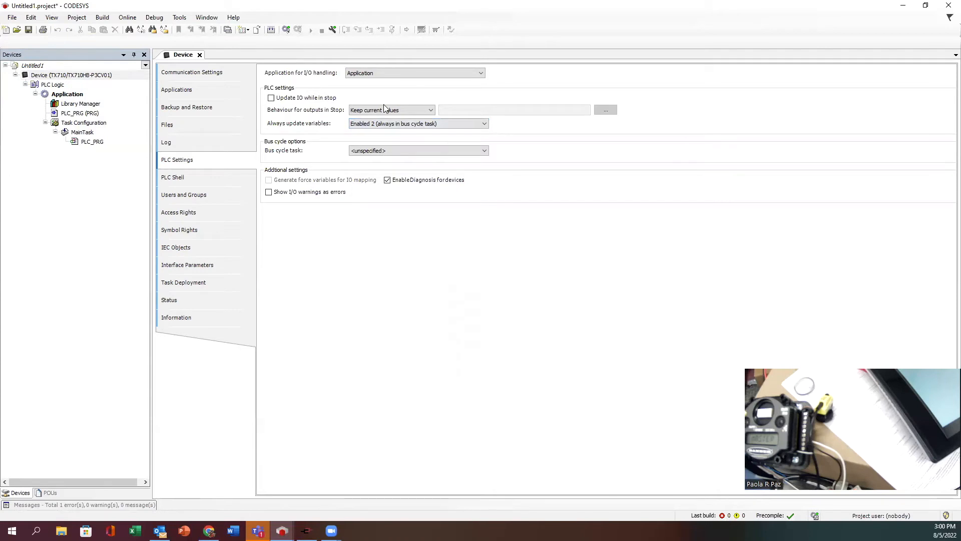
mouse_move(342, 126)
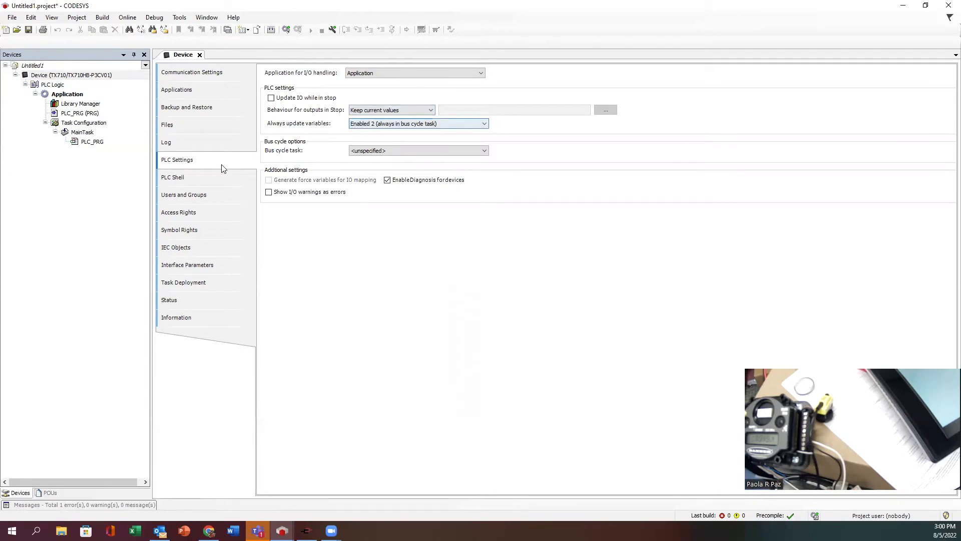
In the device's Interface Parameters set Mode COM1 to RS485
click(183, 194)
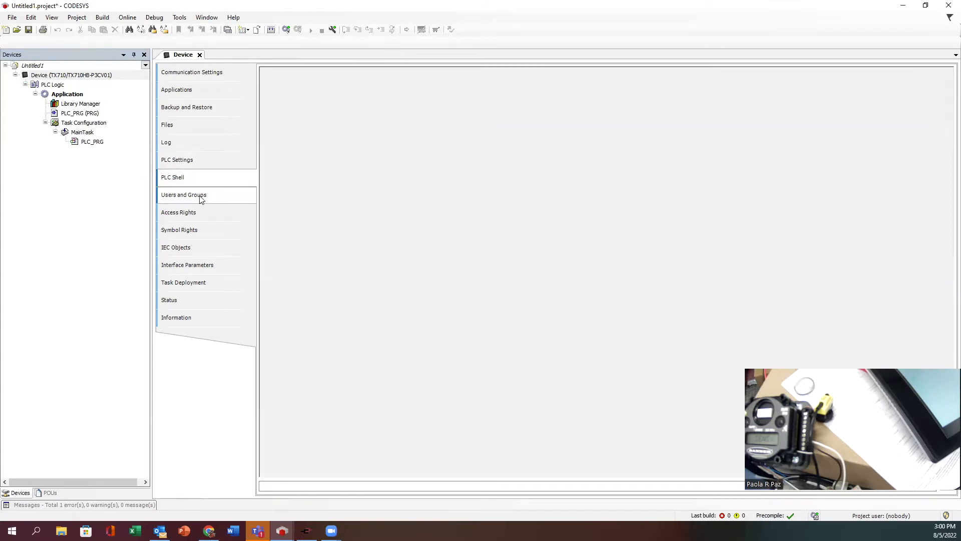
click(178, 212)
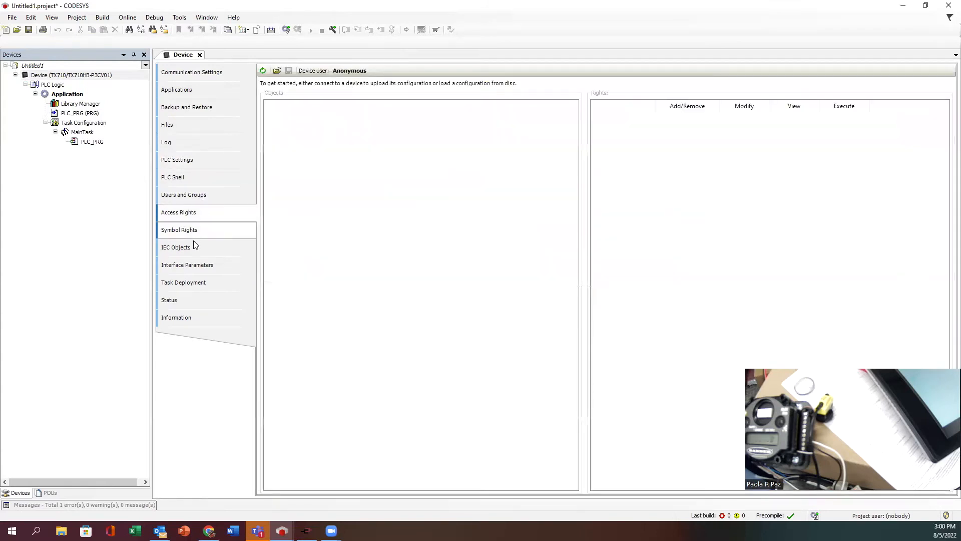
click(176, 248)
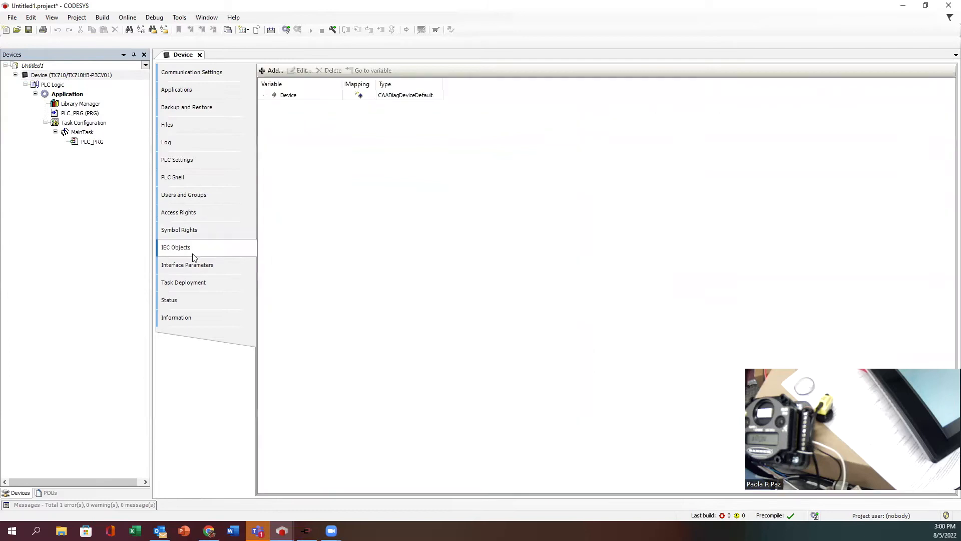
click(187, 264)
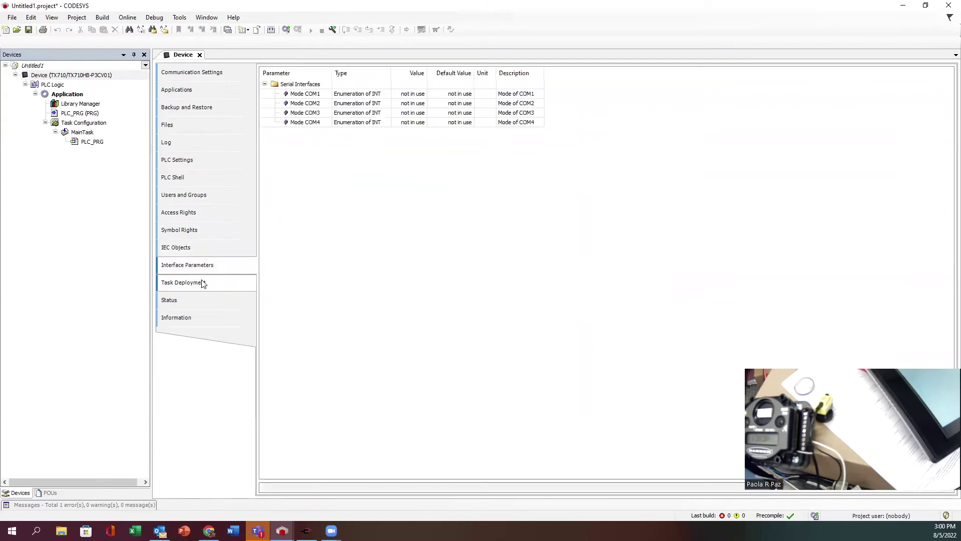
mouse_move(213, 271)
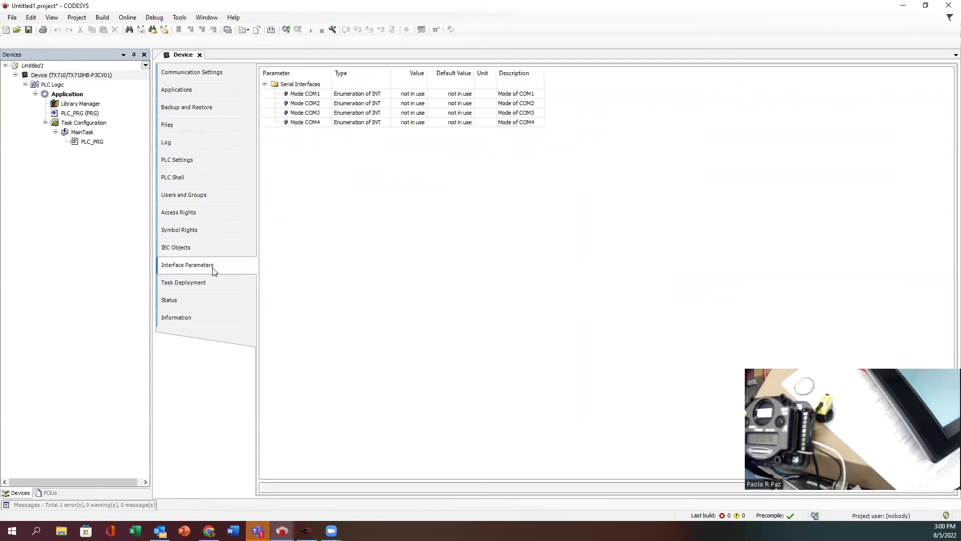
mouse_move(419, 97)
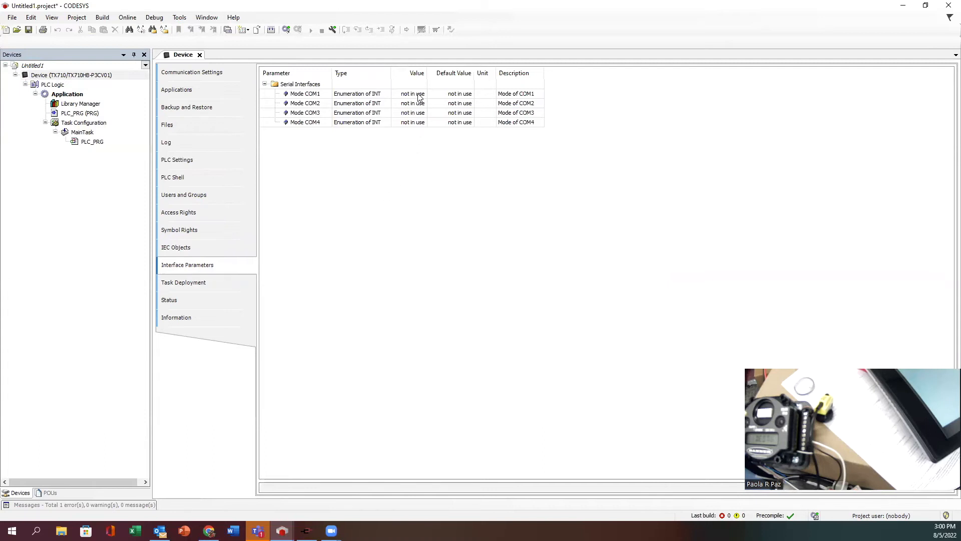
mouse_move(371, 110)
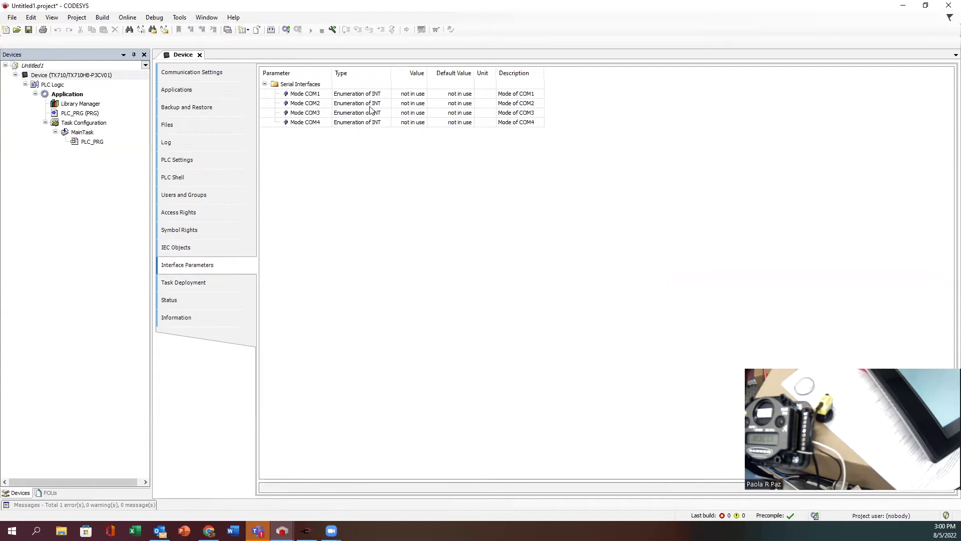
mouse_move(317, 103)
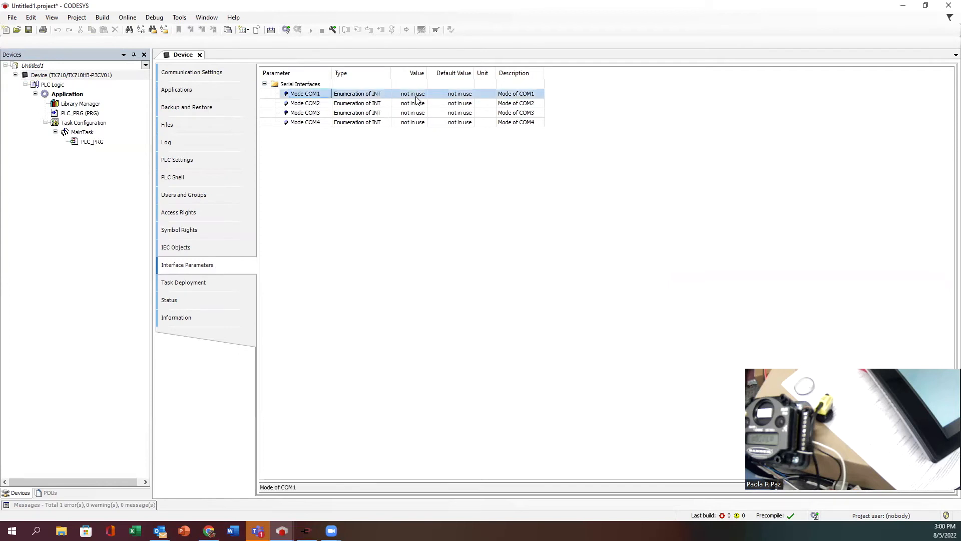
click(412, 93)
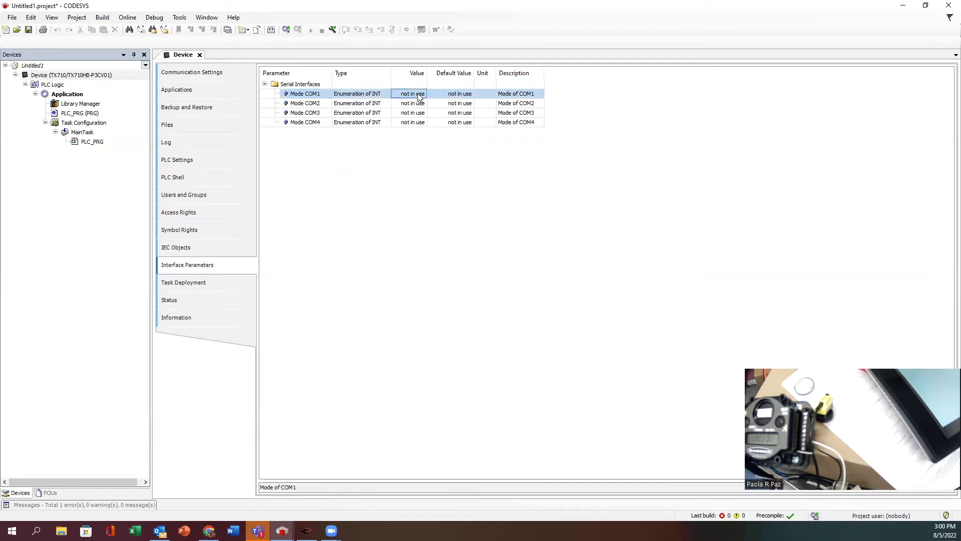
click(422, 93)
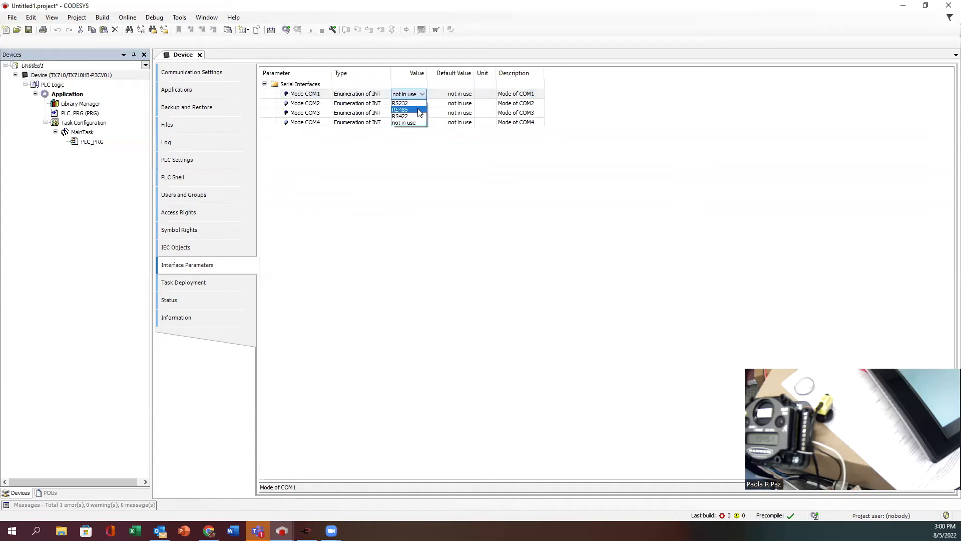
click(399, 110)
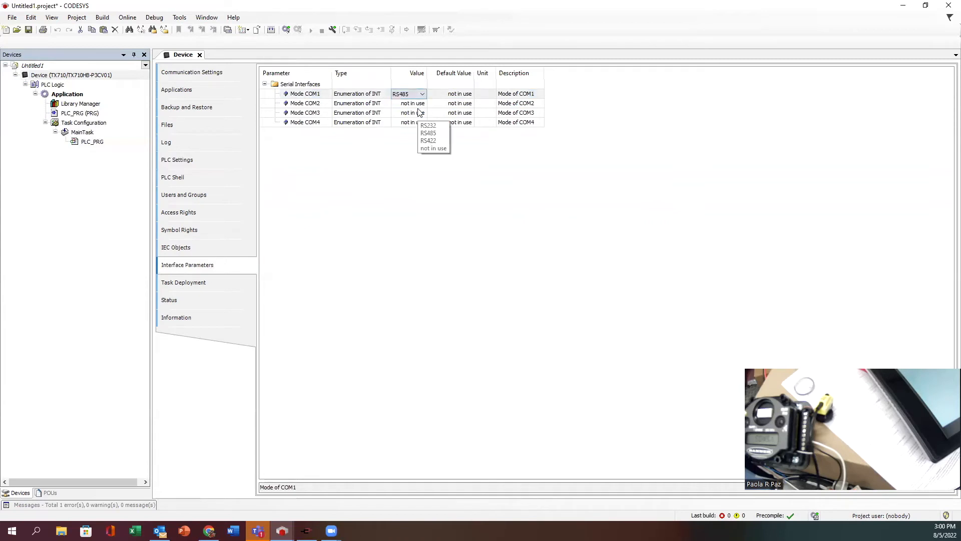
View the Task Deployment and device Information pages (Turck TX710, version 3.5.16.30)
click(183, 283)
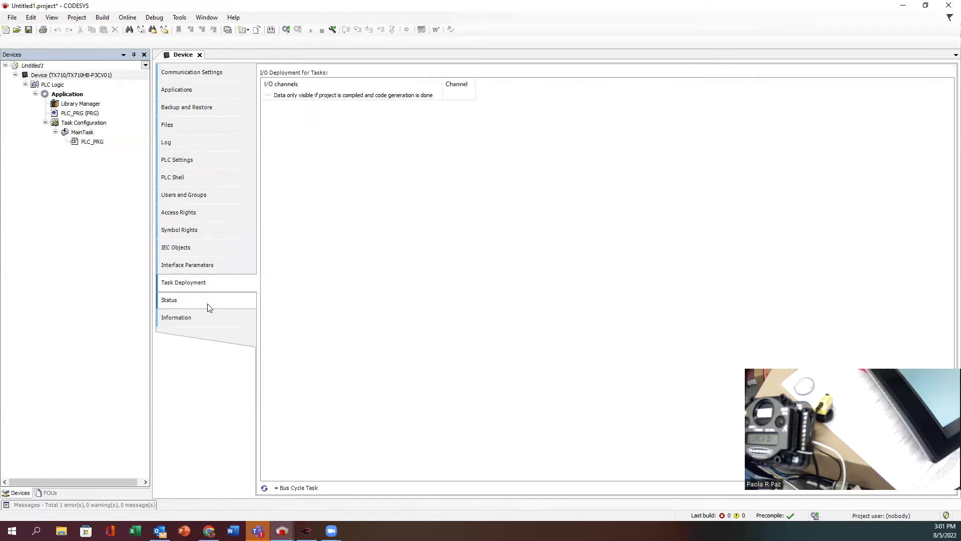
click(176, 318)
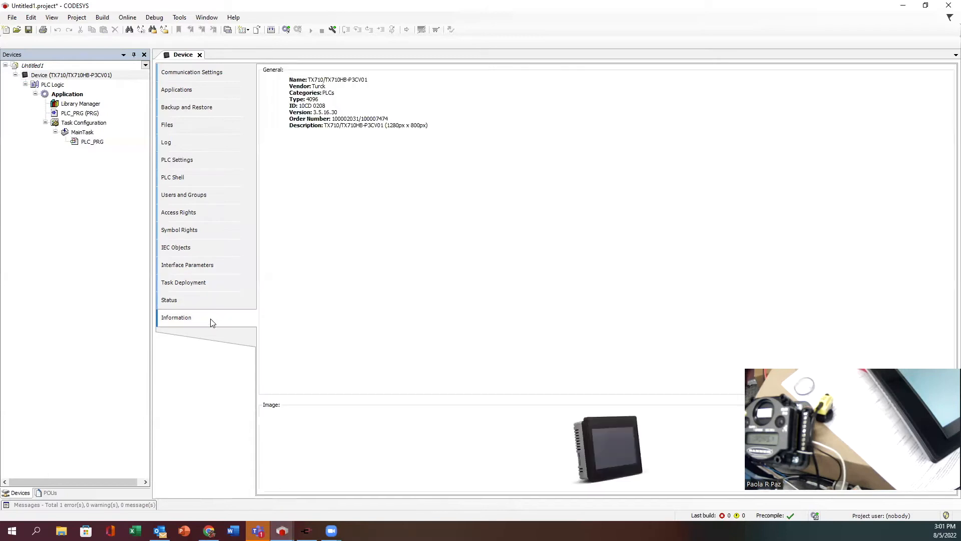
Show the device's Communication Settings, then bring up Add Device from the project tree
click(191, 72)
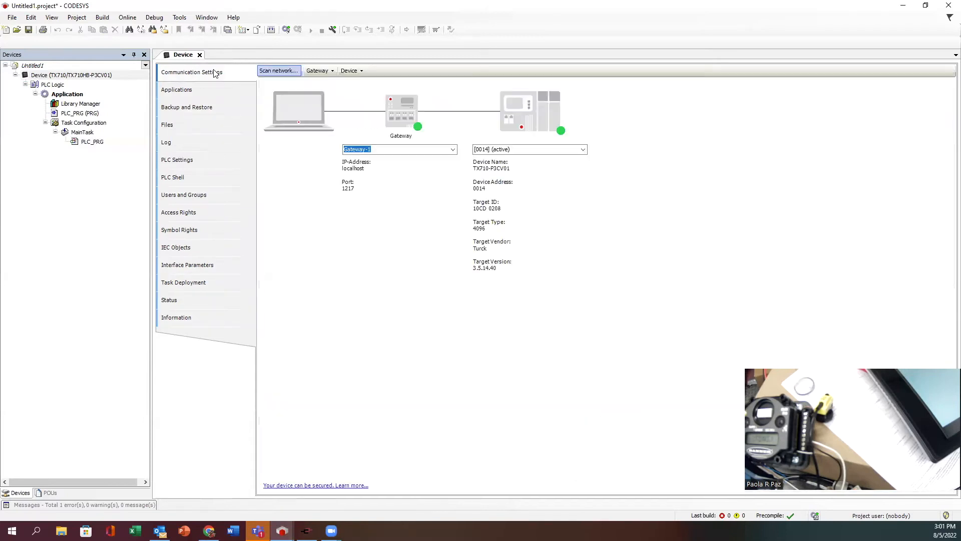
click(67, 94)
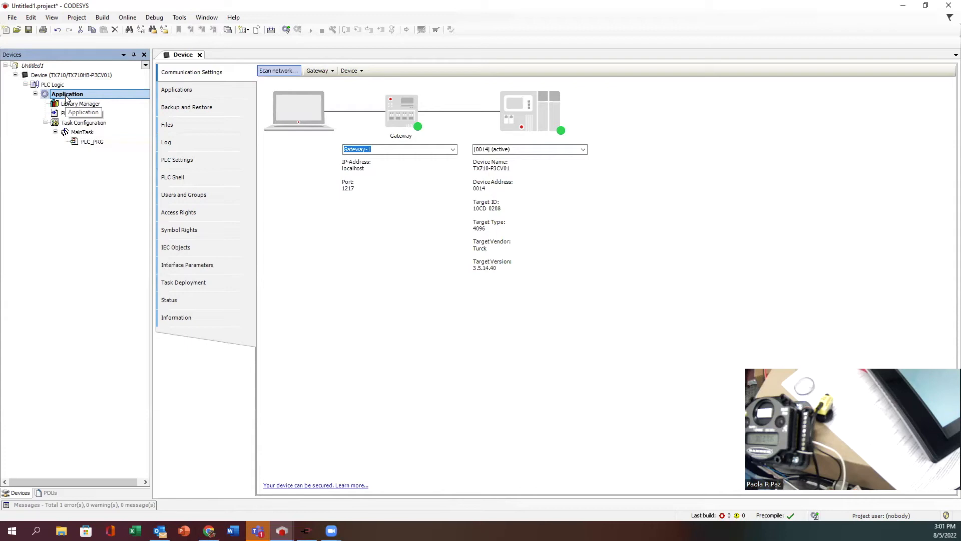
right_click(68, 94)
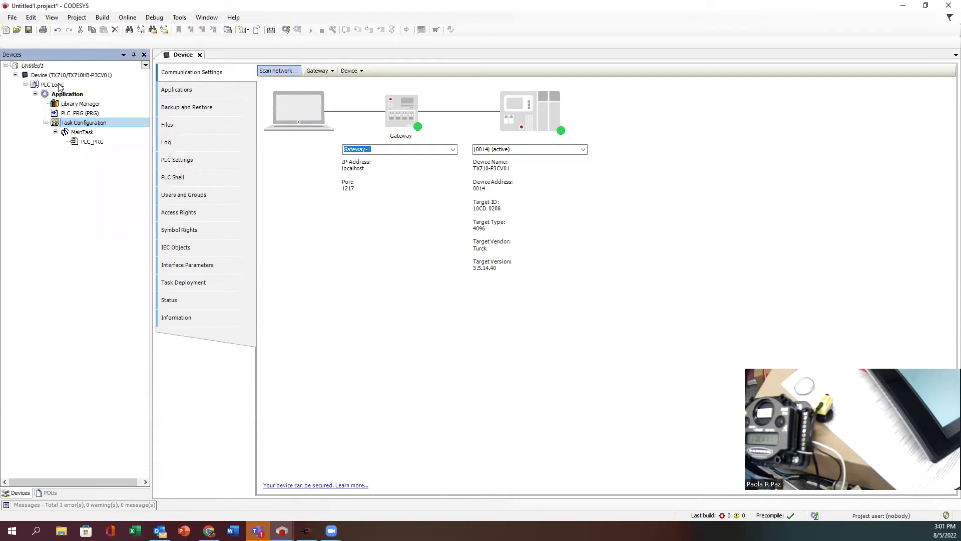
click(70, 75)
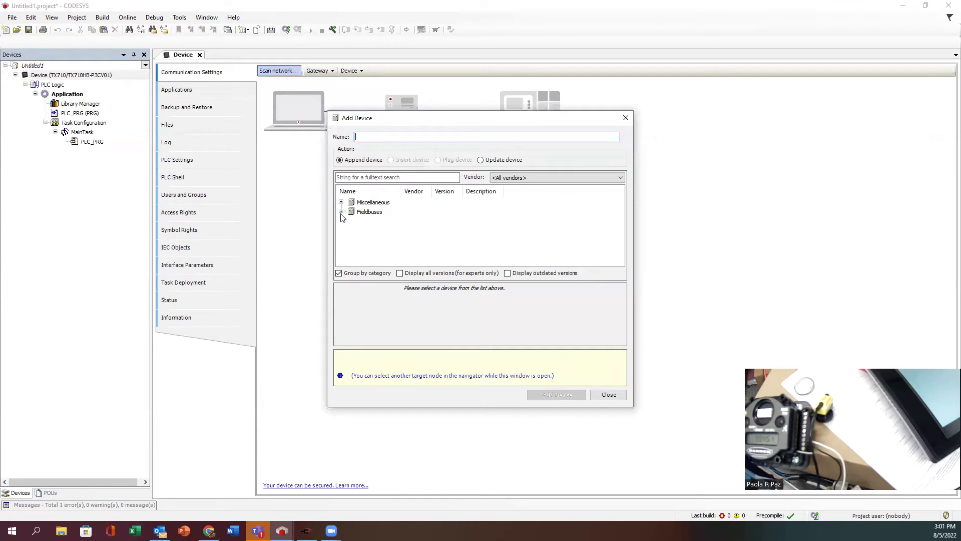
Add a Modbus COM device from Fieldbuses > Modbus > Modbus Serial Port, named Modbus_COM
click(341, 211)
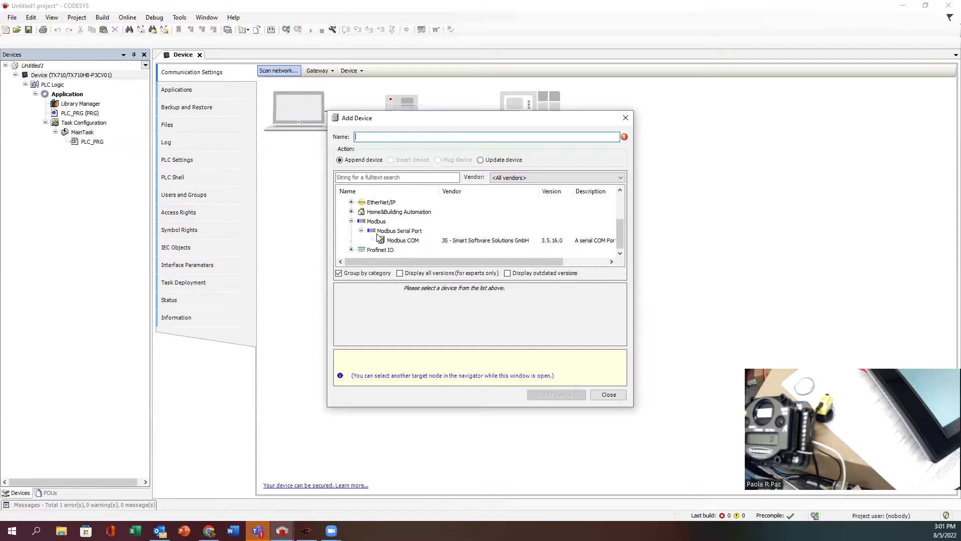
click(403, 239)
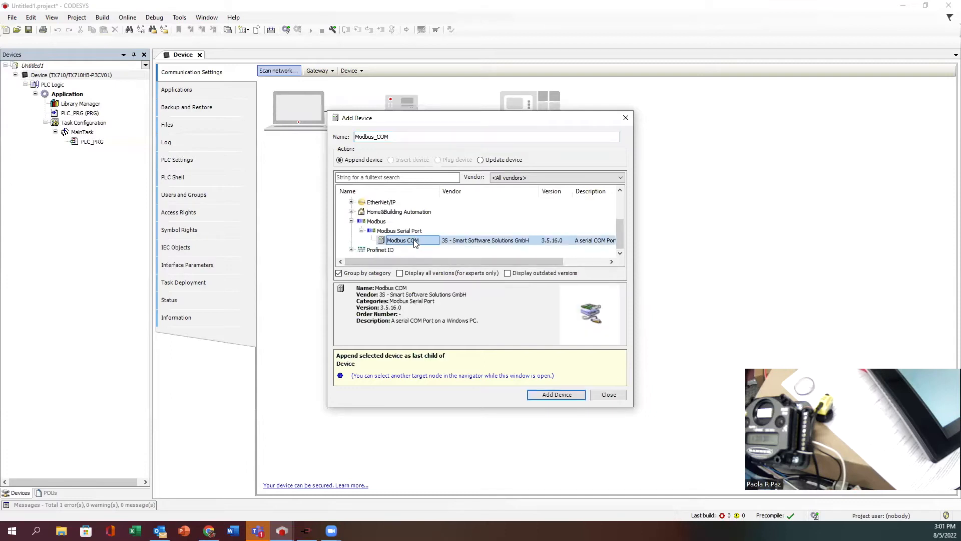
click(556, 395)
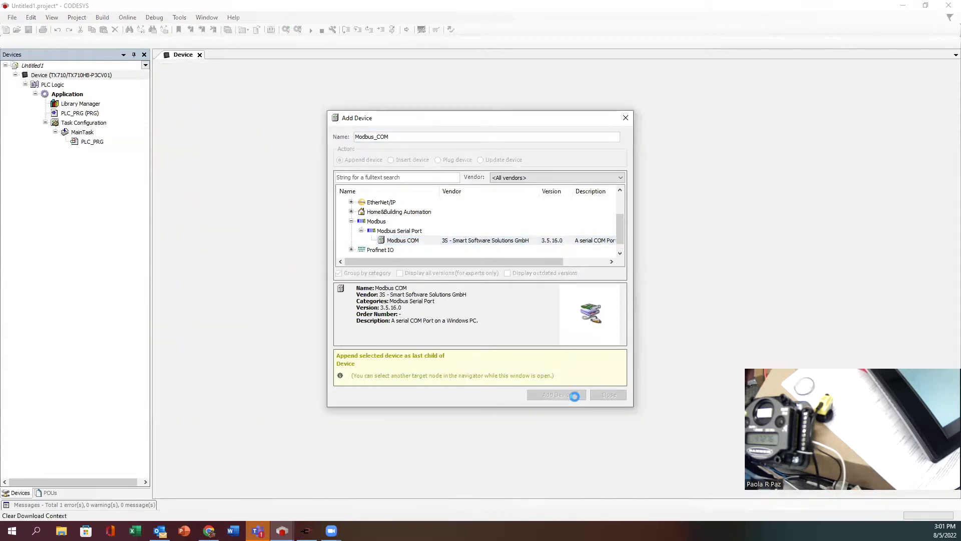
click(555, 395)
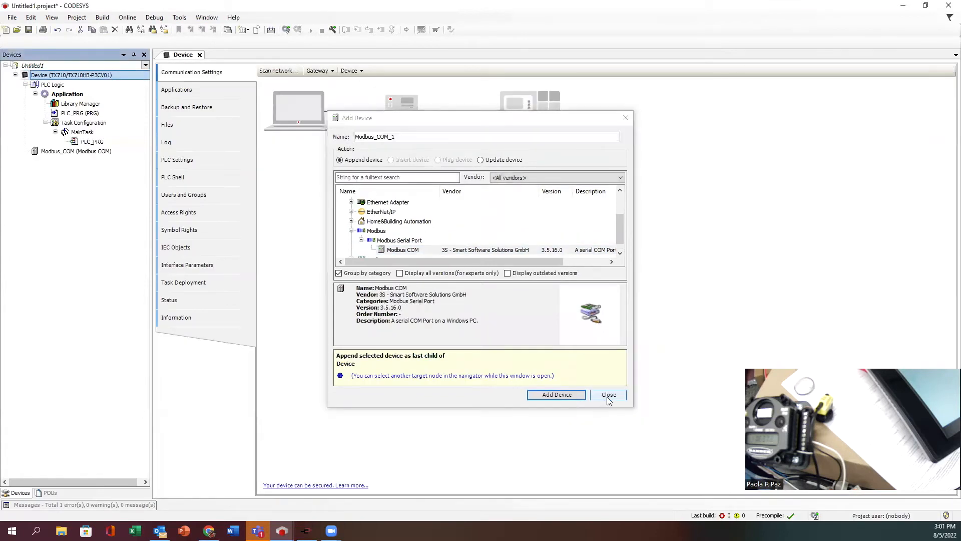
click(607, 394)
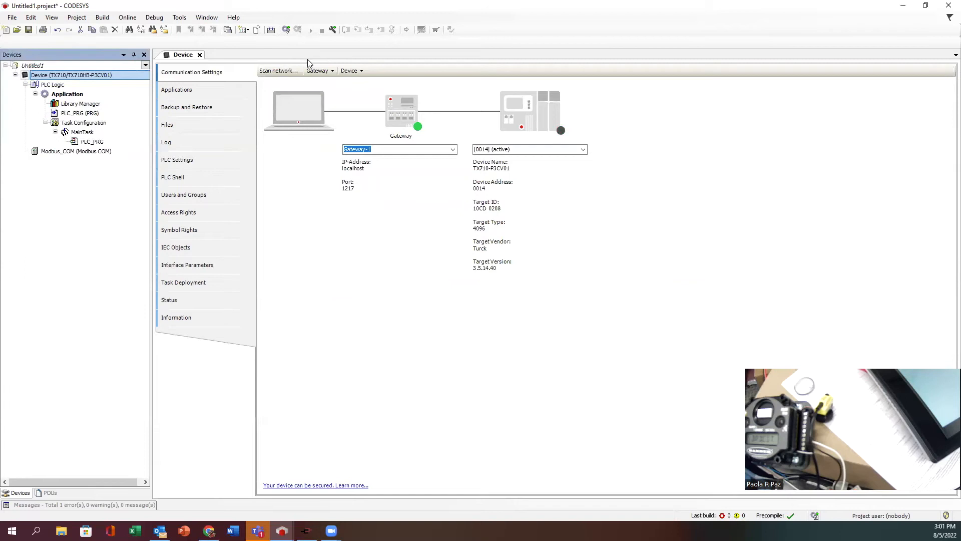
click(75, 151)
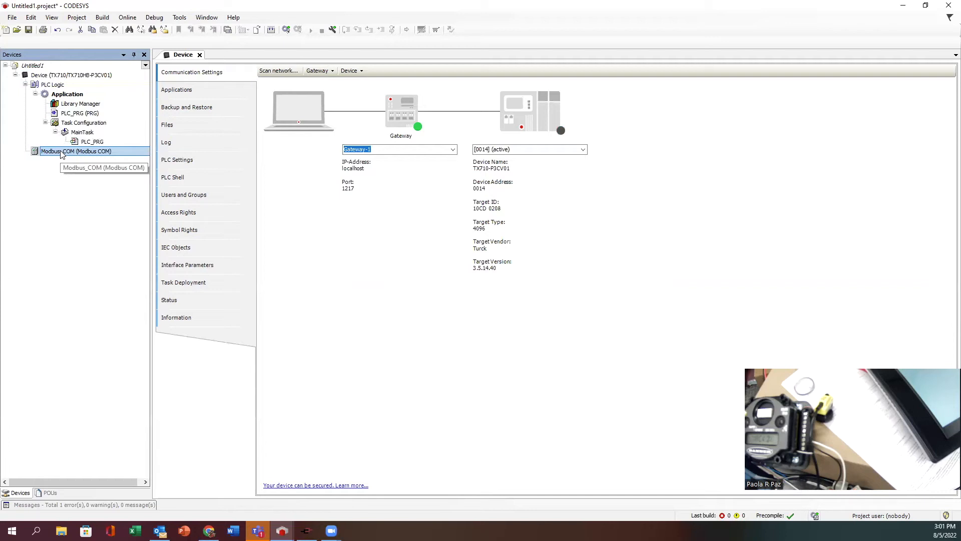
Configure Modbus_COM for COM port 1, 19200 baud, parity NONE, 8 data bits, 1 stop bit
double_click(75, 151)
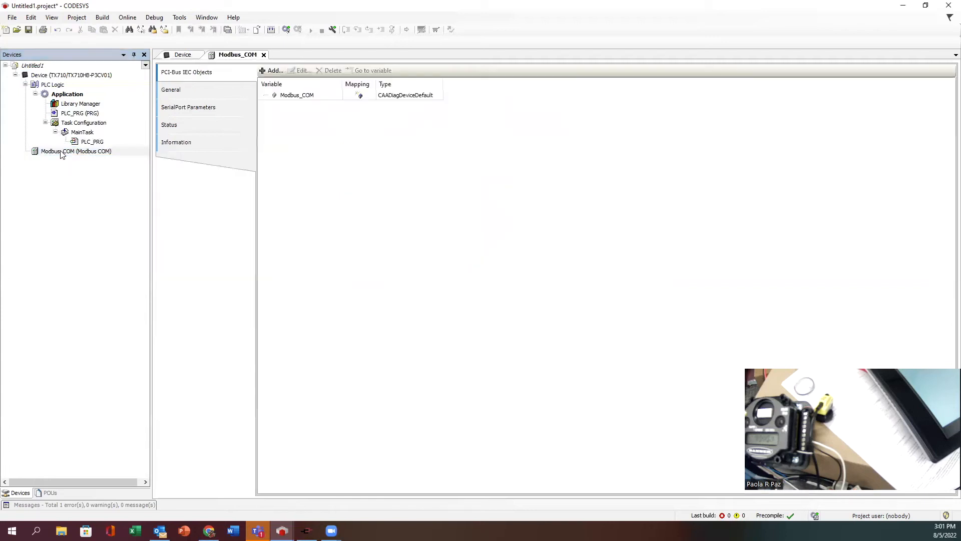
mouse_move(89, 151)
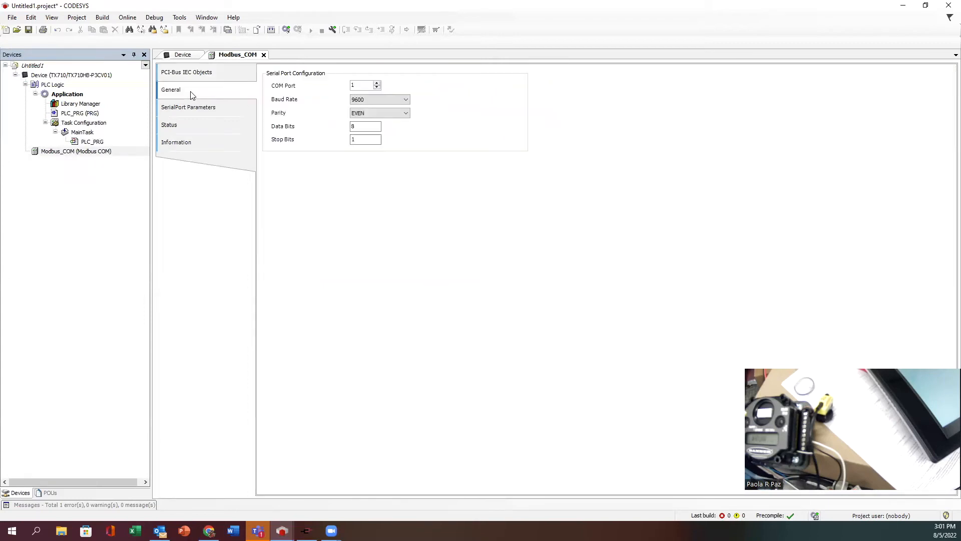
mouse_move(294, 98)
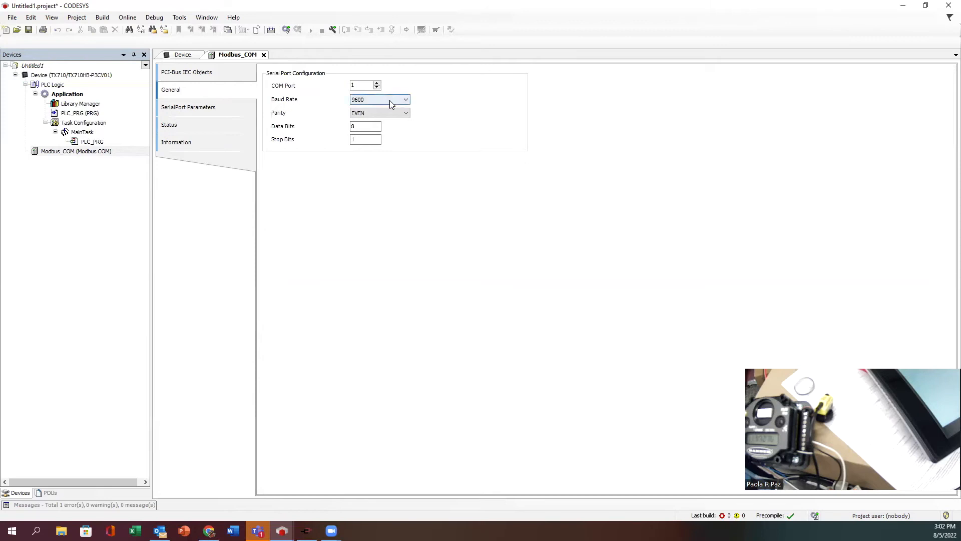
click(404, 99)
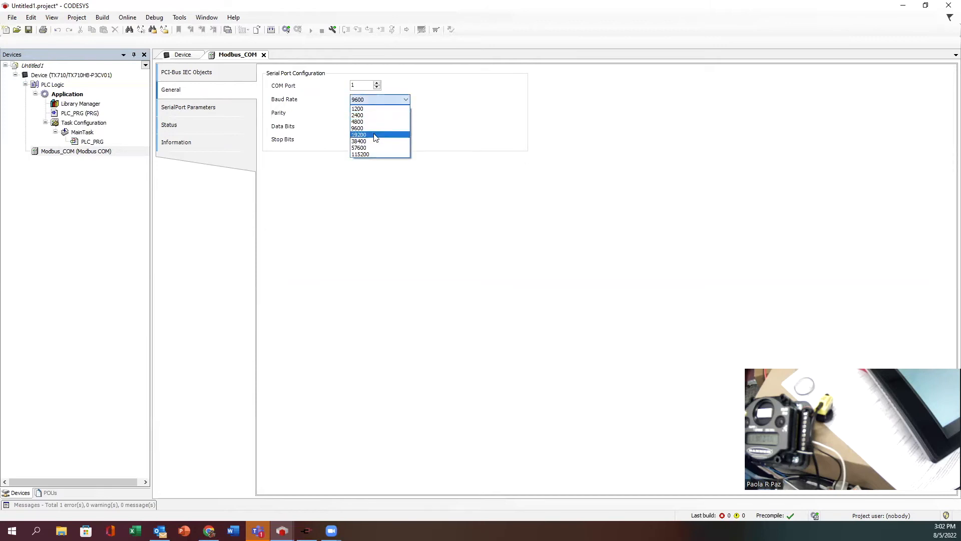
click(359, 135)
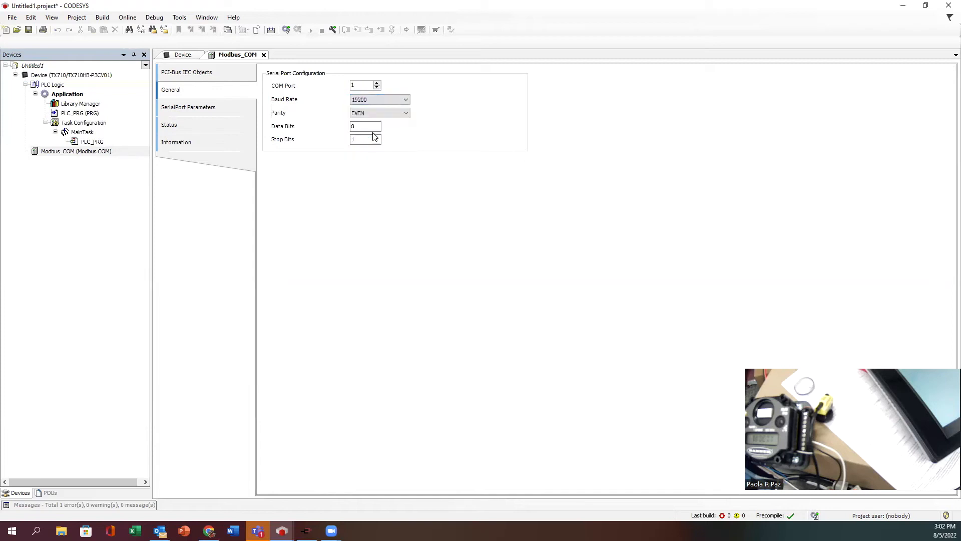
click(379, 113)
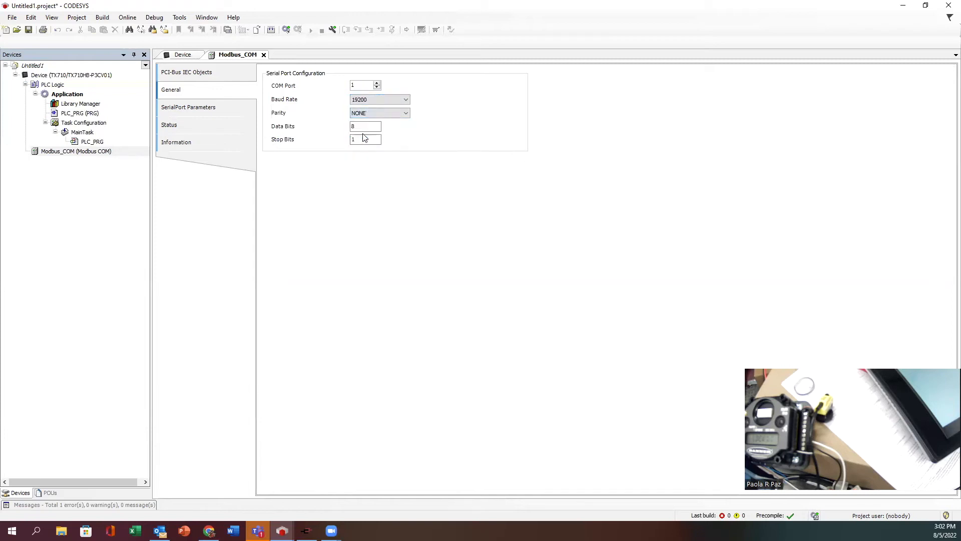
click(365, 139)
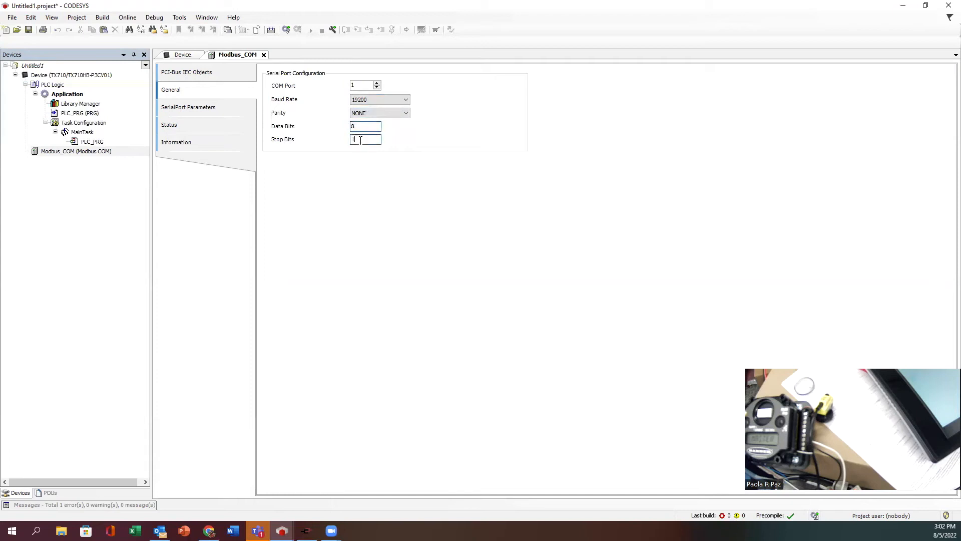
Review the Modbus_COM SerialPort Parameters and Information pages, then reselect the device
click(188, 107)
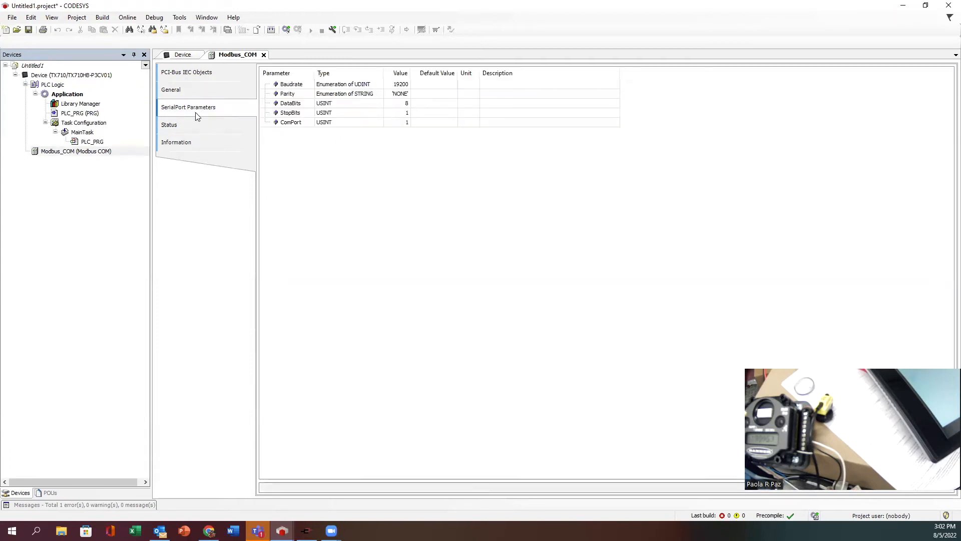
click(176, 142)
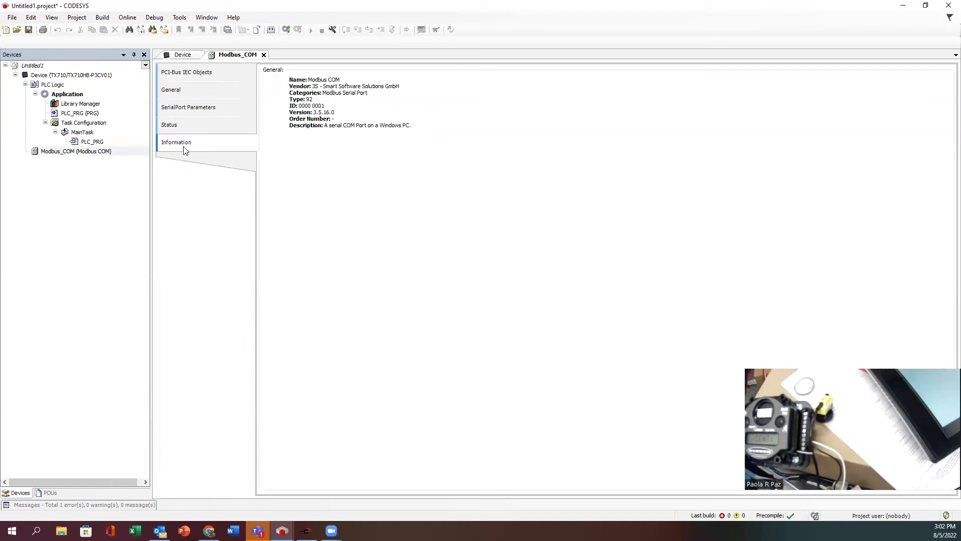
click(188, 107)
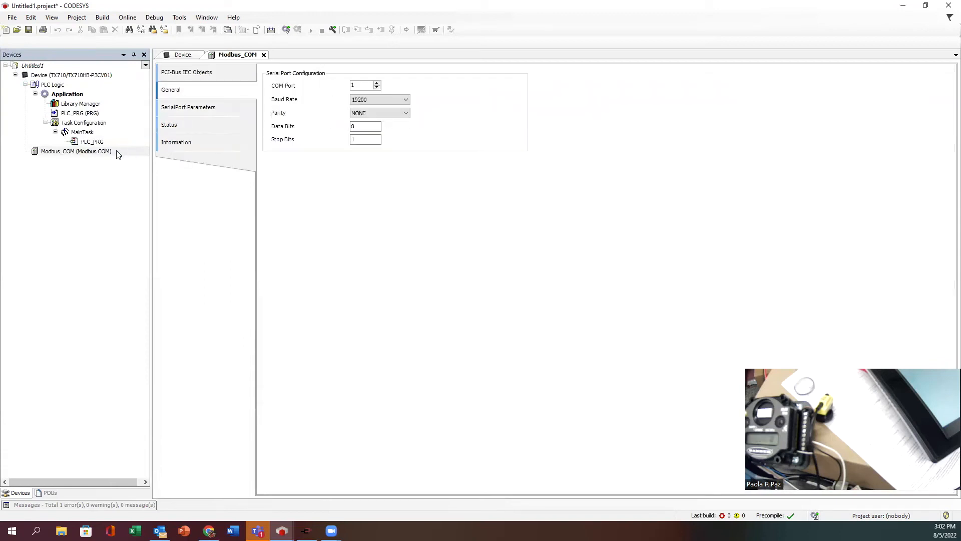
click(75, 152)
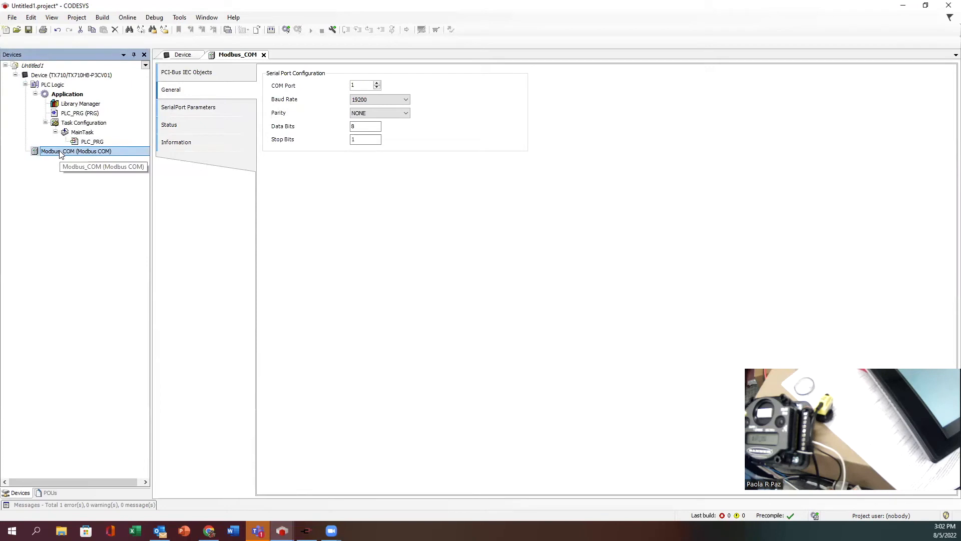
Add a Modbus Master, COM Port device under Modbus_COM from Modbus Serial Master and close the picker
right_click(61, 151)
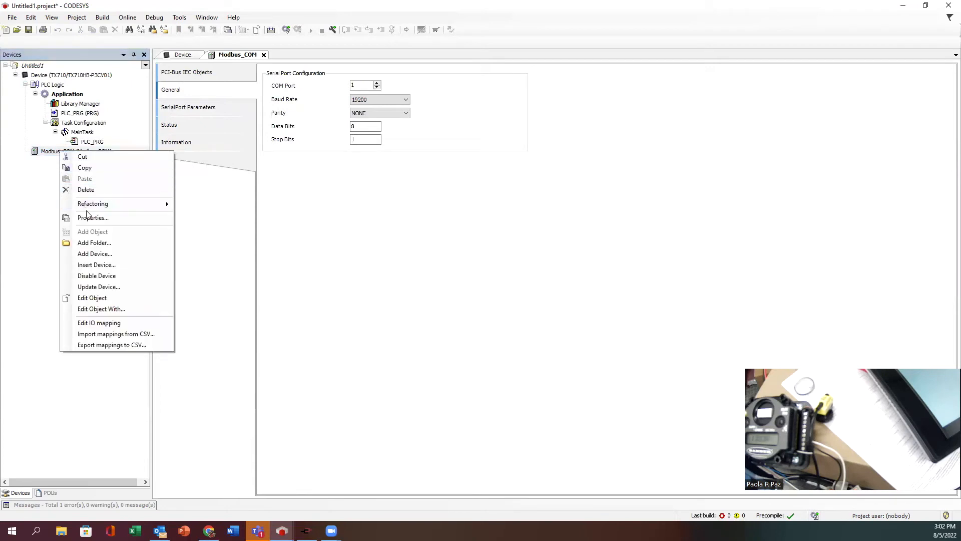
click(94, 253)
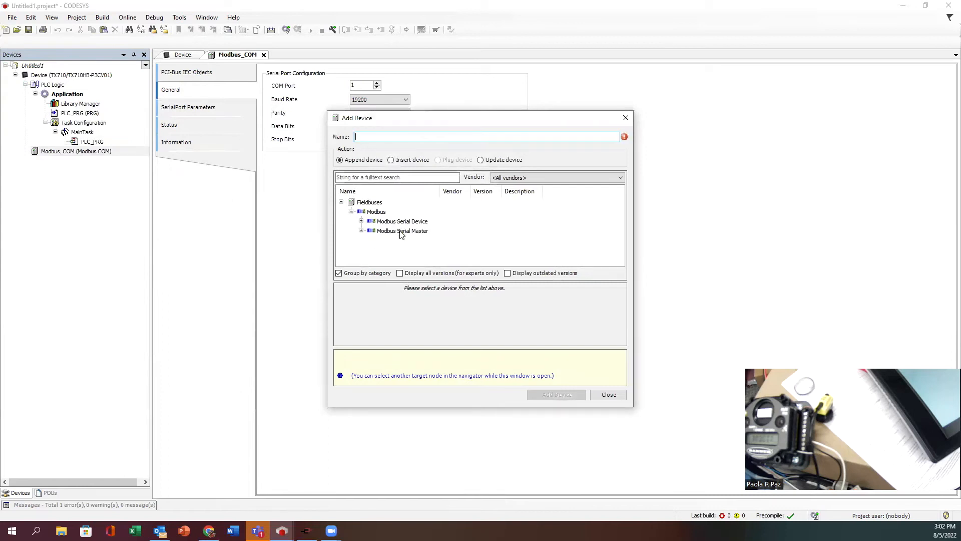
click(361, 230)
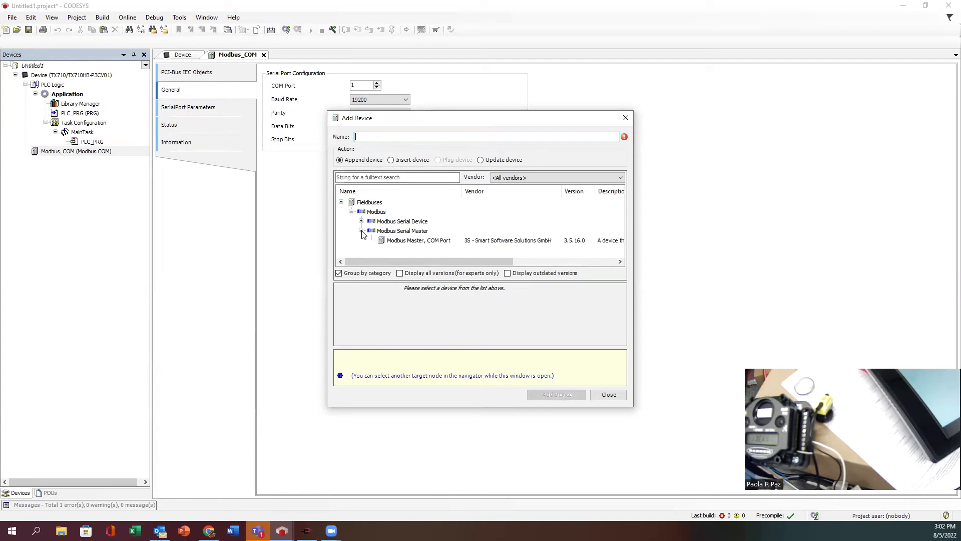
click(362, 220)
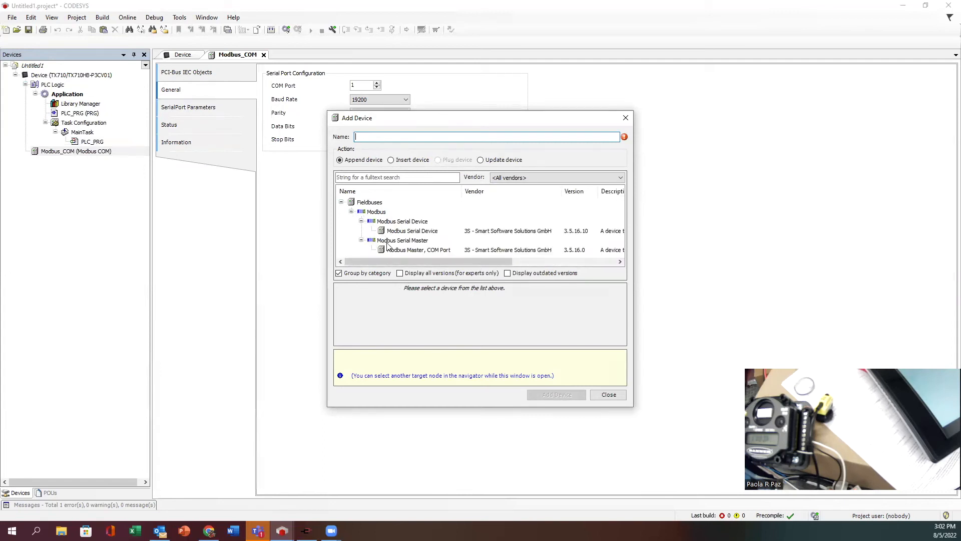
click(418, 249)
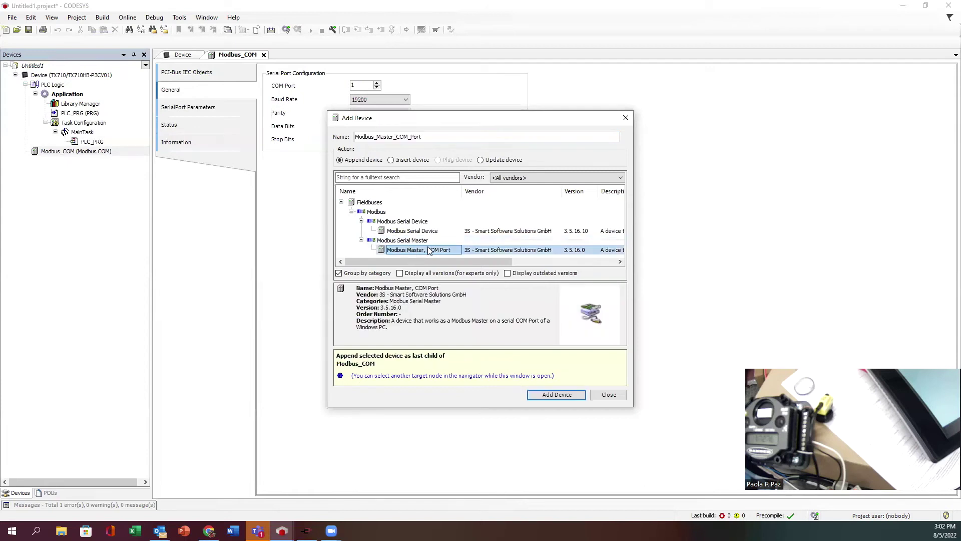
click(556, 395)
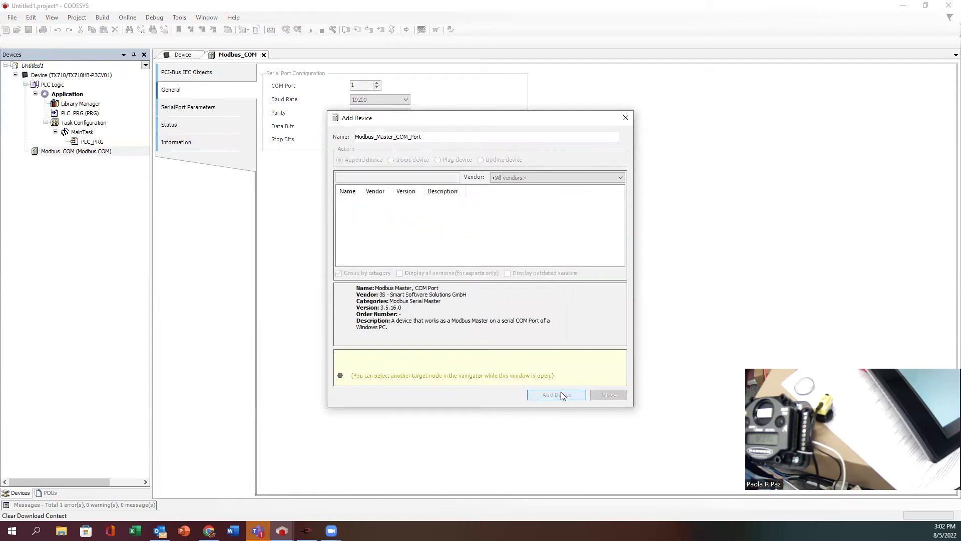
click(555, 395)
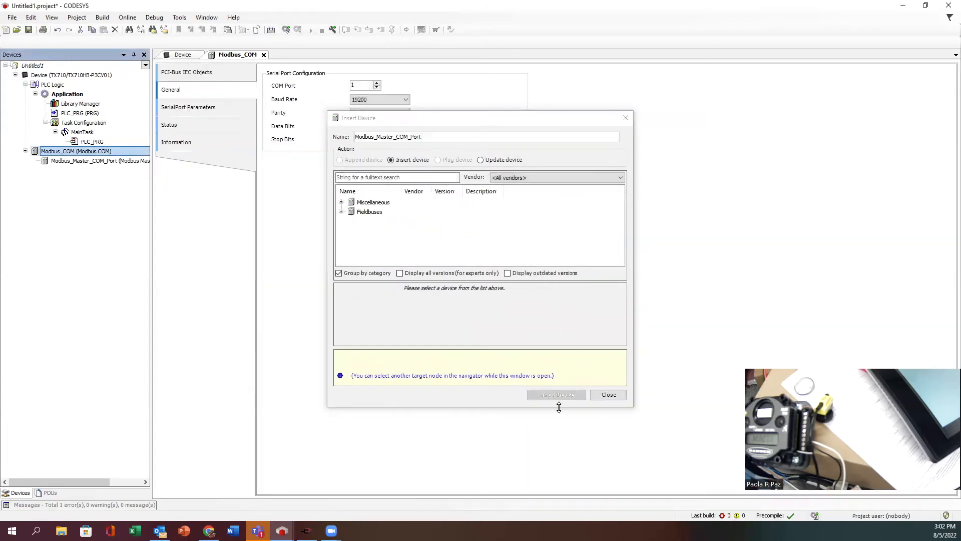
mouse_move(632, 407)
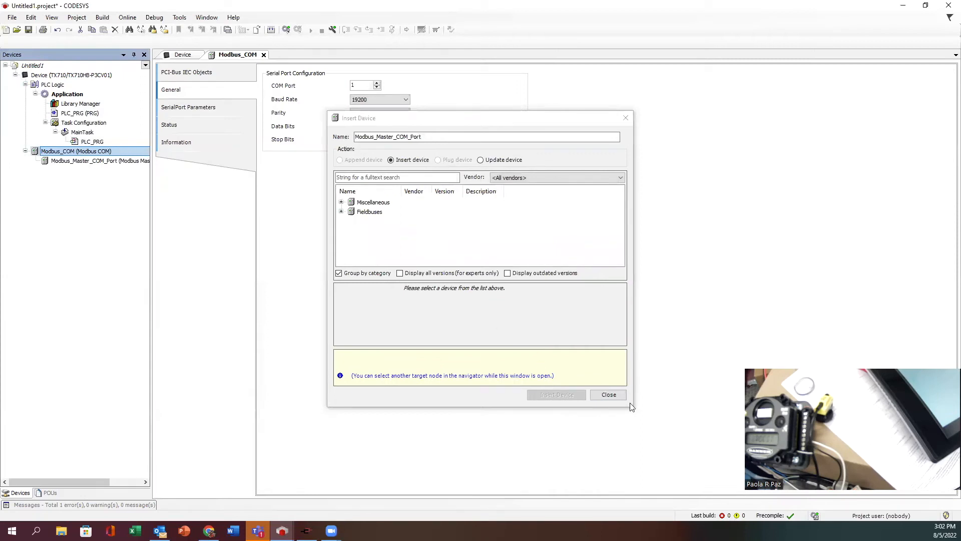
click(608, 394)
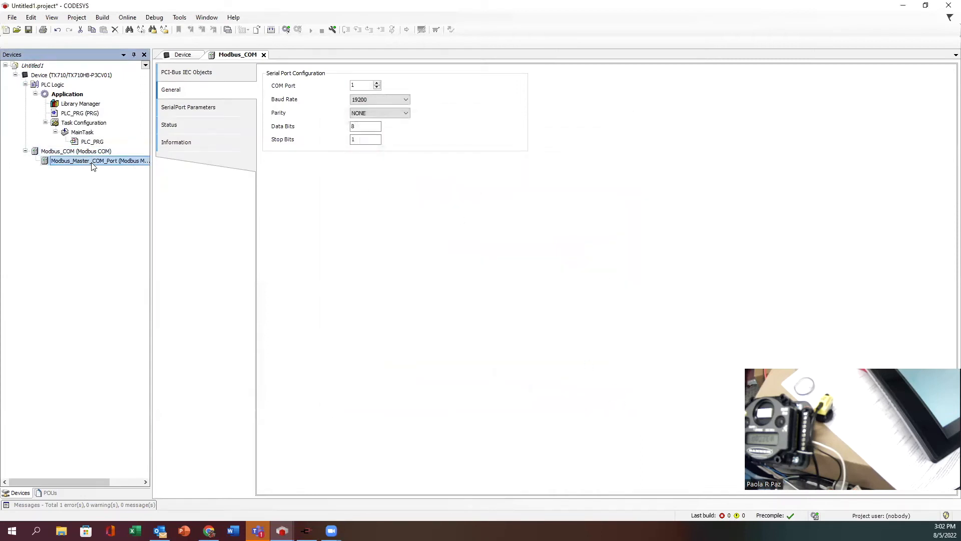
Review Modbus_Master_COM_Port pages: IEC Objects, Status, then General with RTU mode, 1000 ms timeout
double_click(92, 161)
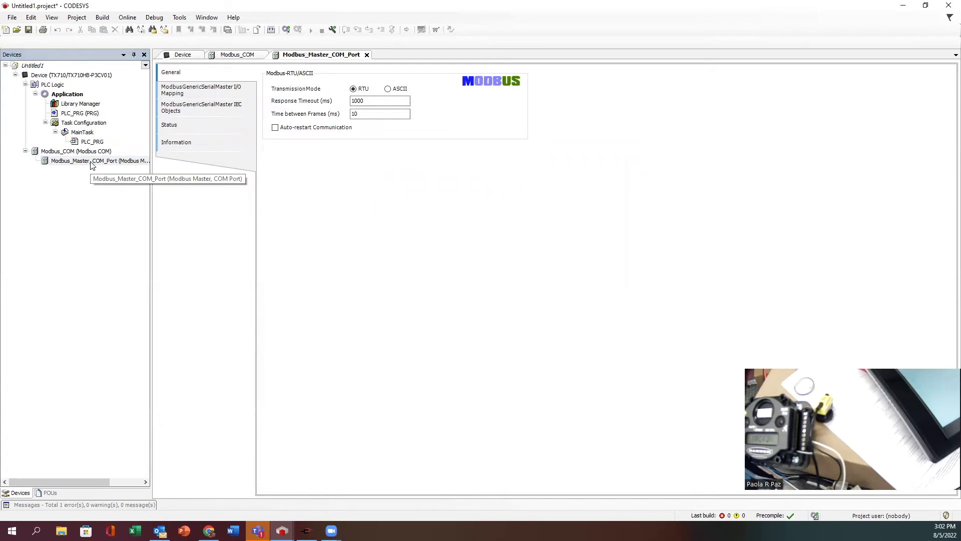
mouse_move(90, 162)
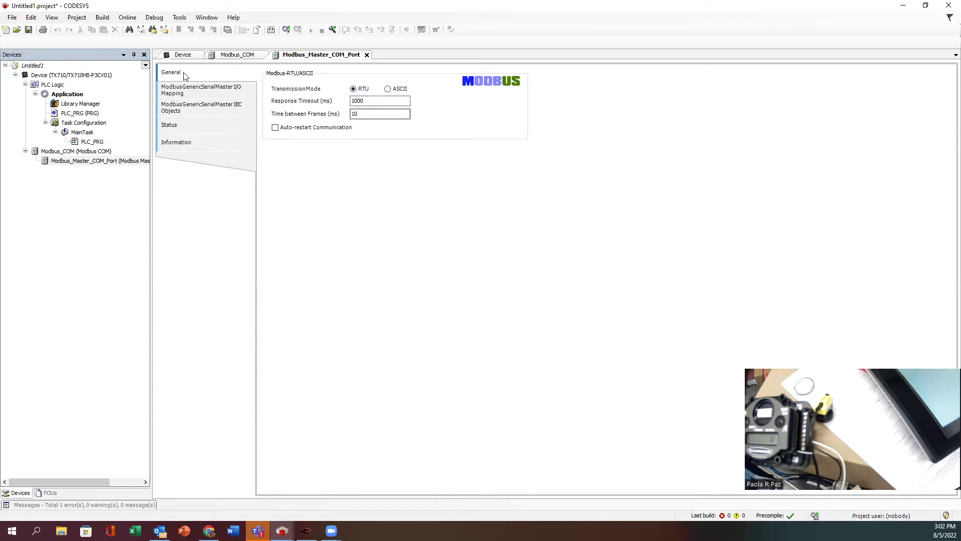
click(201, 107)
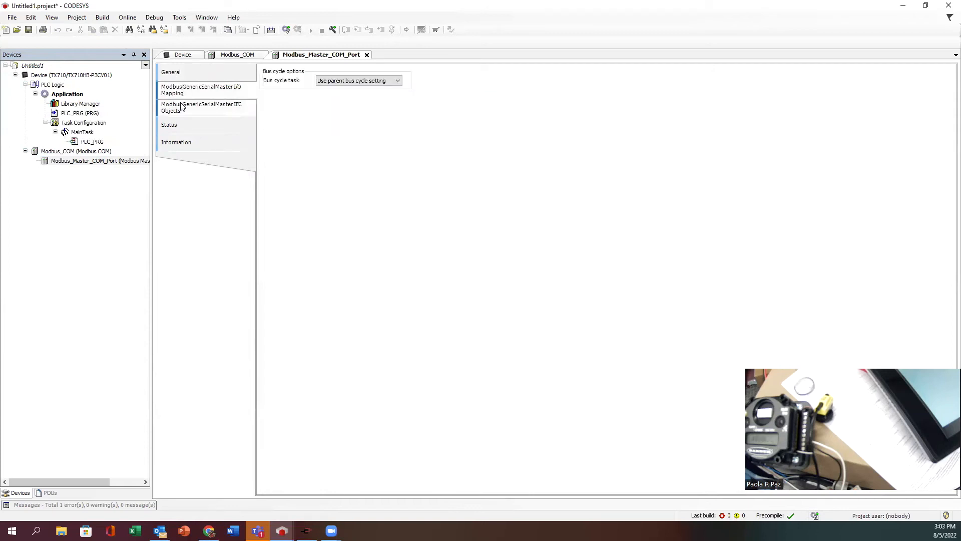
click(203, 107)
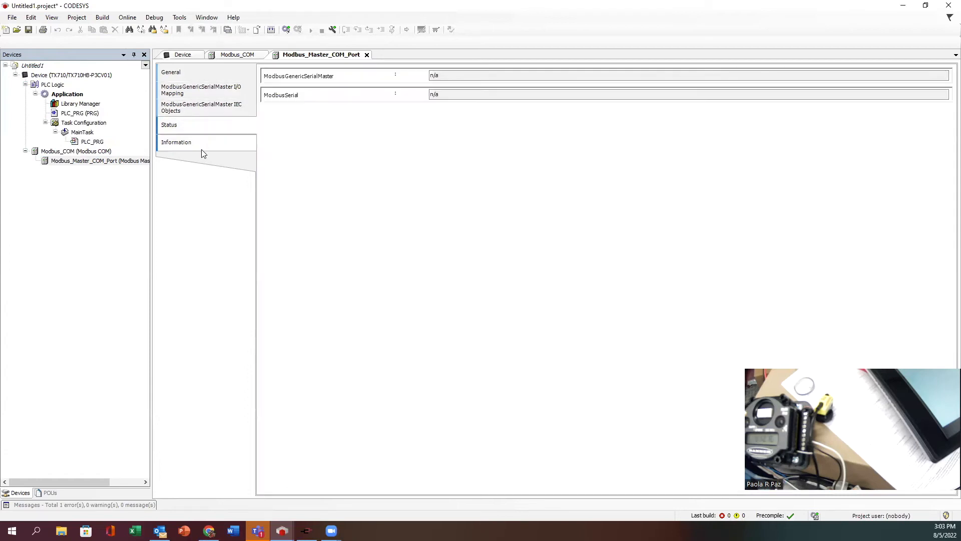
click(171, 72)
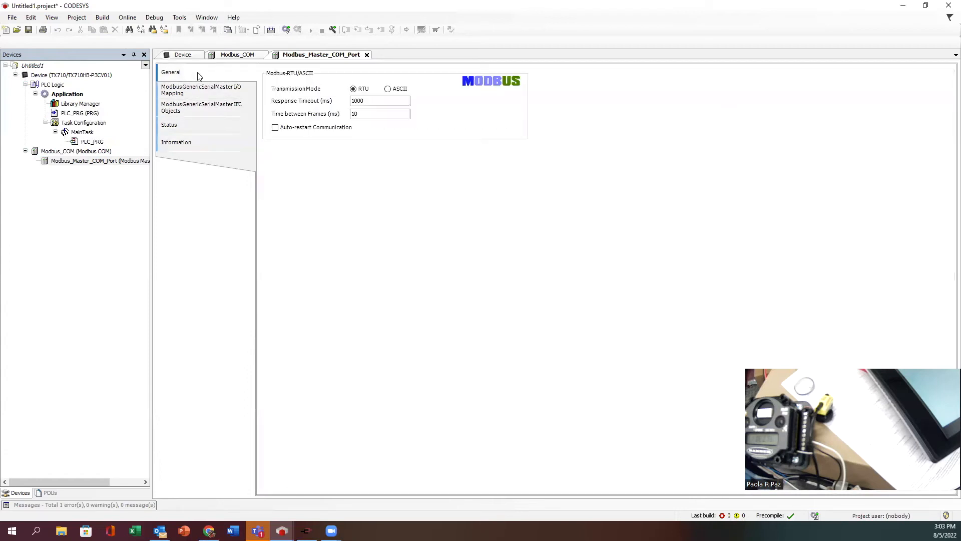
mouse_move(110, 163)
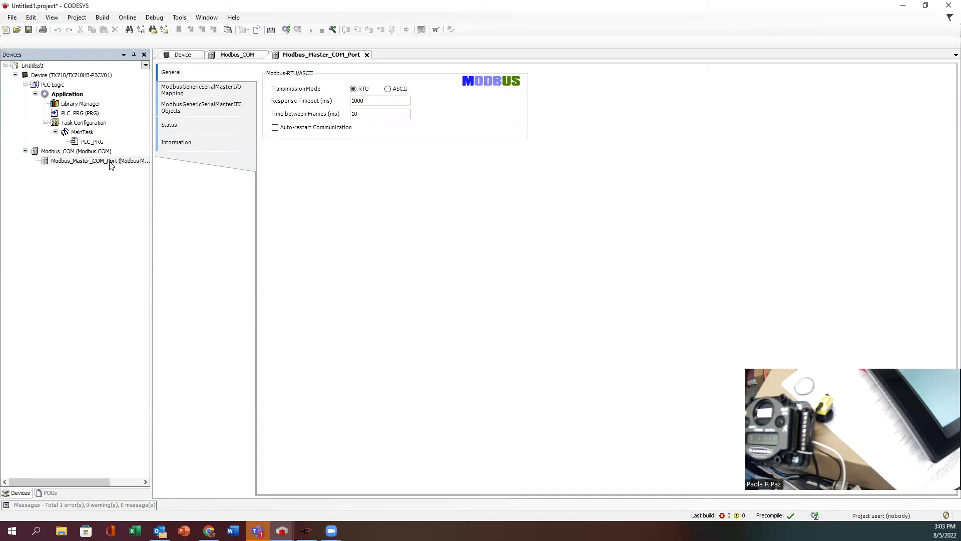
Add a Modbus Serial Slave COM Port device under Modbus_Master_COM_Port via Add Device
right_click(98, 160)
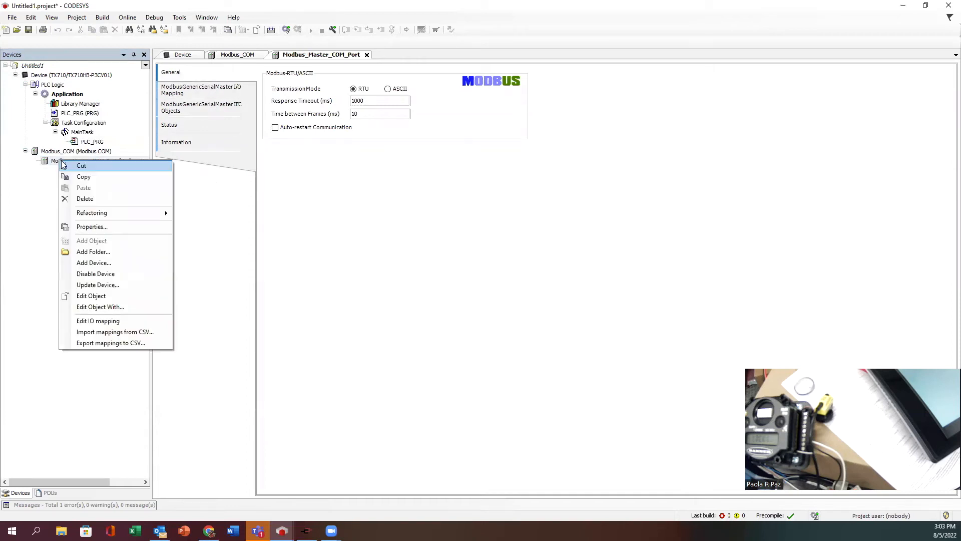
mouse_move(118, 262)
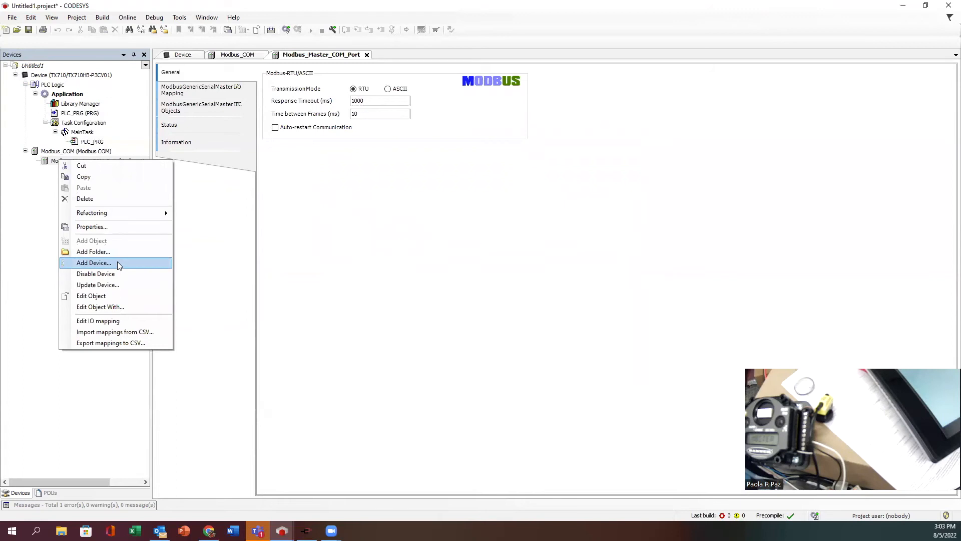
click(94, 263)
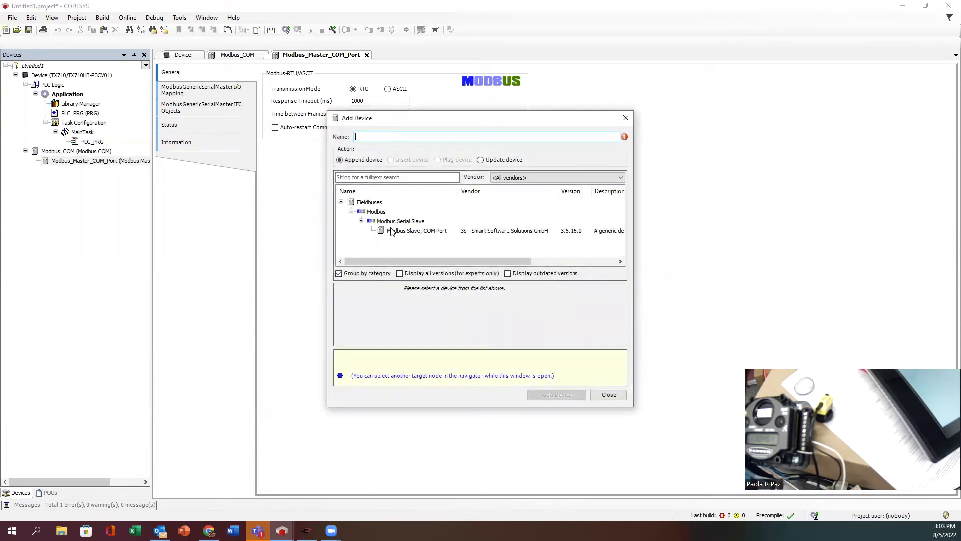
click(418, 230)
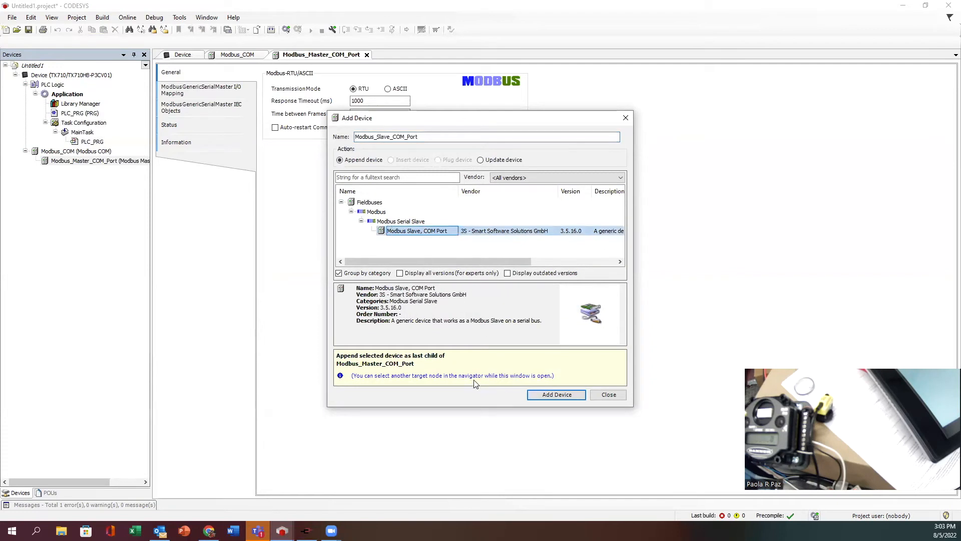
click(556, 394)
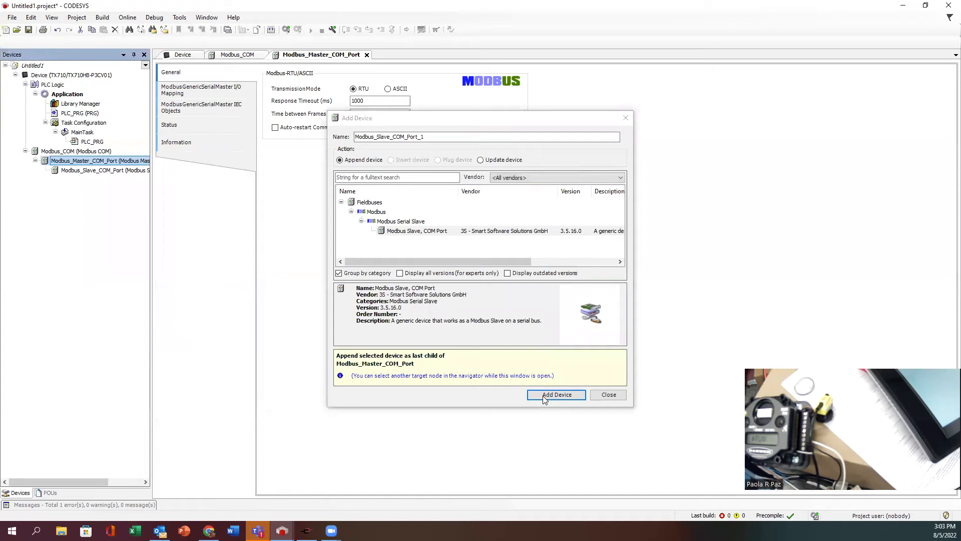
mouse_move(413, 137)
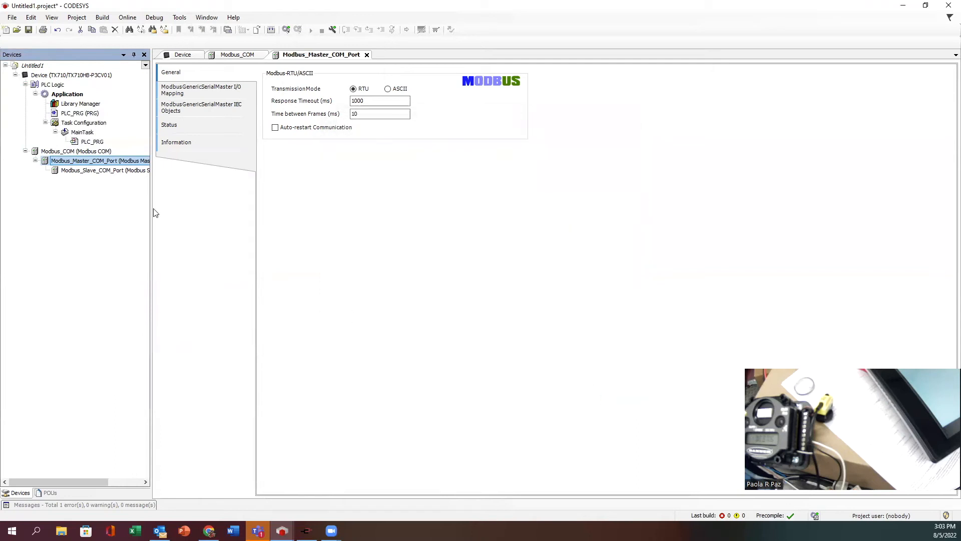
click(105, 170)
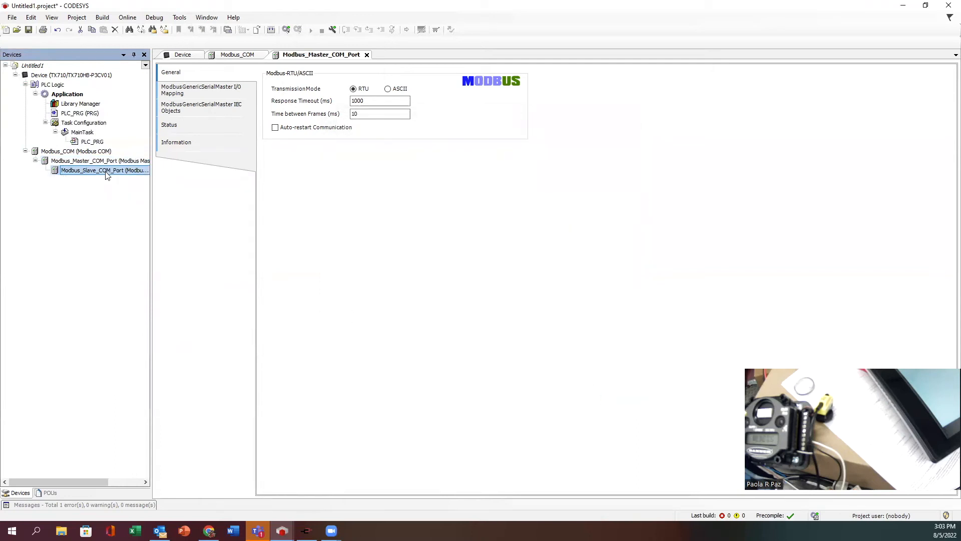
Set Modbus_Slave_COM_Port slave address to 11 and show its empty Modbus Slave Channel list
double_click(104, 170)
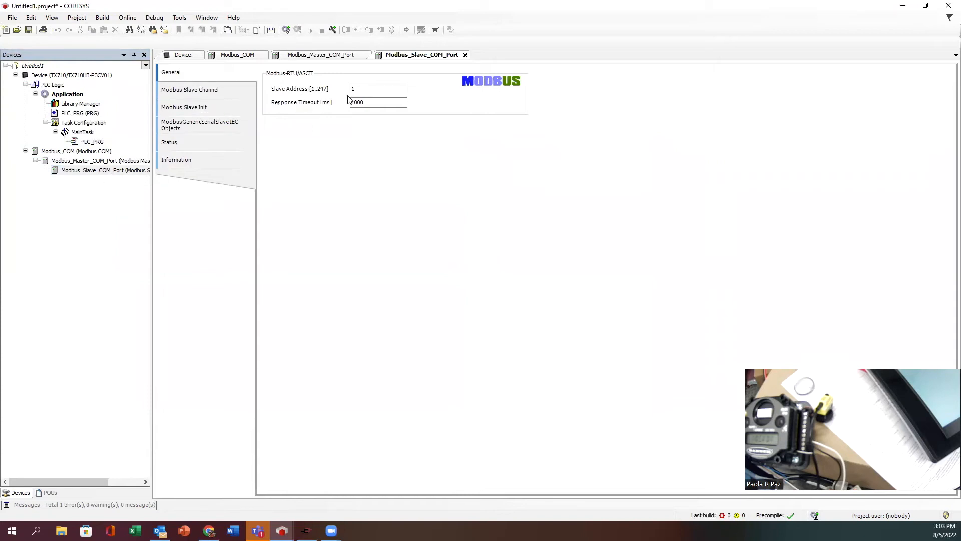
click(378, 88)
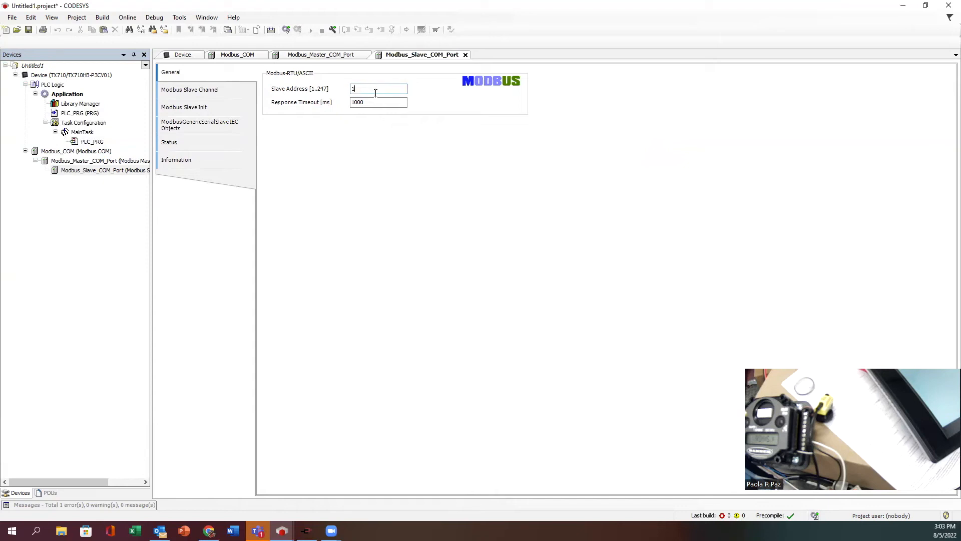
mouse_move(375, 100)
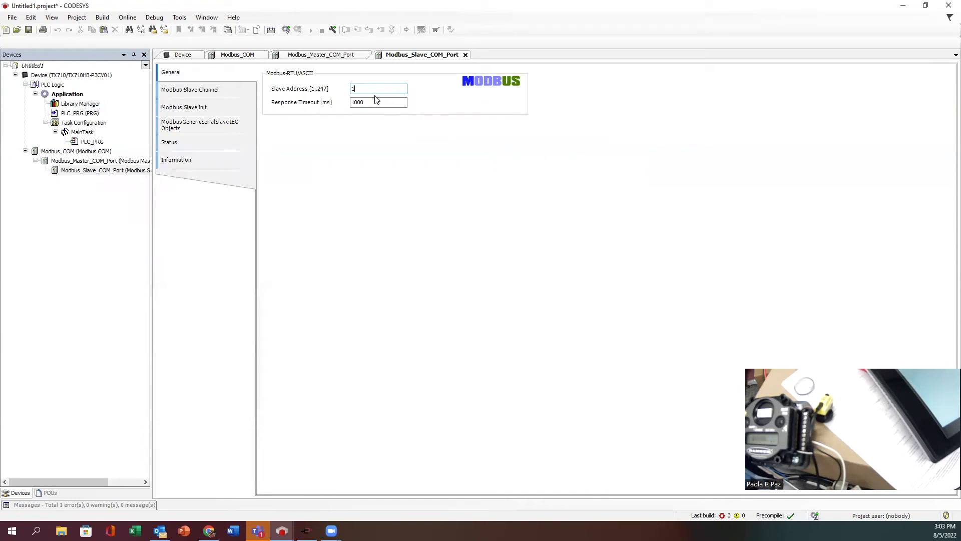
text(1)
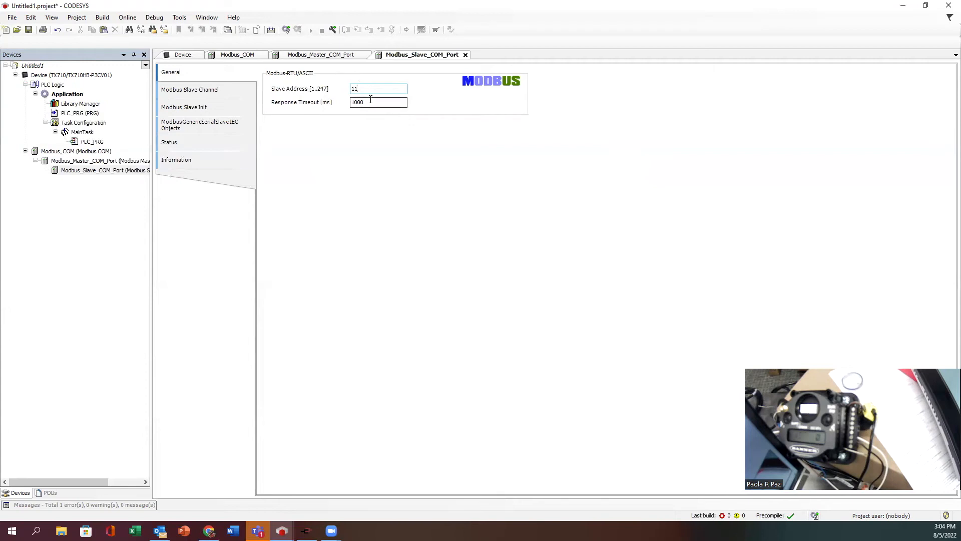
click(190, 89)
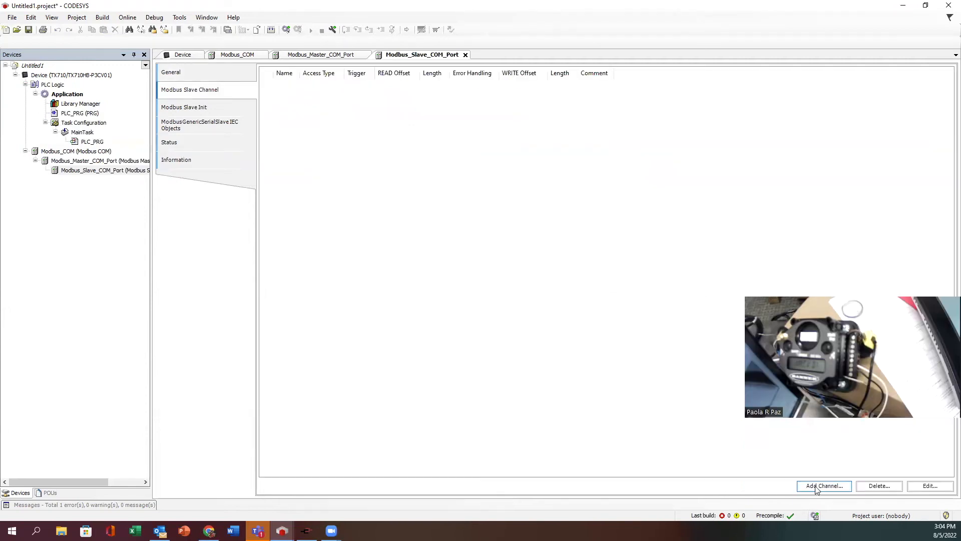
Start a new channel, then view the Sure Cross MultiHop H5 Modbus register table in Chrome
click(823, 485)
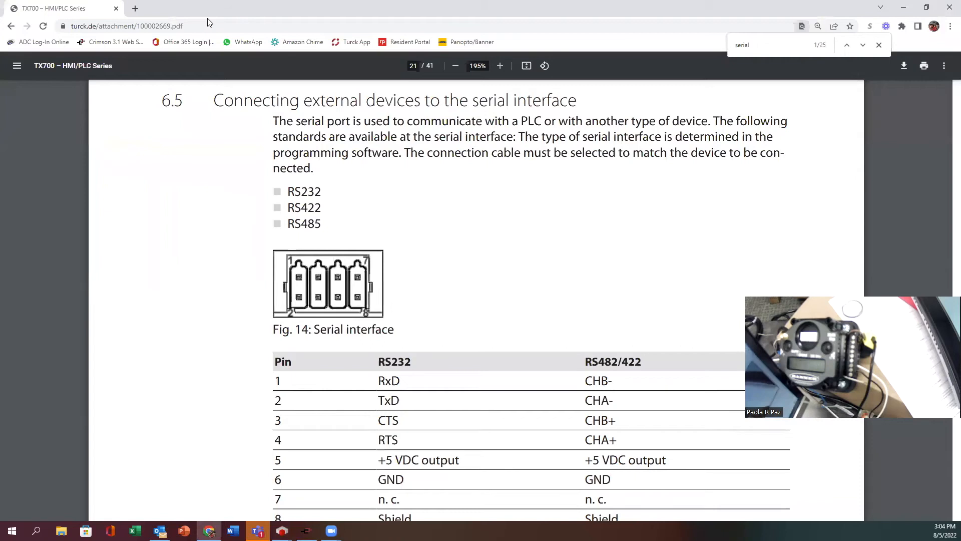
click(300, 8)
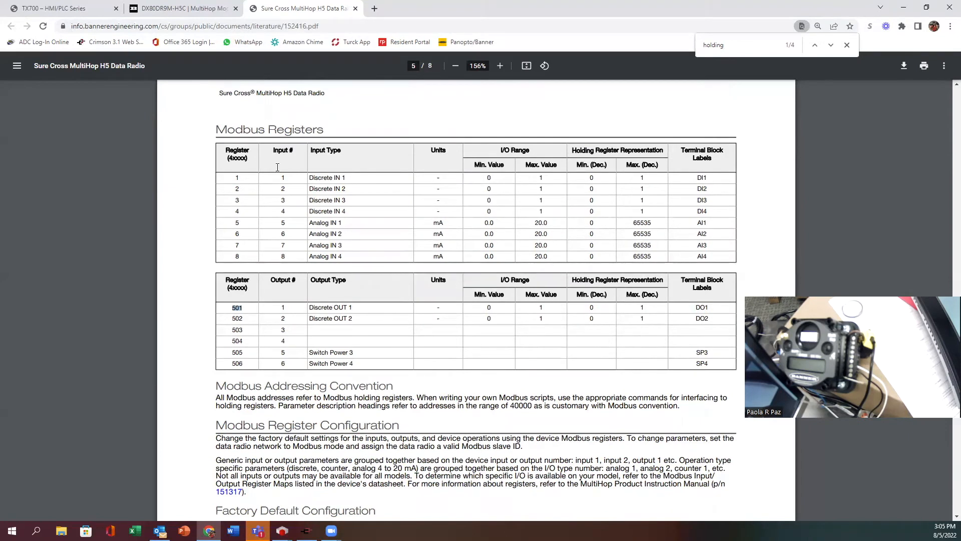
mouse_move(902, 6)
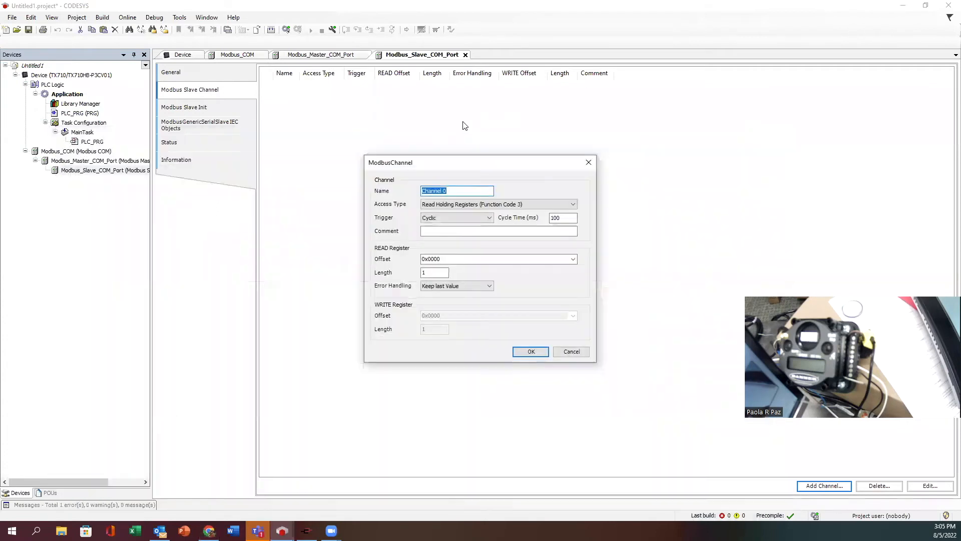
mouse_move(448, 130)
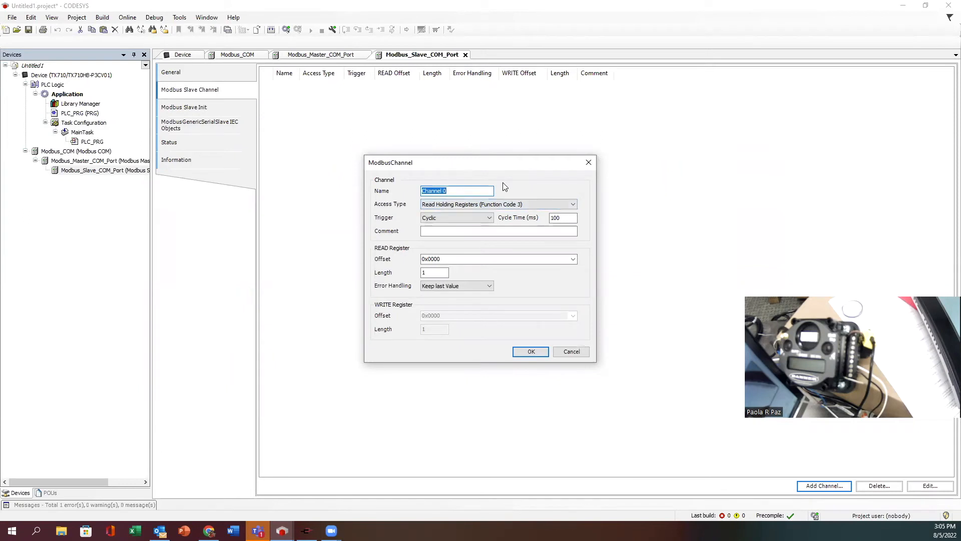
mouse_move(460, 193)
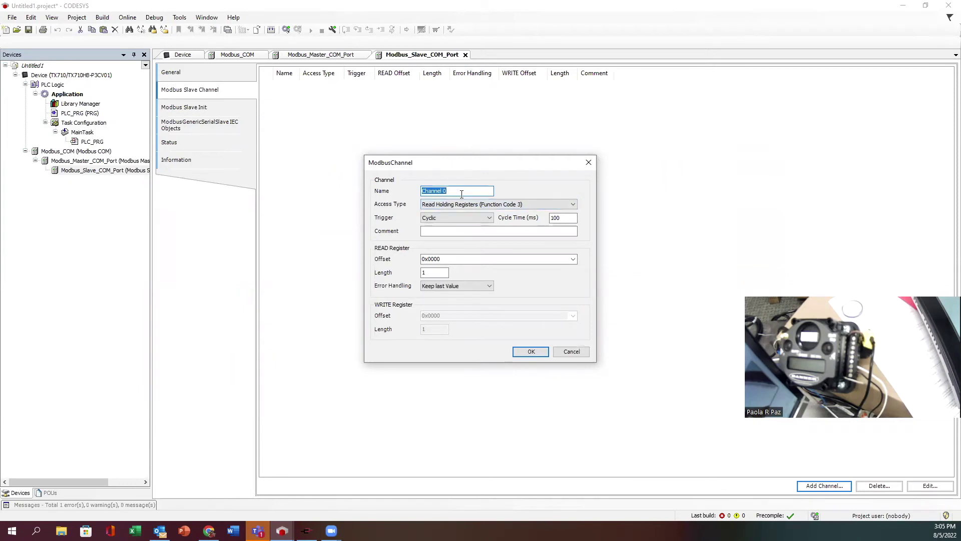
Create channel 'Slave Radio 11 Inputs' reading 8 holding registers (FC3) from offset 0
text(Slave Radio 11)
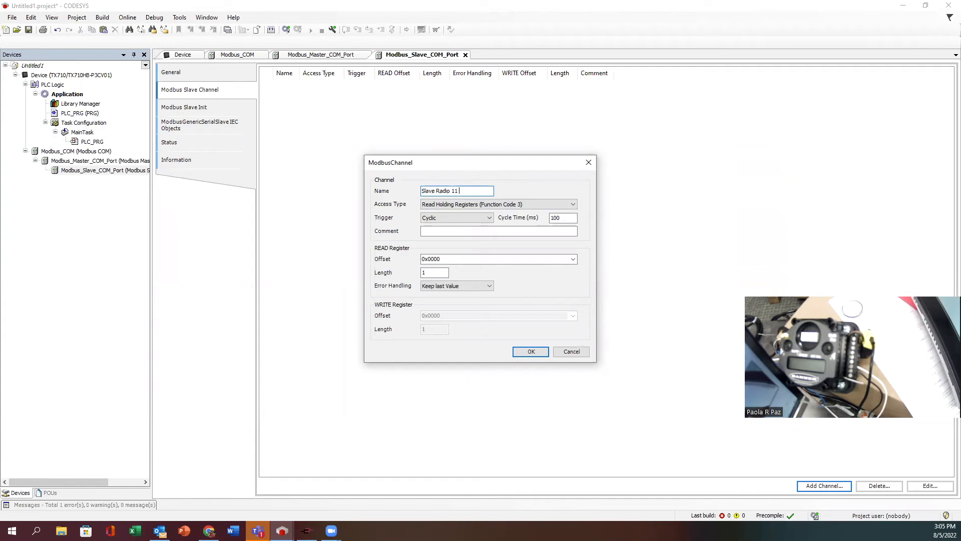
text(Inputs)
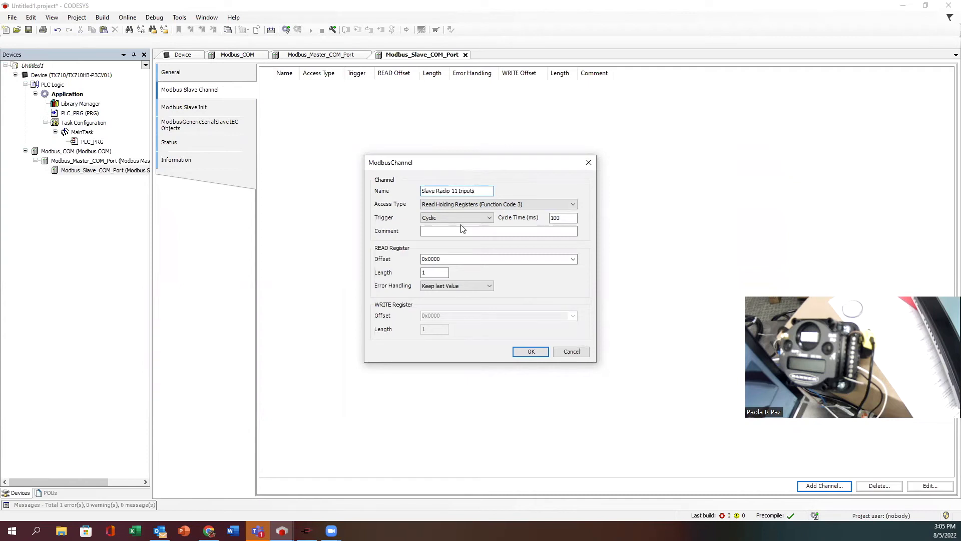
click(571, 203)
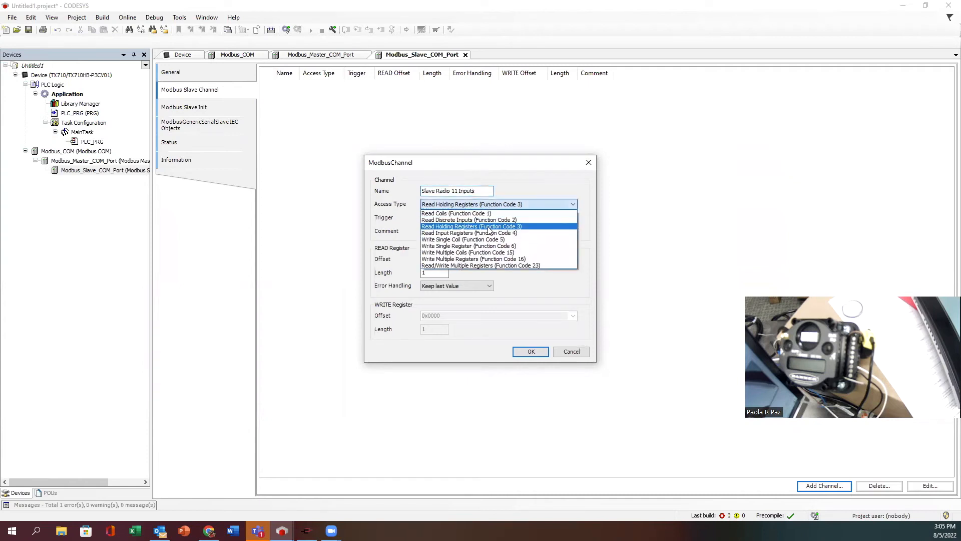
click(471, 226)
text(0)
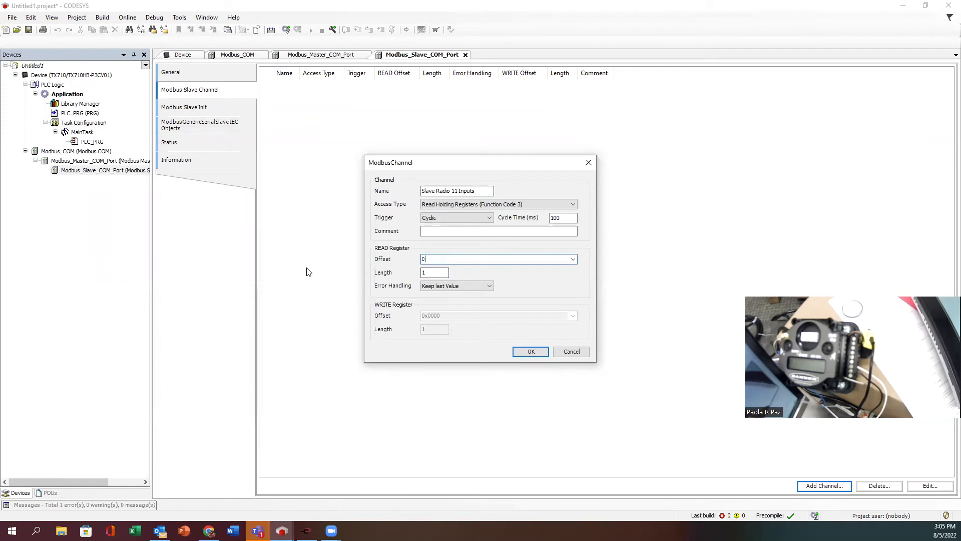
click(434, 272)
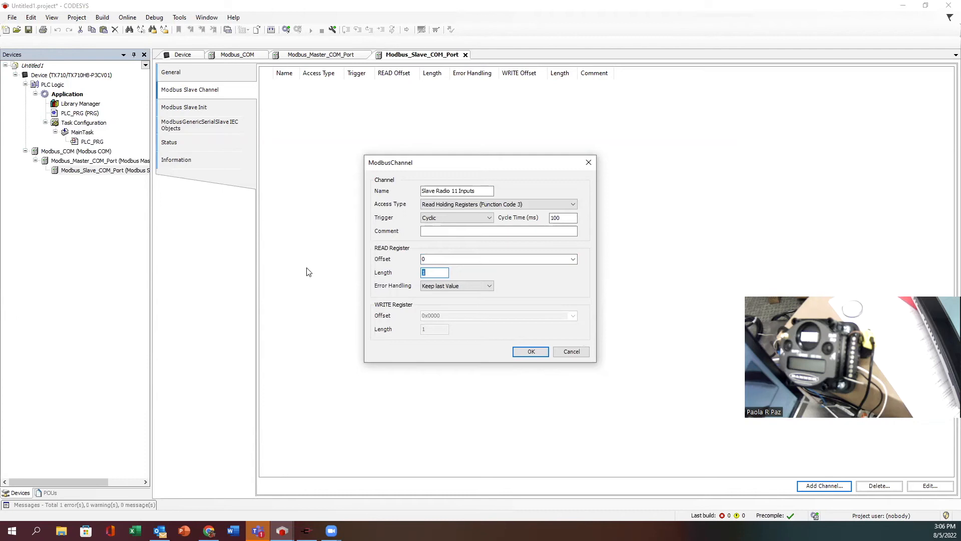
text(6)
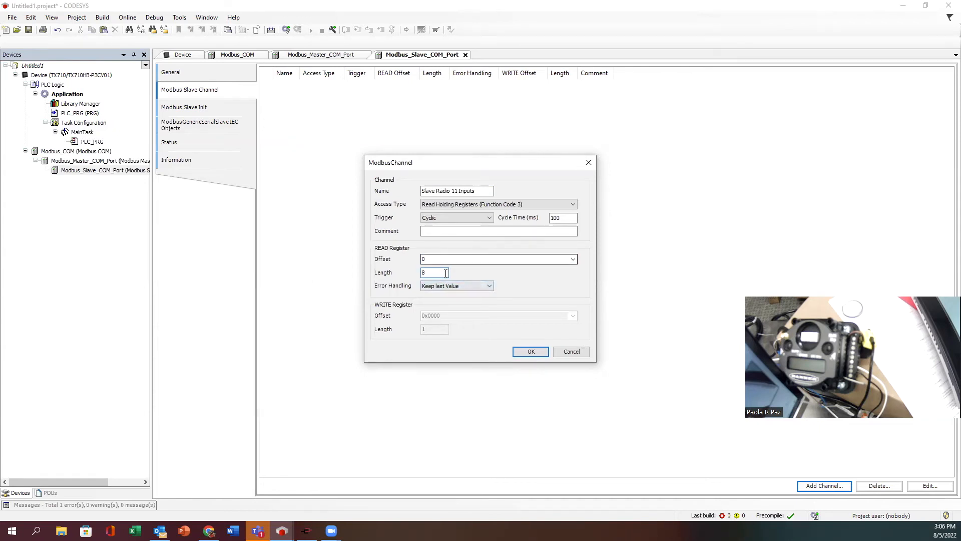
click(531, 352)
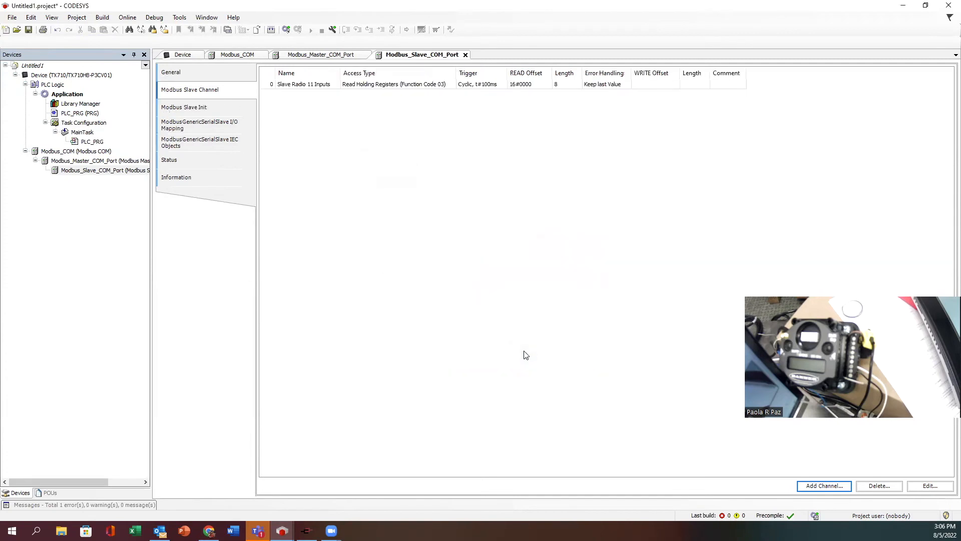
mouse_move(717, 377)
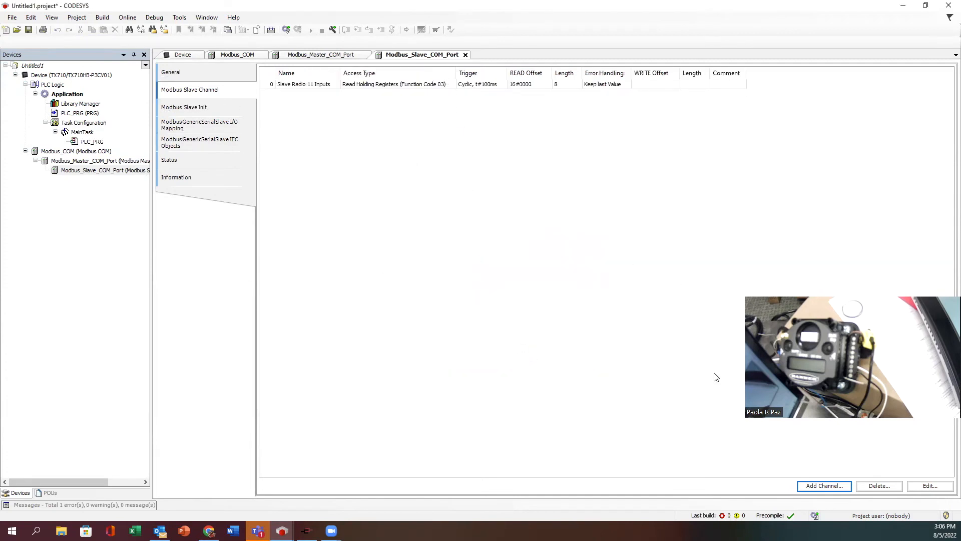
Create channel 'Slave Radio 11 Outputs' writing 2 registers at offset 500 with FC16
click(823, 486)
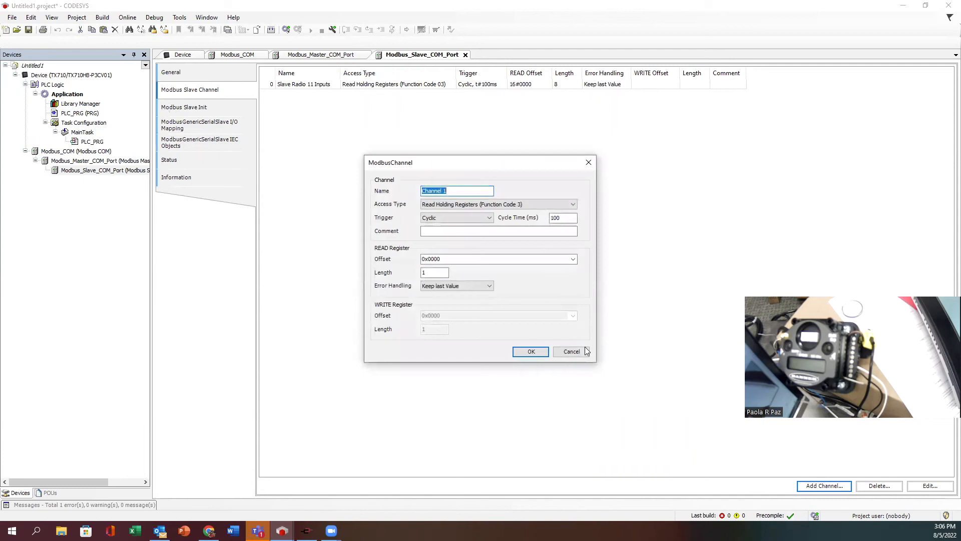
text(s)
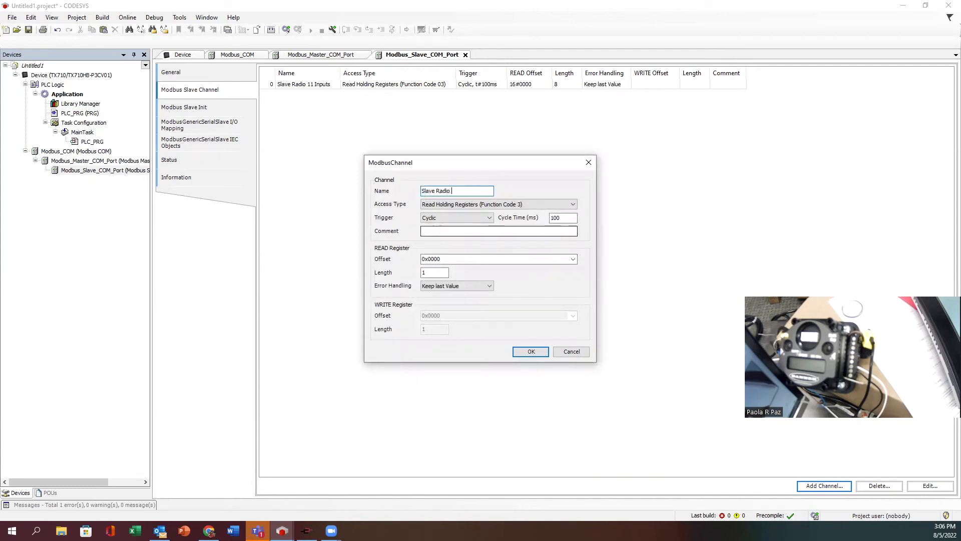
text(11 Output)
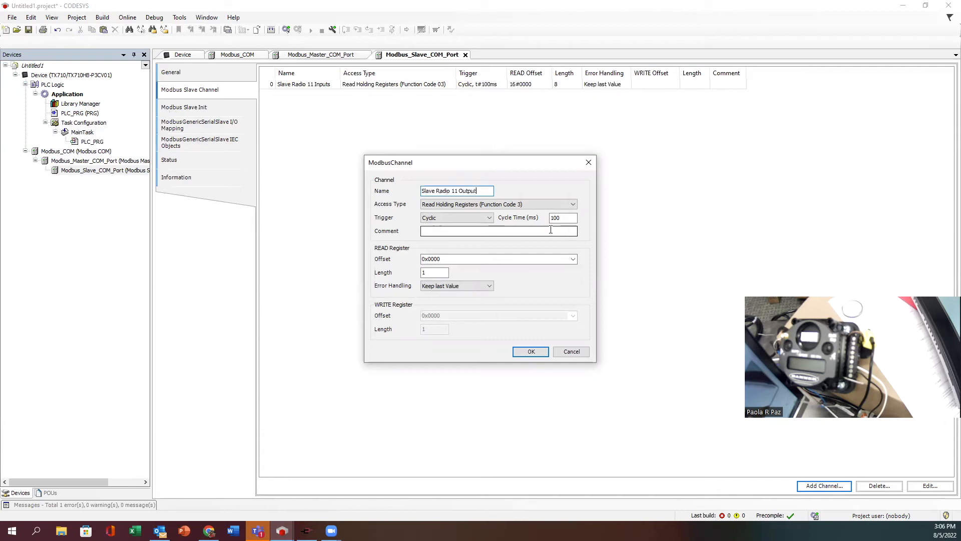
click(572, 203)
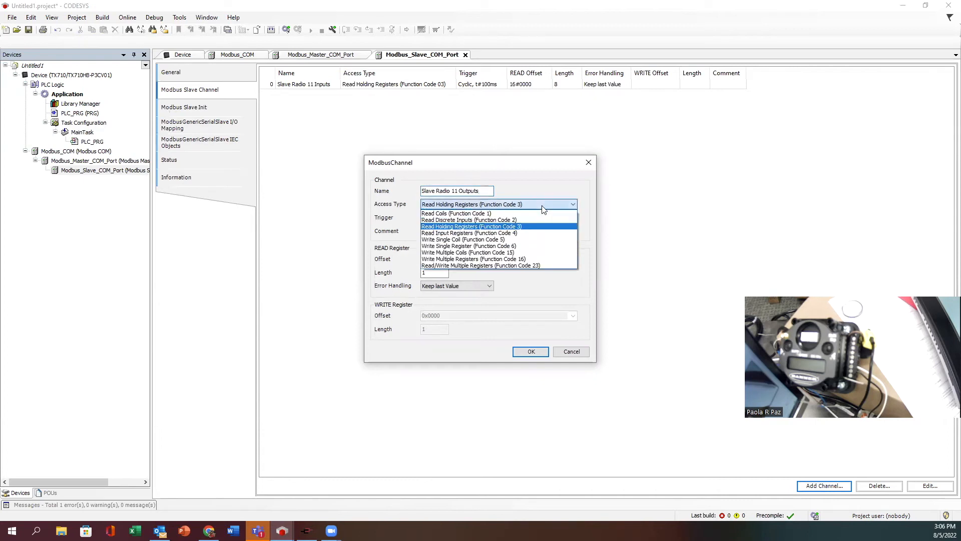
click(473, 258)
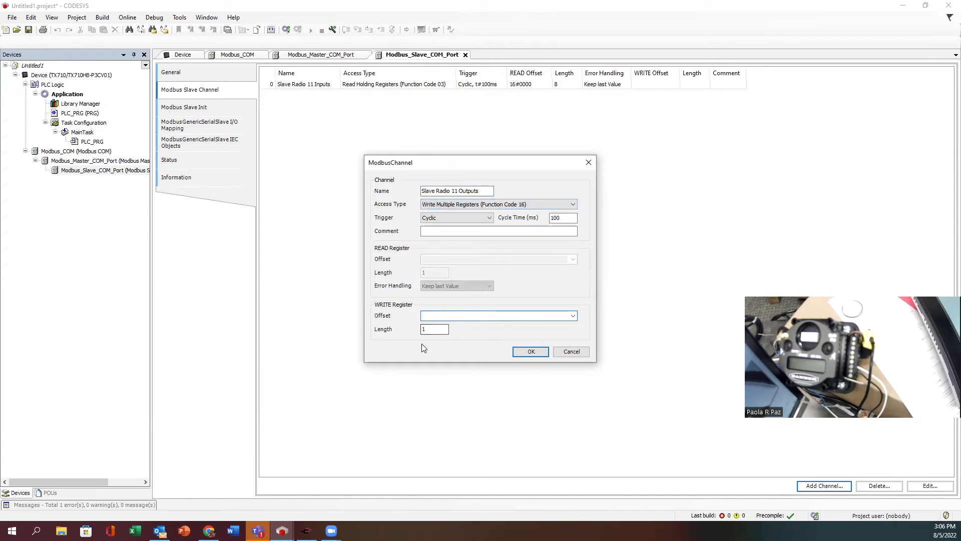
text(5)
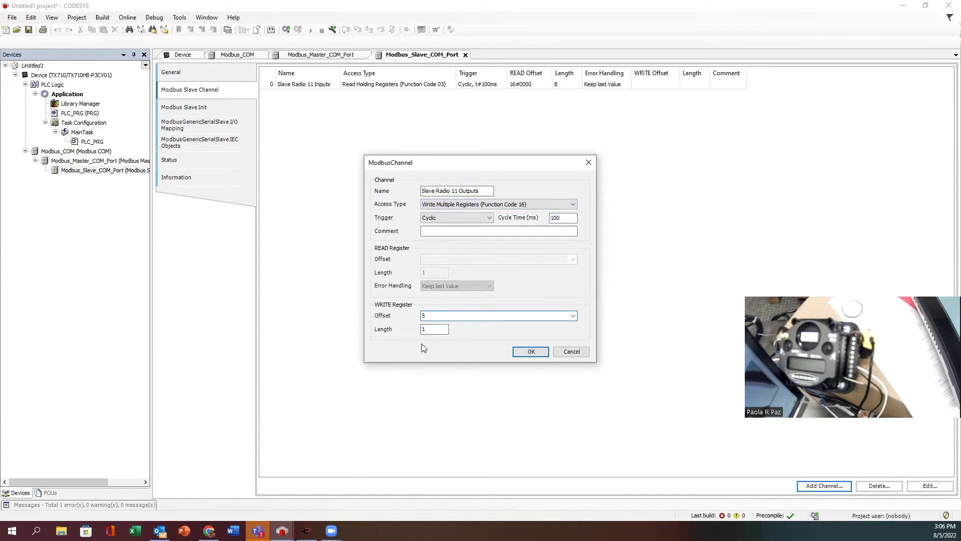
click(497, 315)
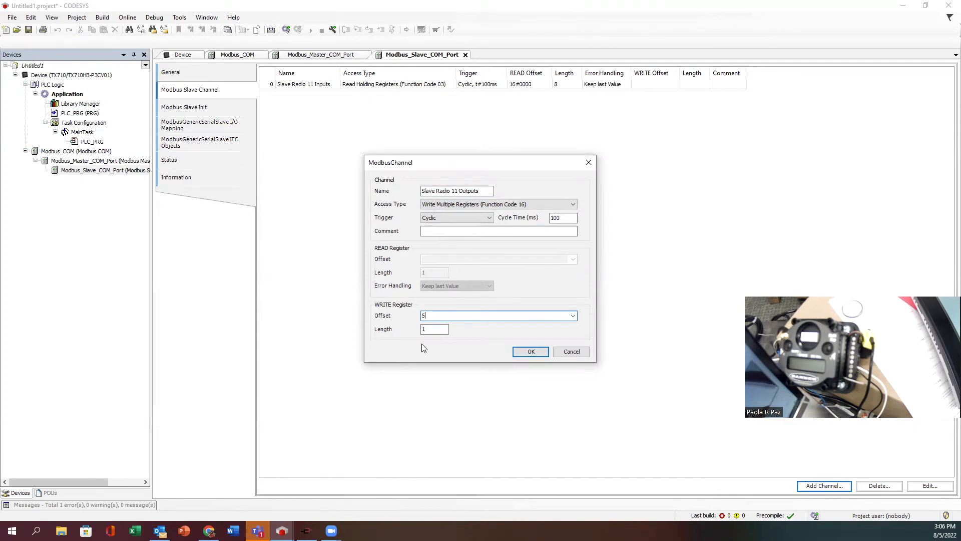
text(00)
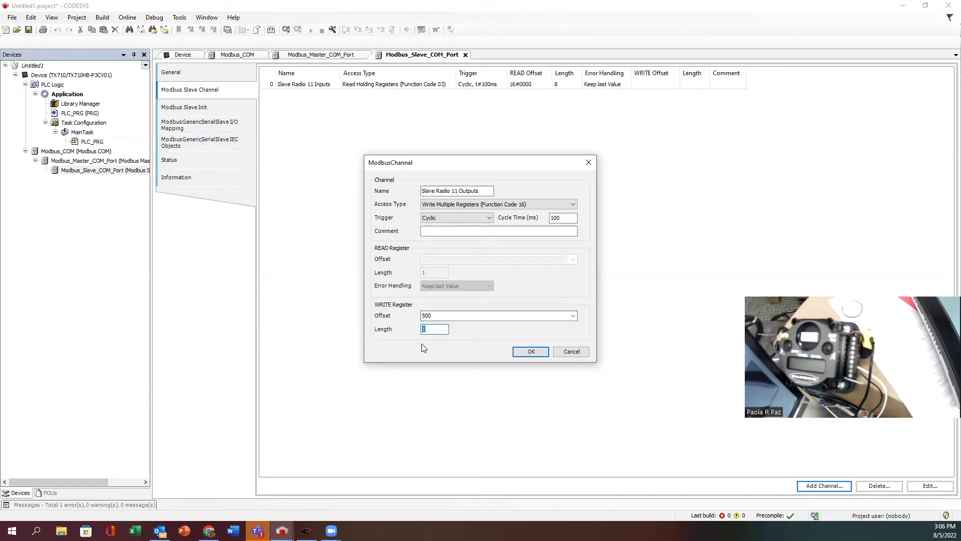
text(2)
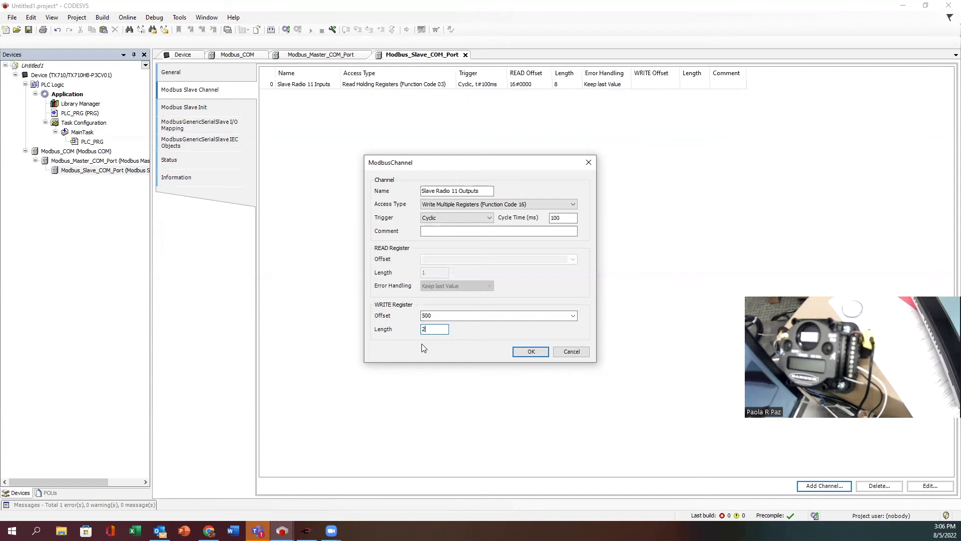
mouse_move(26, 381)
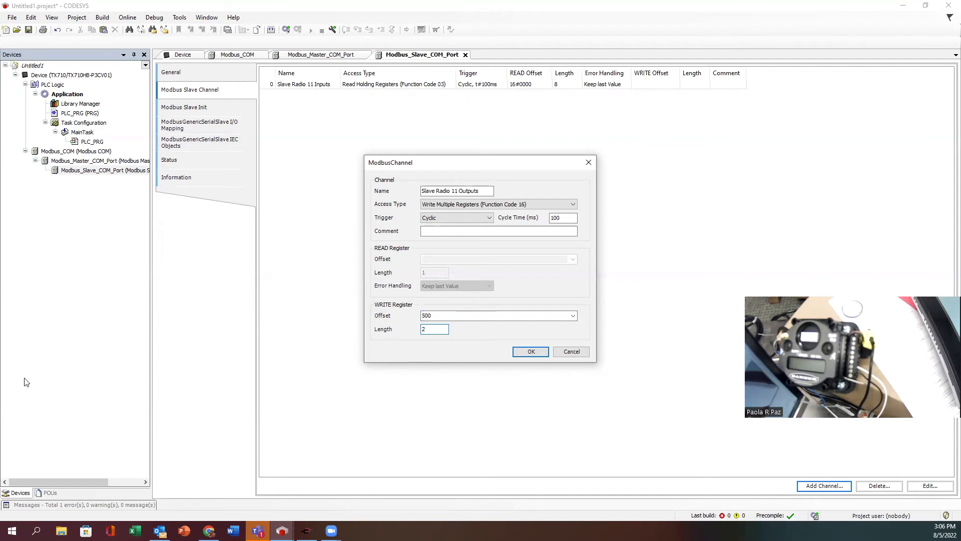
click(531, 352)
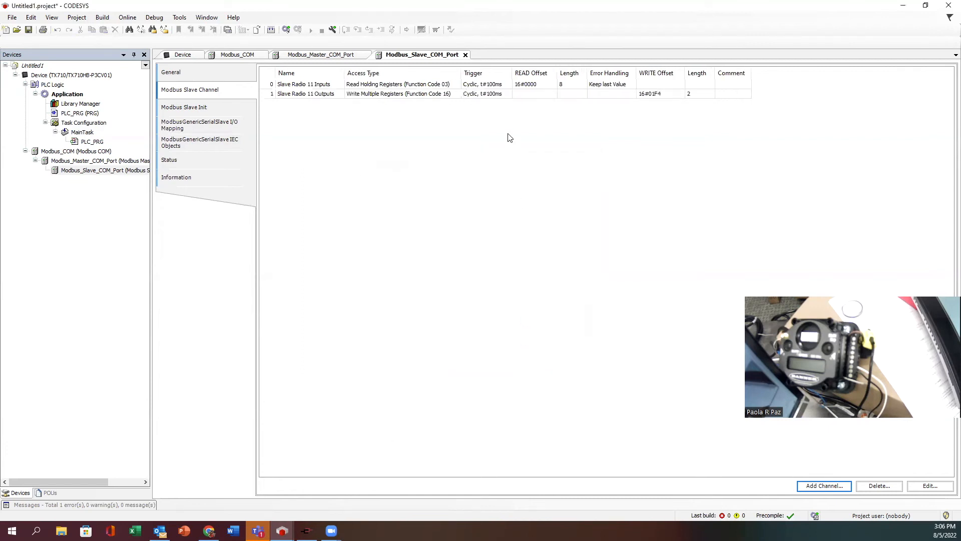
mouse_move(670, 104)
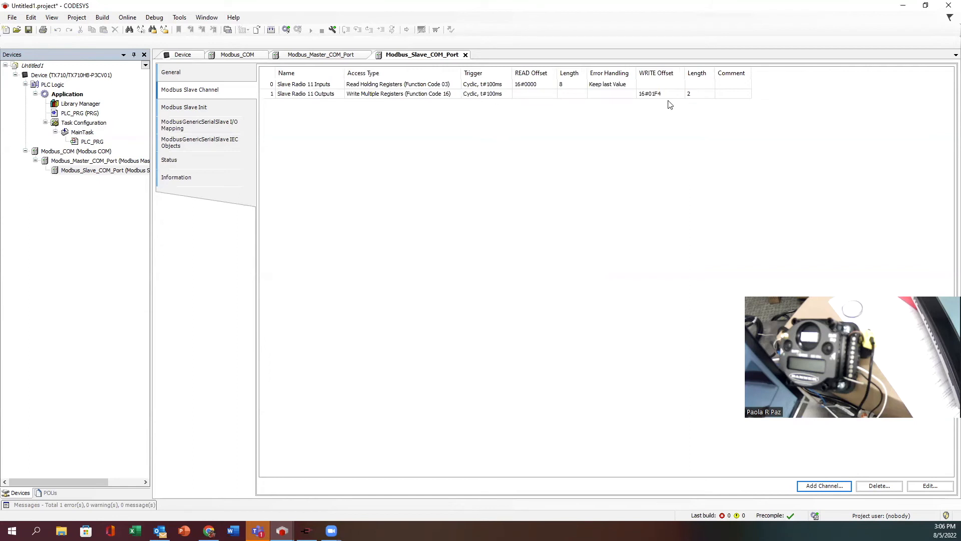
mouse_move(653, 100)
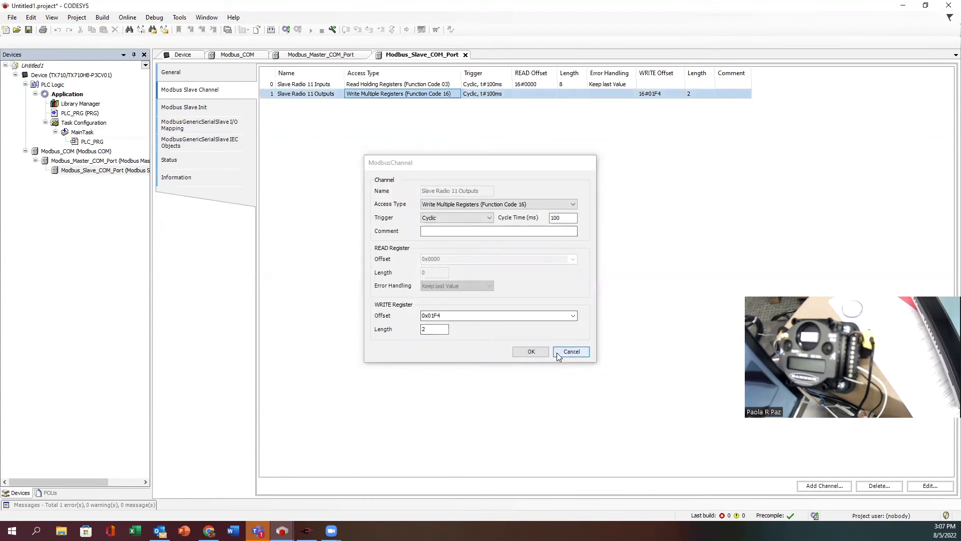
click(570, 351)
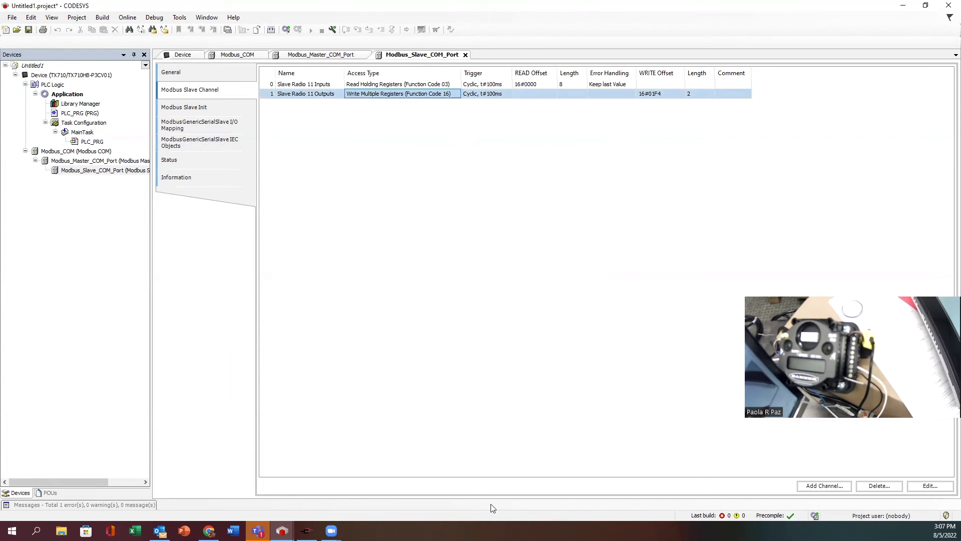
click(350, 156)
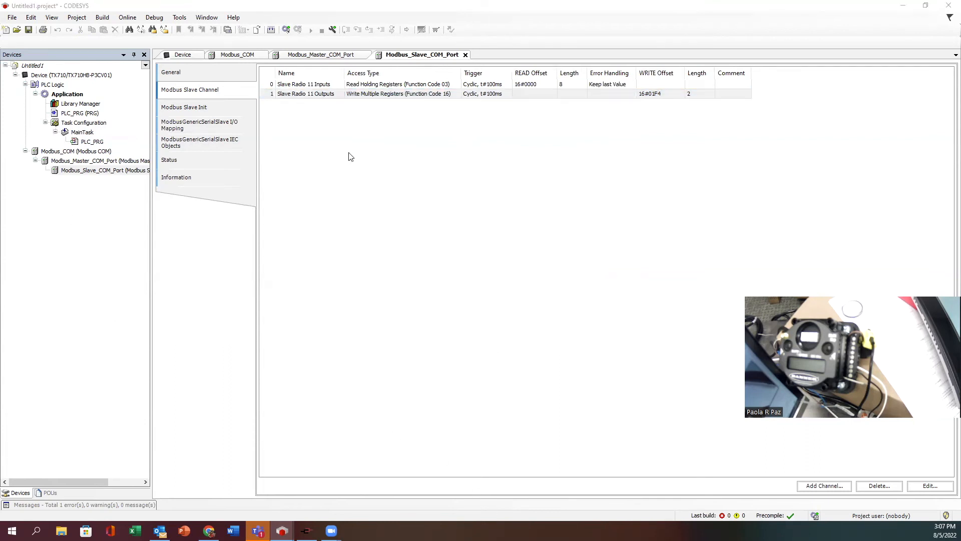
click(184, 107)
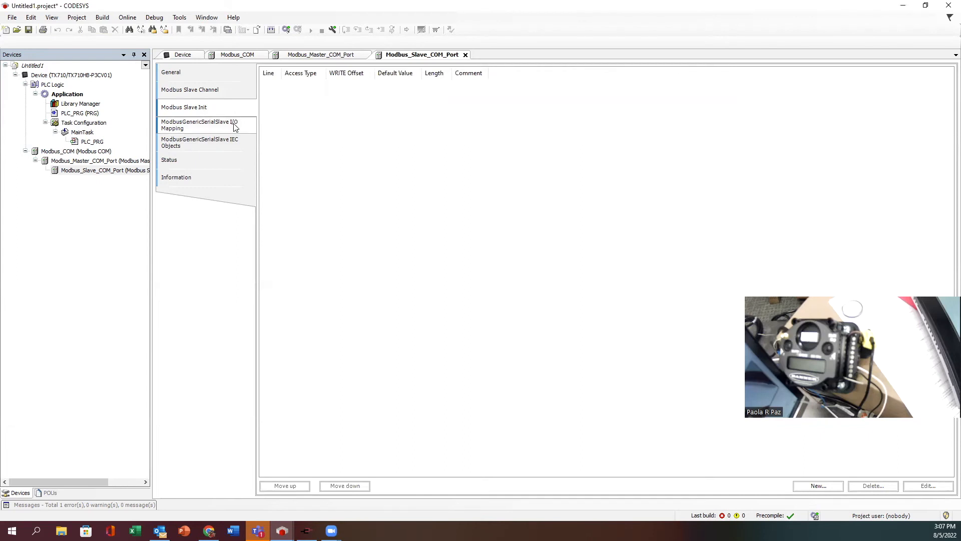
click(199, 124)
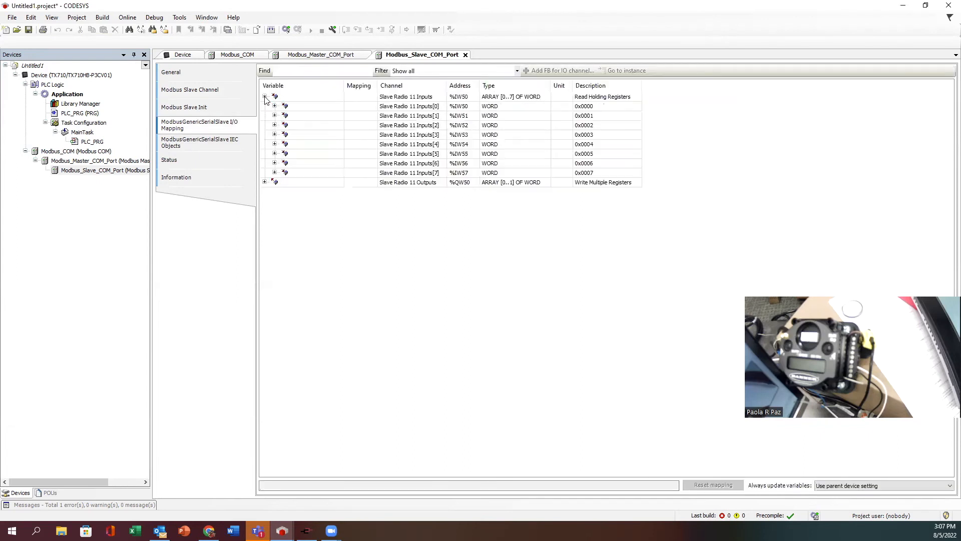
click(264, 97)
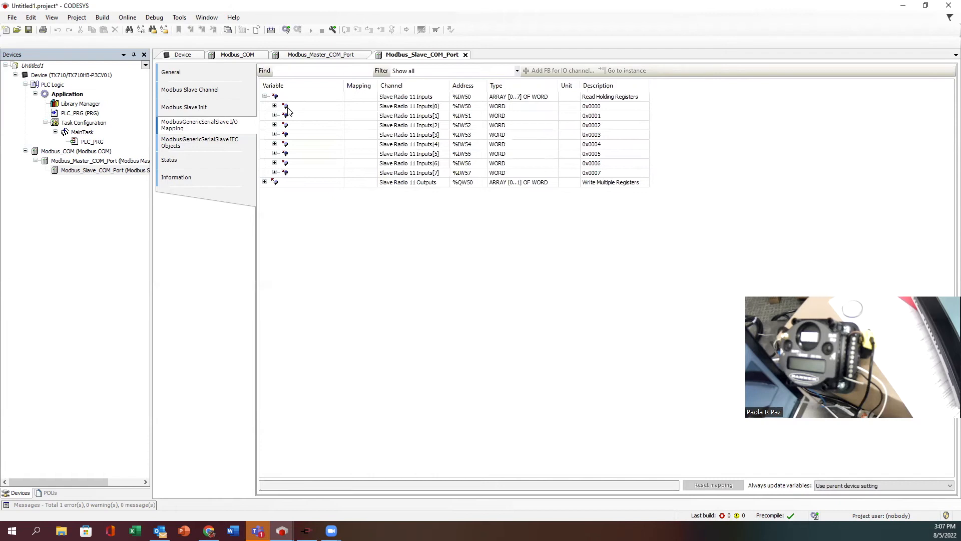
mouse_move(313, 108)
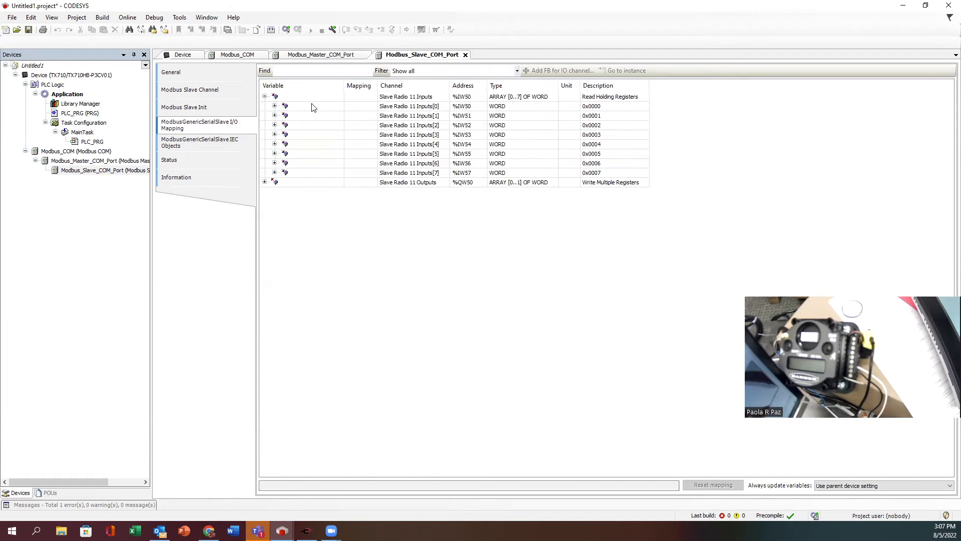
mouse_move(460, 100)
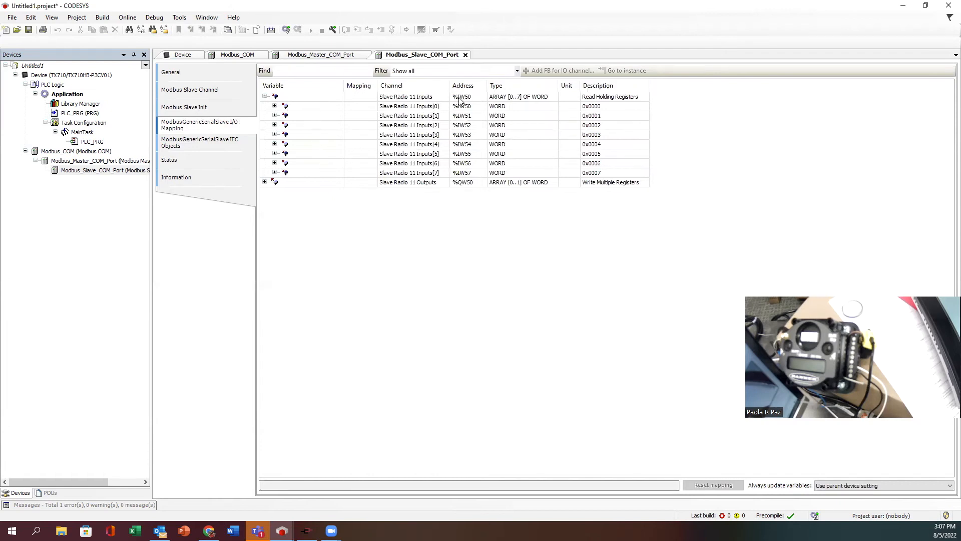
mouse_move(471, 116)
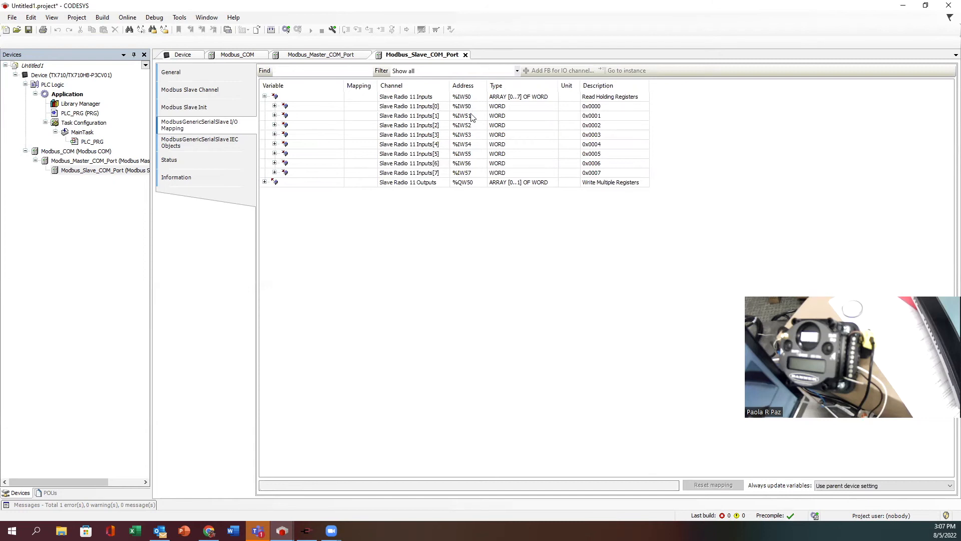
mouse_move(453, 187)
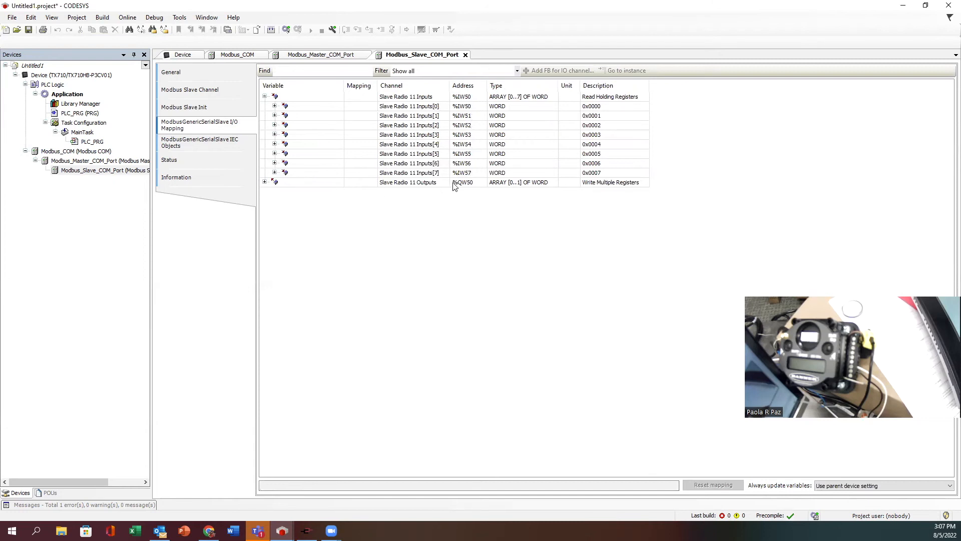
mouse_move(478, 184)
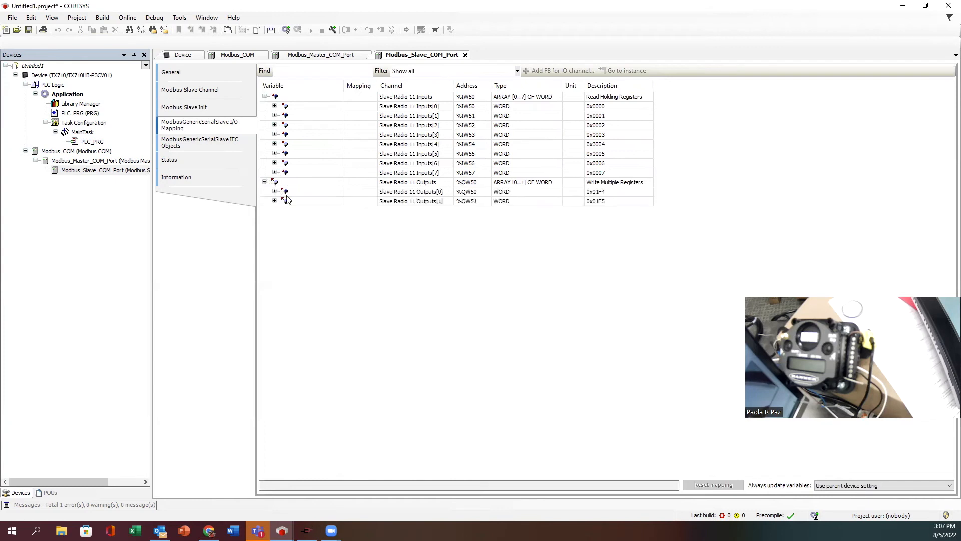
click(310, 97)
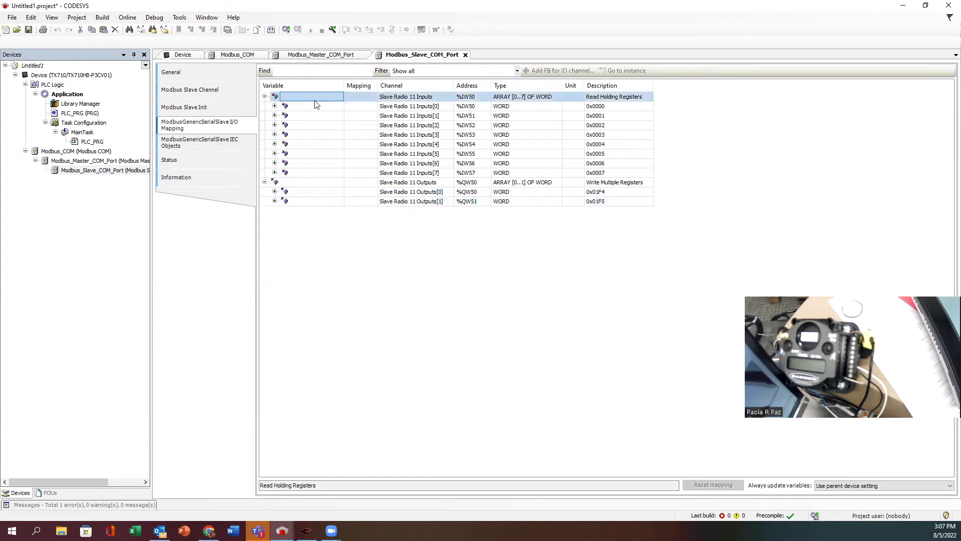
click(306, 106)
text(DI1)
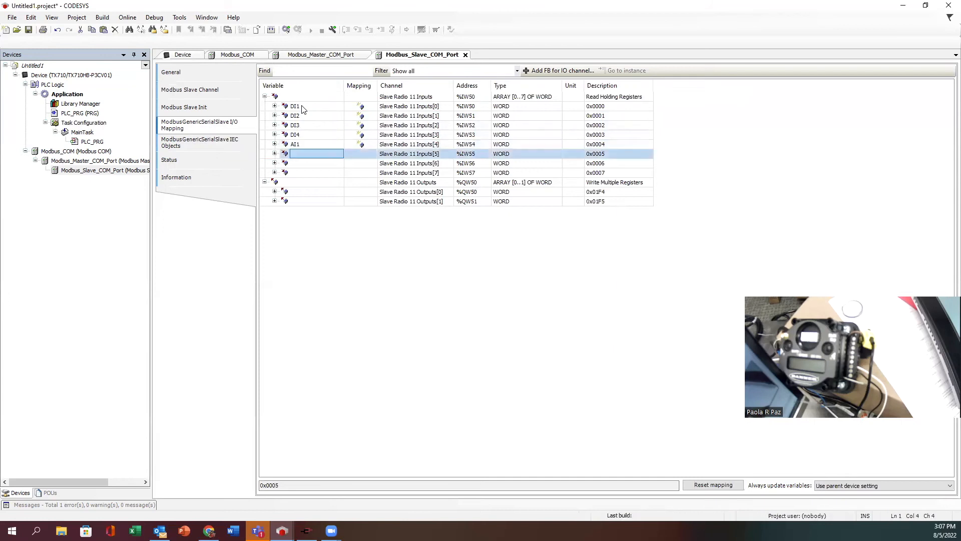
text(AI2)
click(316, 191)
text(D)
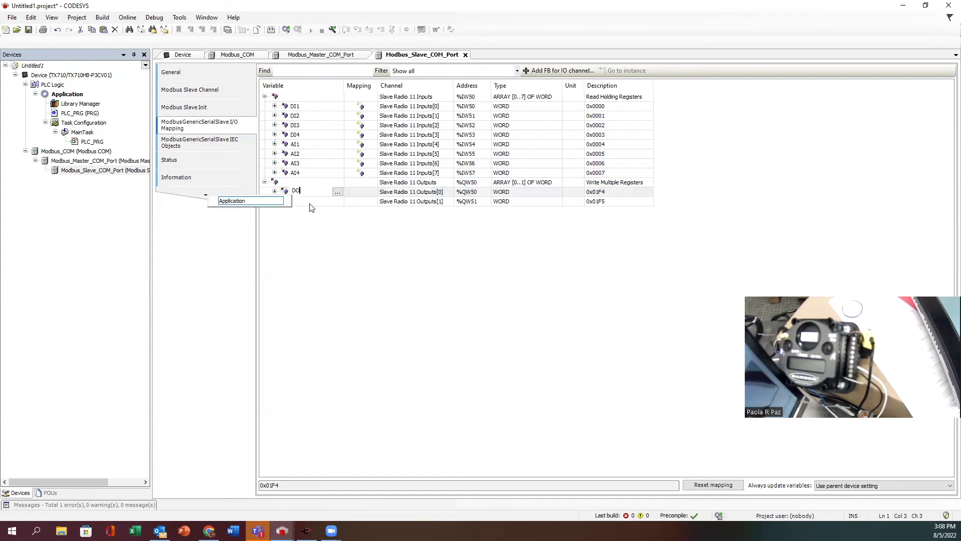
text(O)
text(9)
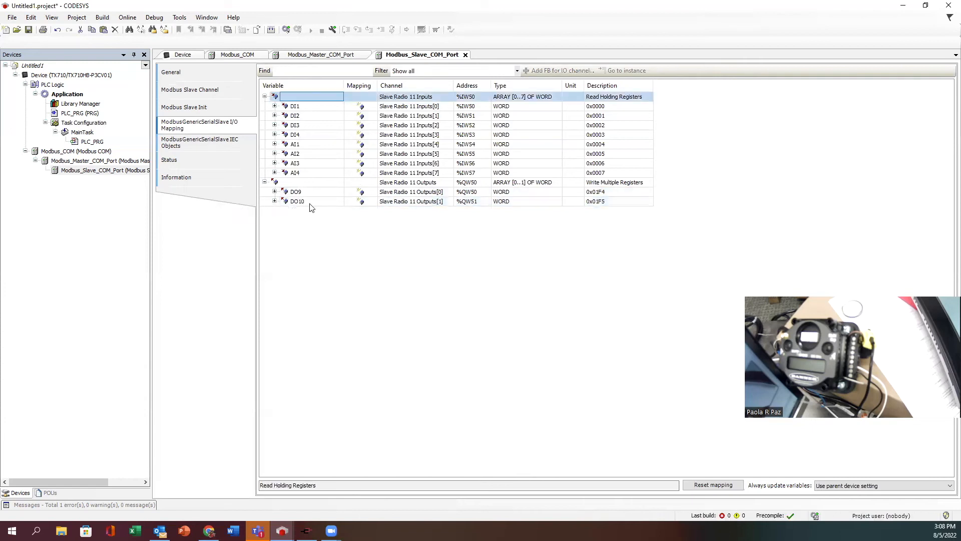
mouse_move(309, 200)
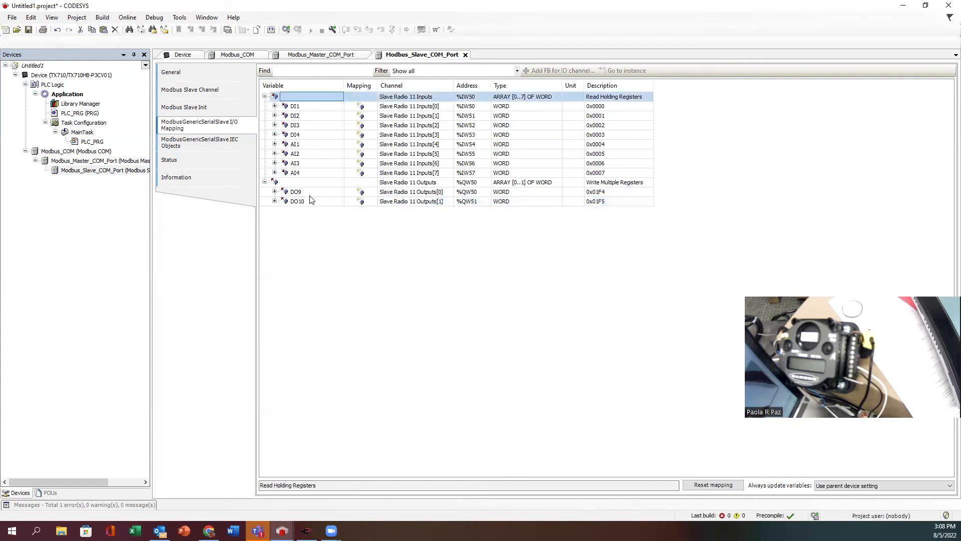
mouse_move(451, 193)
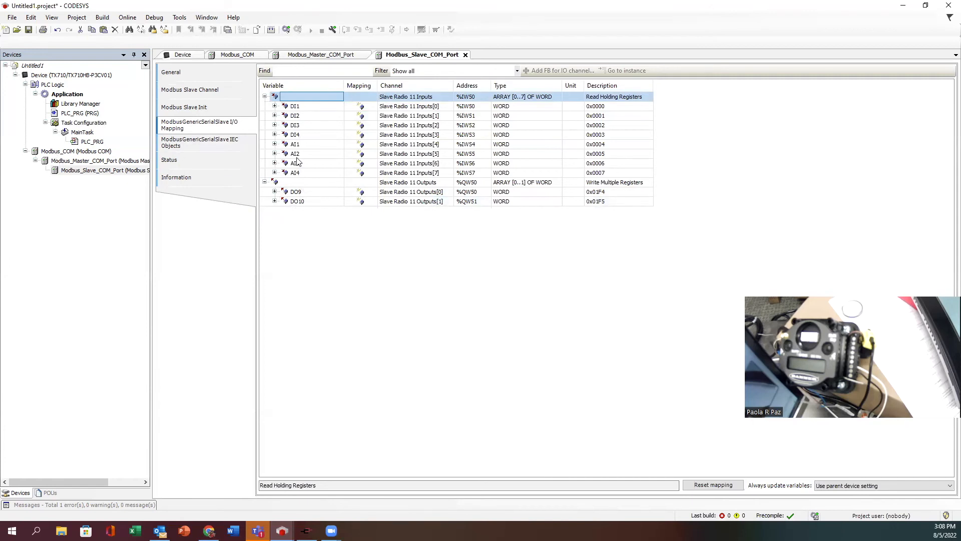
mouse_move(285, 29)
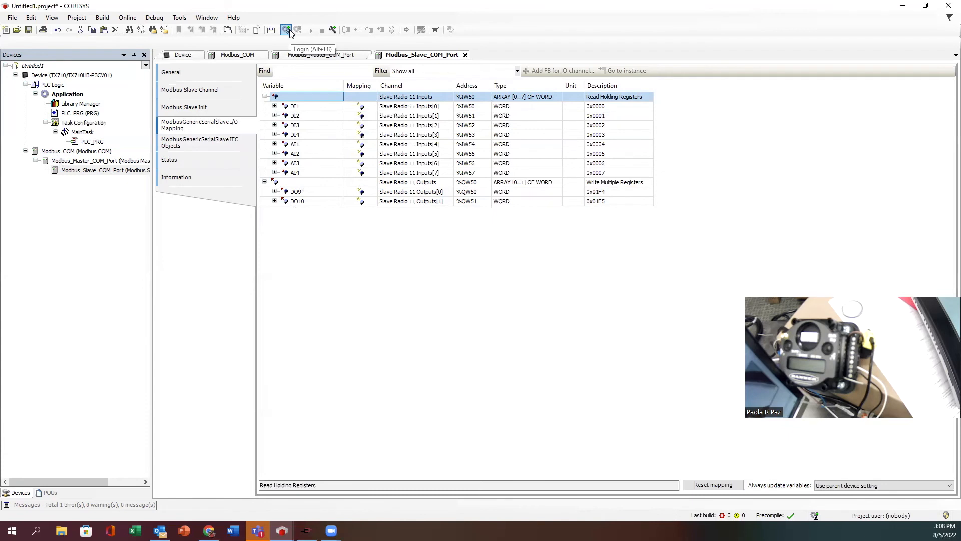
Attempt login, dismiss the 3.5.16.30 vs 3.5.14.40 version mismatch, build cleanly, select Device
click(285, 30)
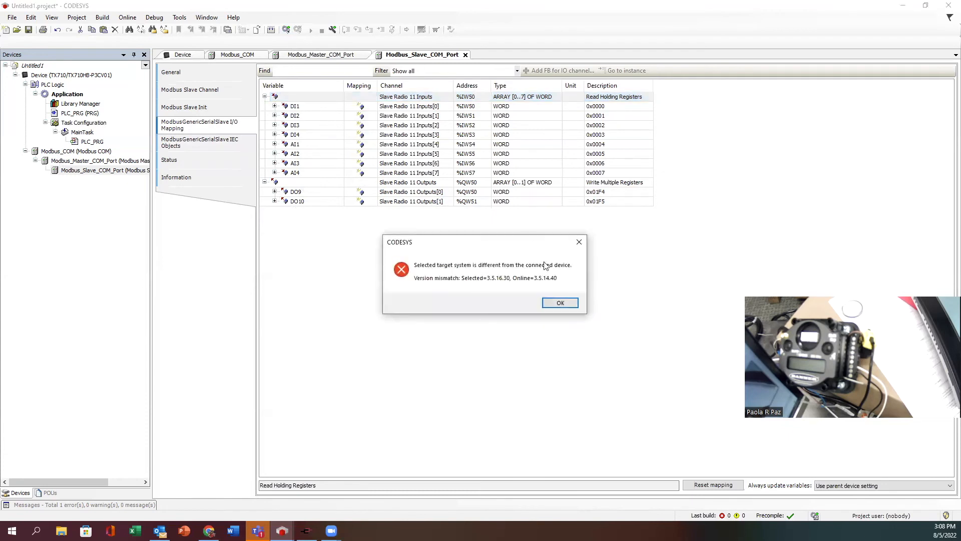
click(558, 302)
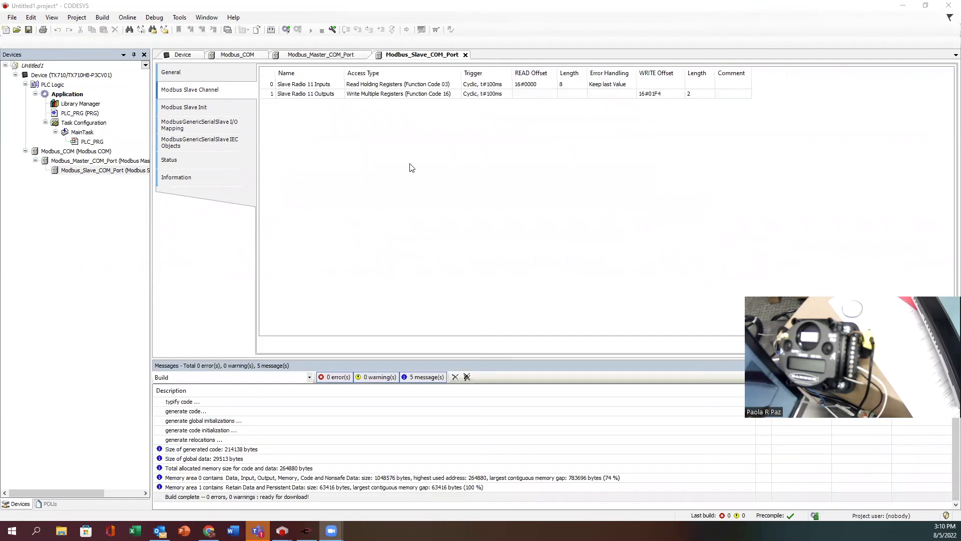
mouse_move(379, 196)
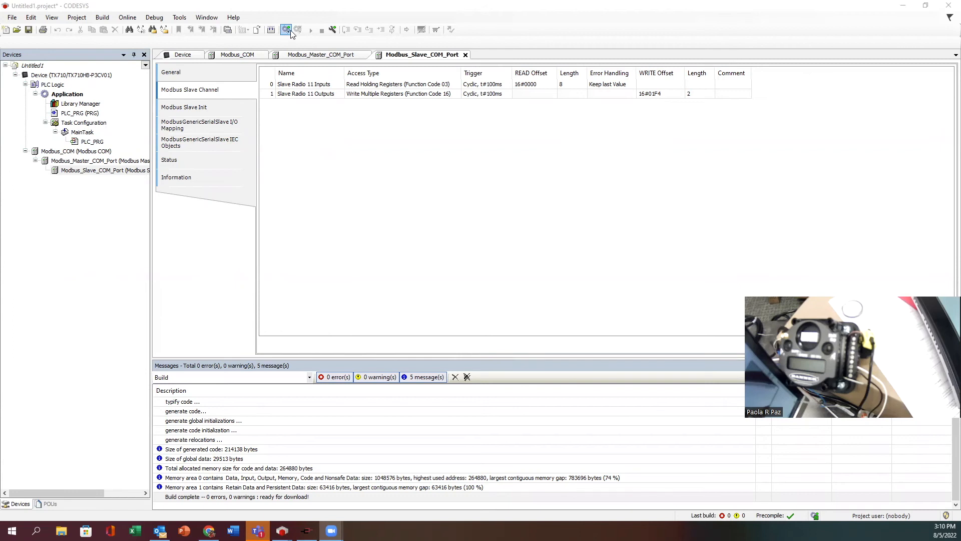
click(69, 75)
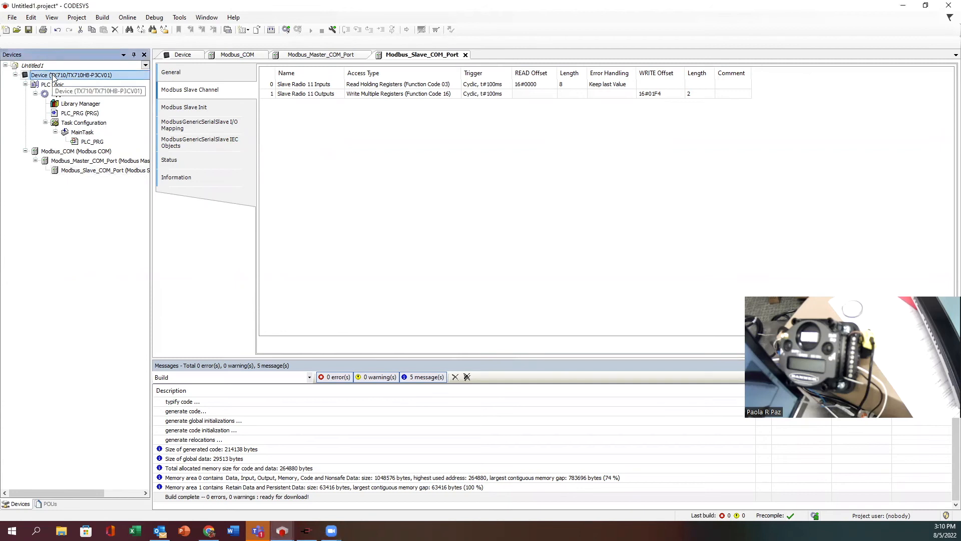
click(51, 84)
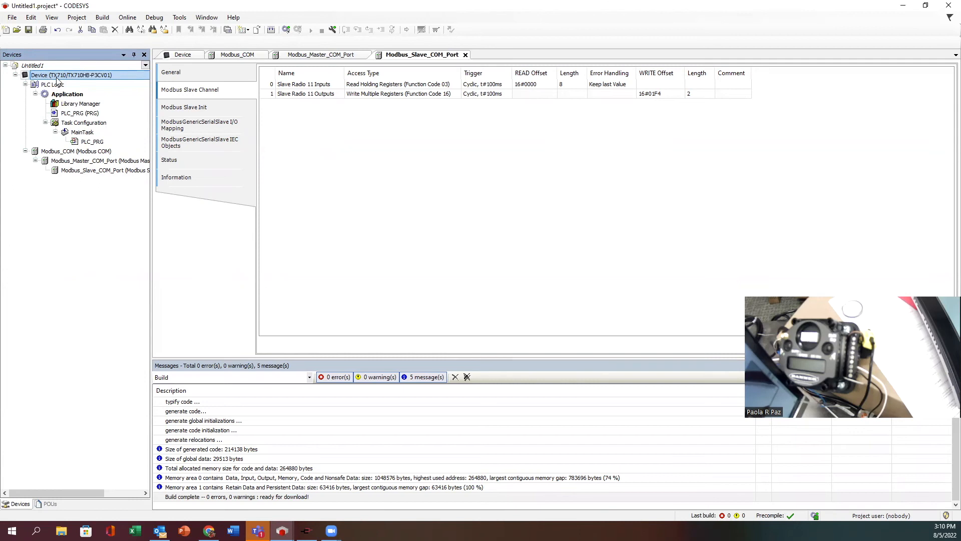
Update Device to TX710/TX710HB-P3CV01 version 3.5.14.40 with all versions displayed
click(182, 54)
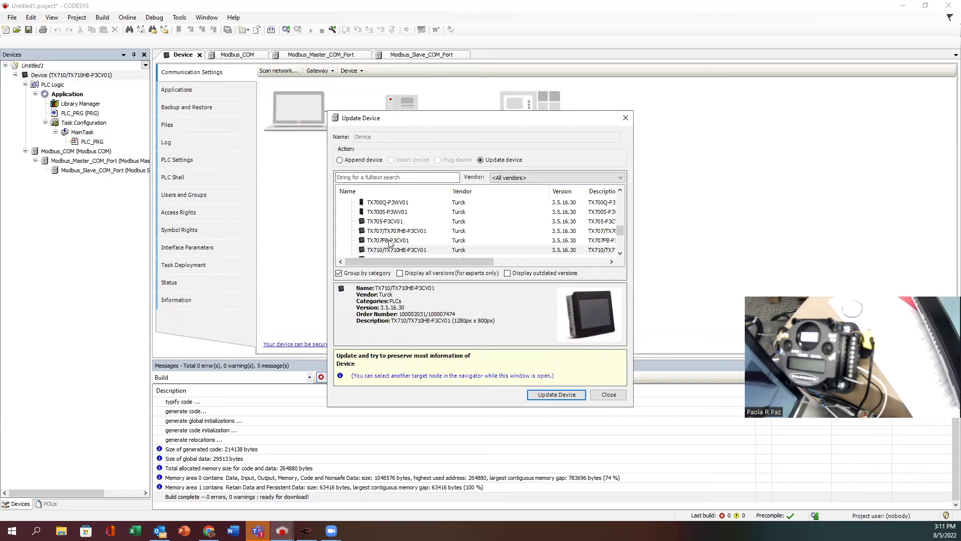
scroll(down, 3)
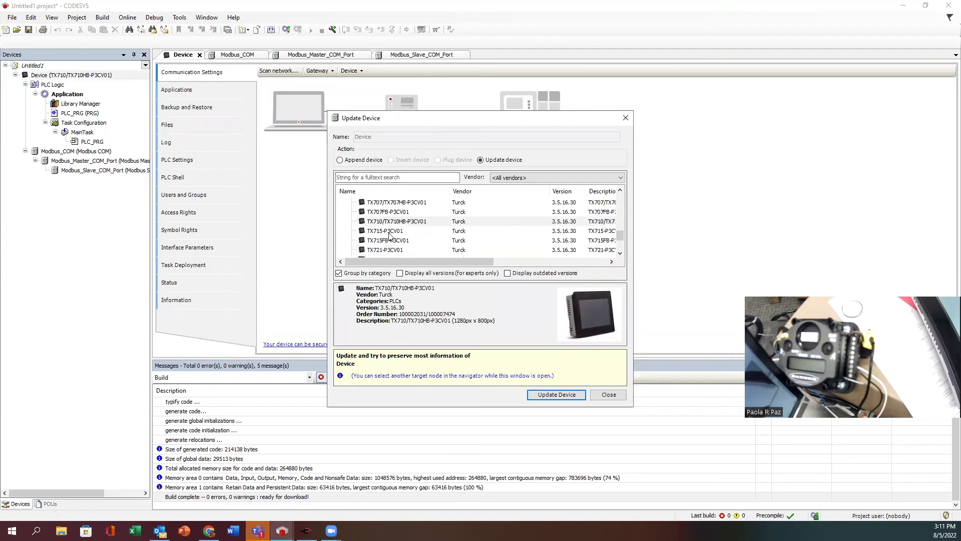
click(400, 272)
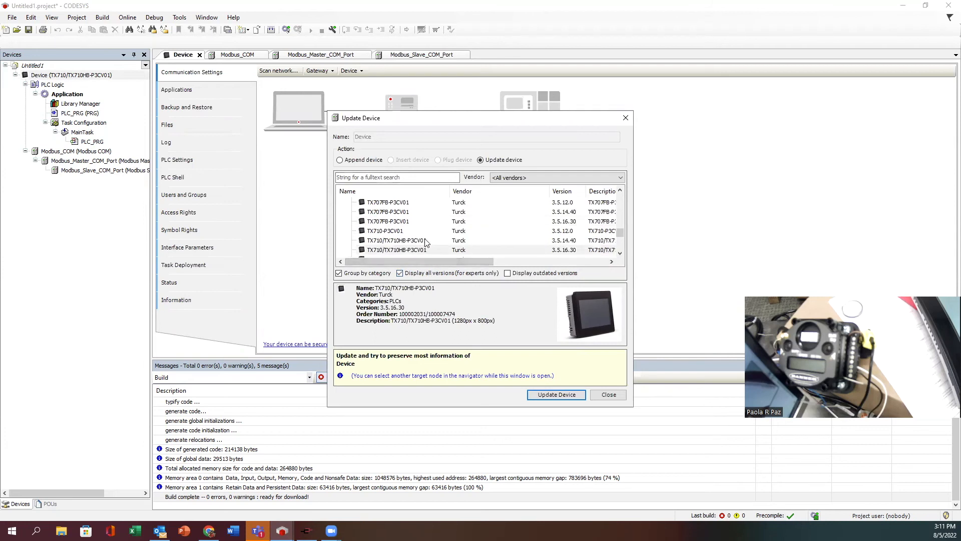
click(395, 239)
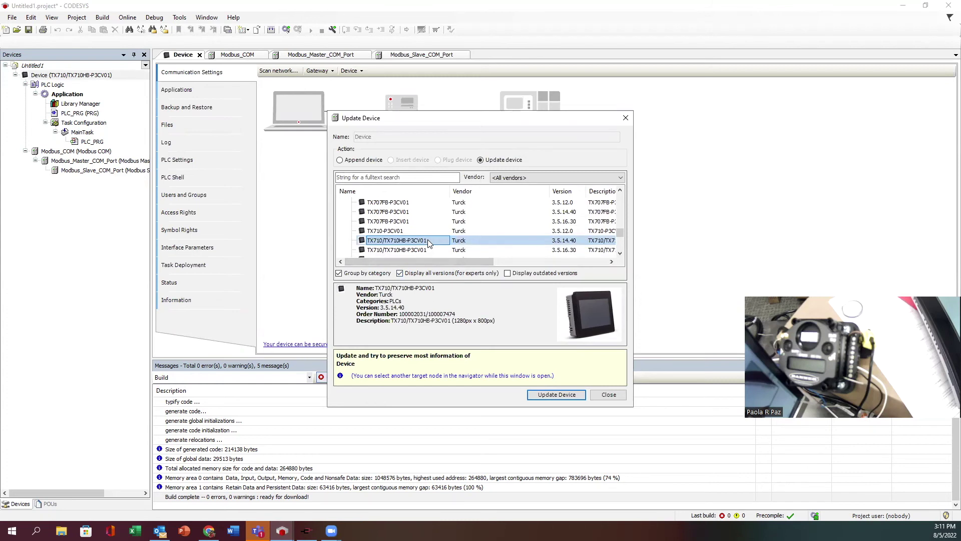
mouse_move(382, 248)
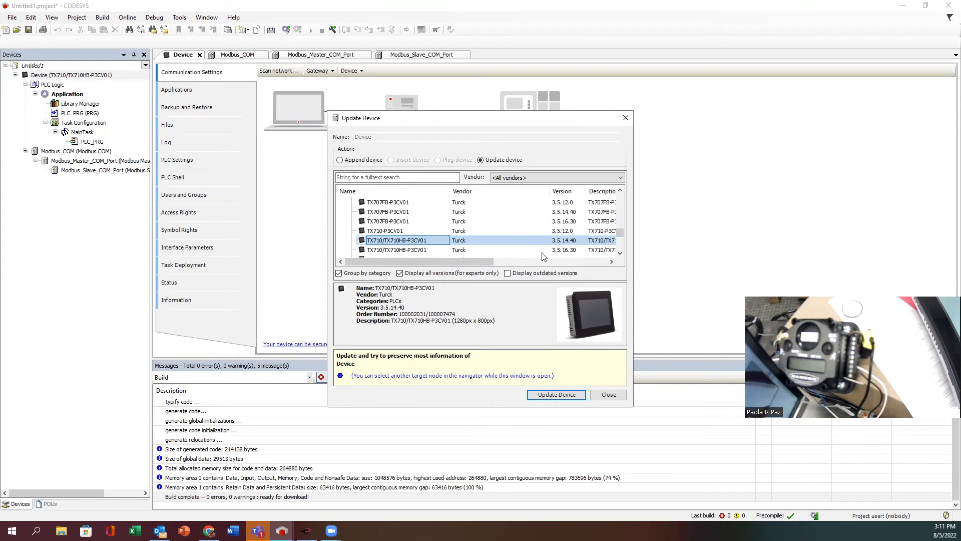
mouse_move(472, 244)
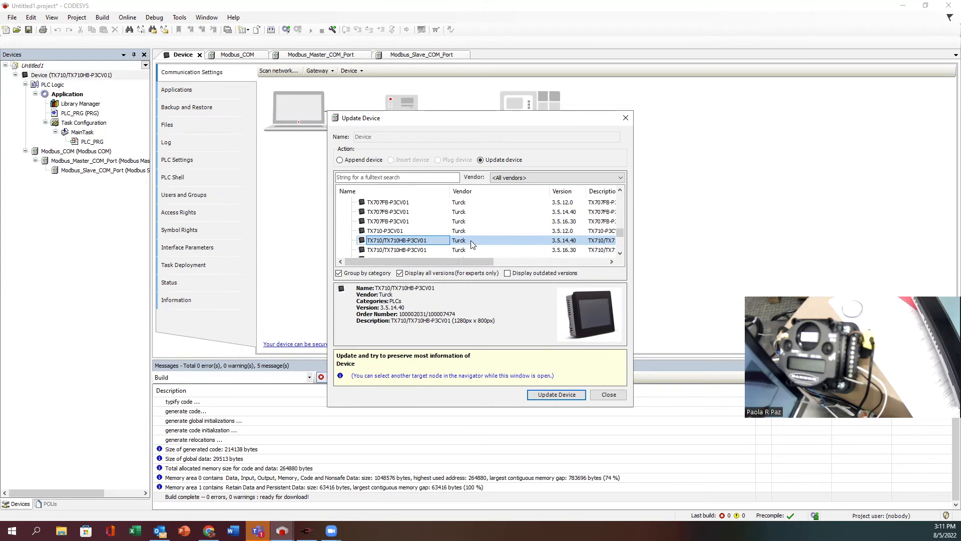
click(555, 395)
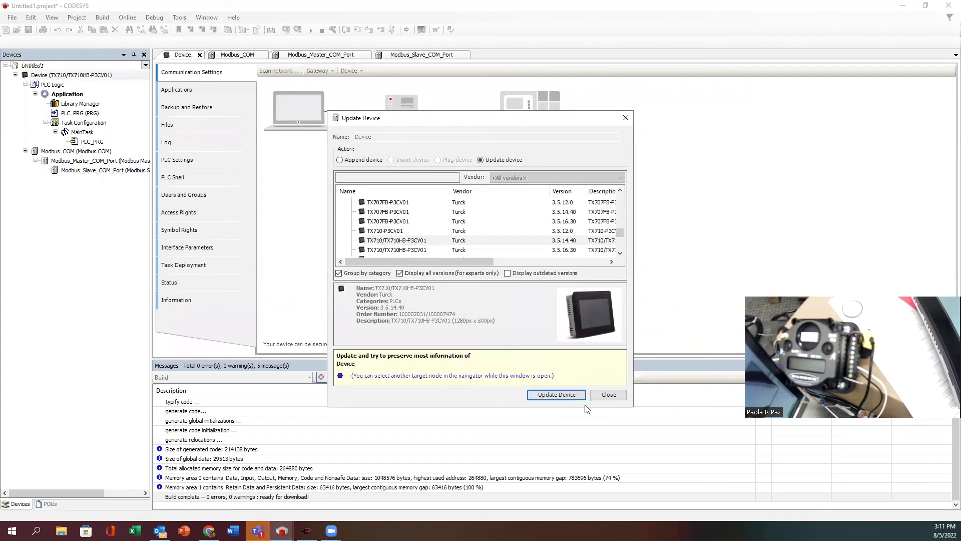
click(607, 394)
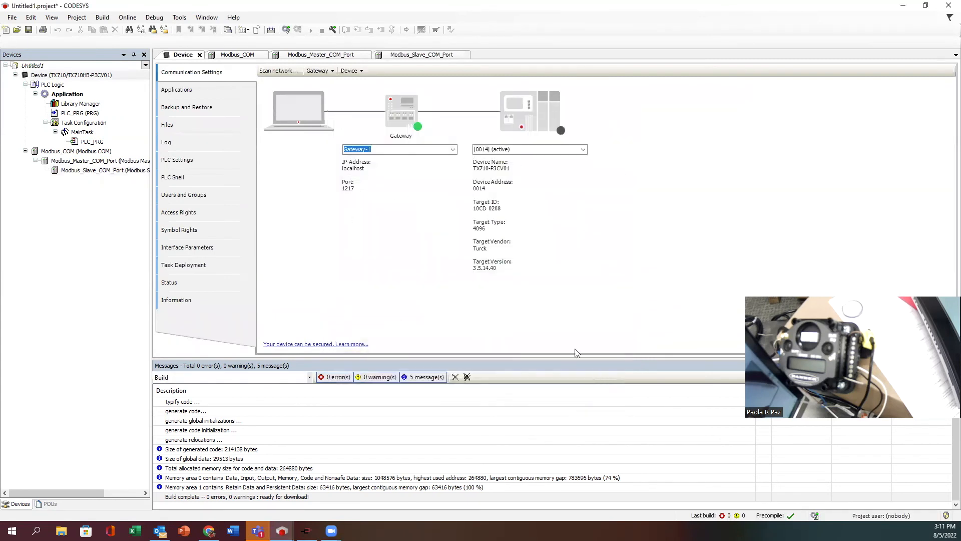
Scan the network, select the TX710 controller and log in to it
click(278, 70)
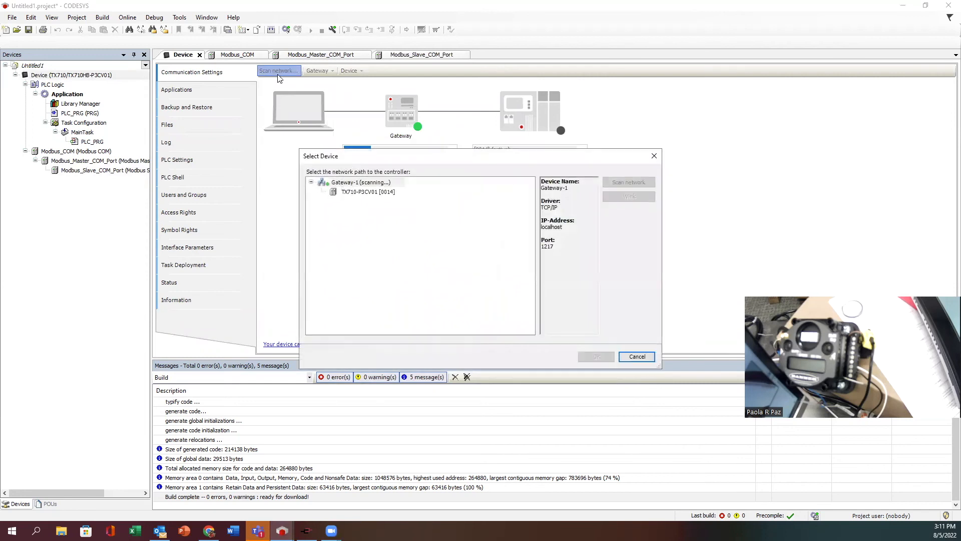
click(595, 357)
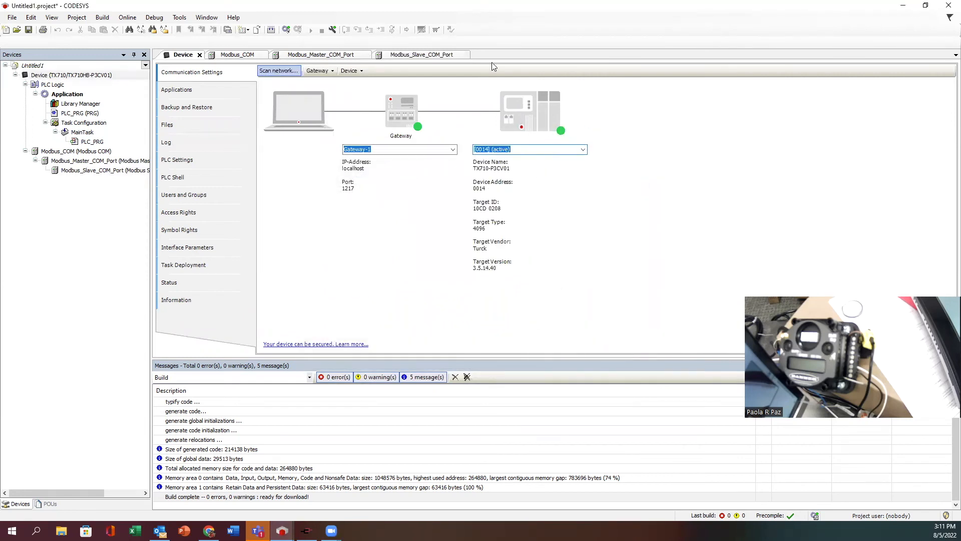
mouse_move(296, 23)
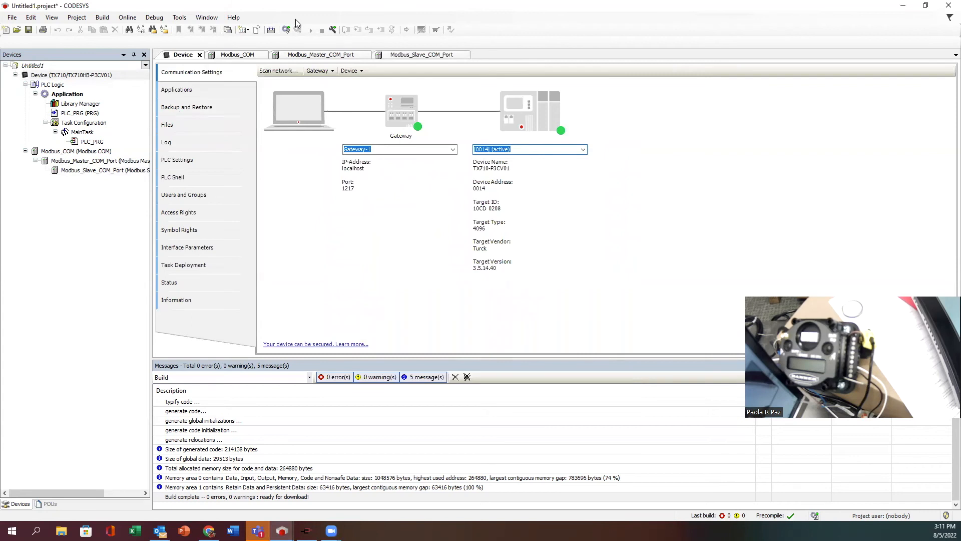
click(286, 29)
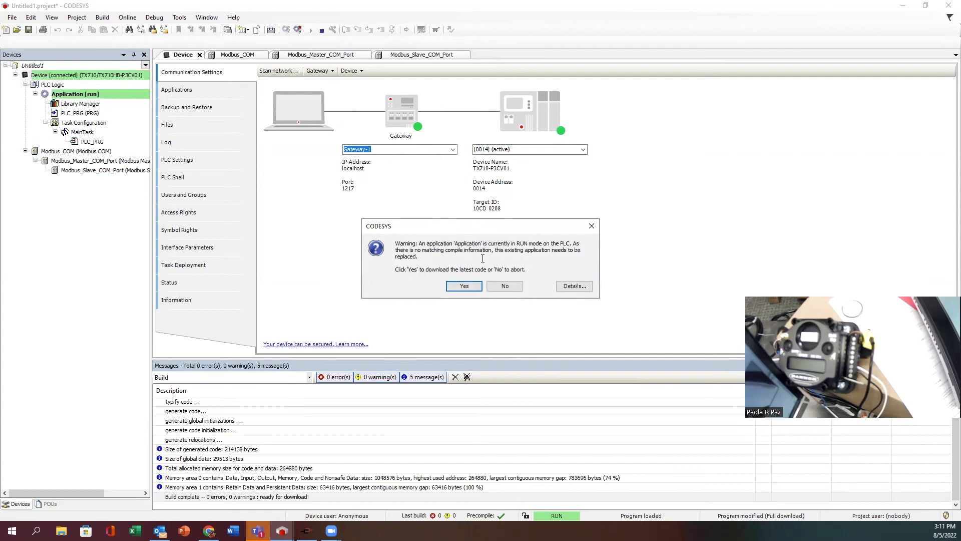
Download the new application to the TX710 and start it running
click(463, 285)
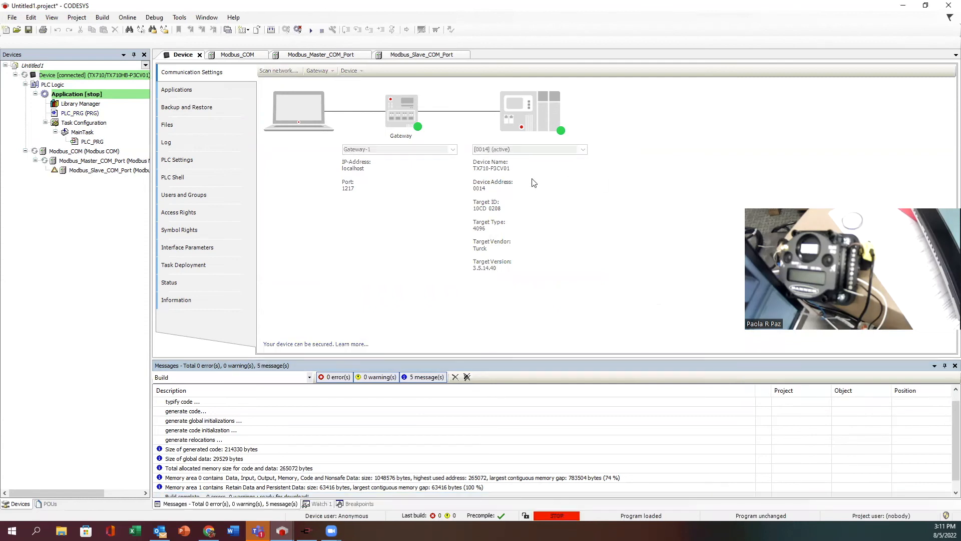
mouse_move(183, 194)
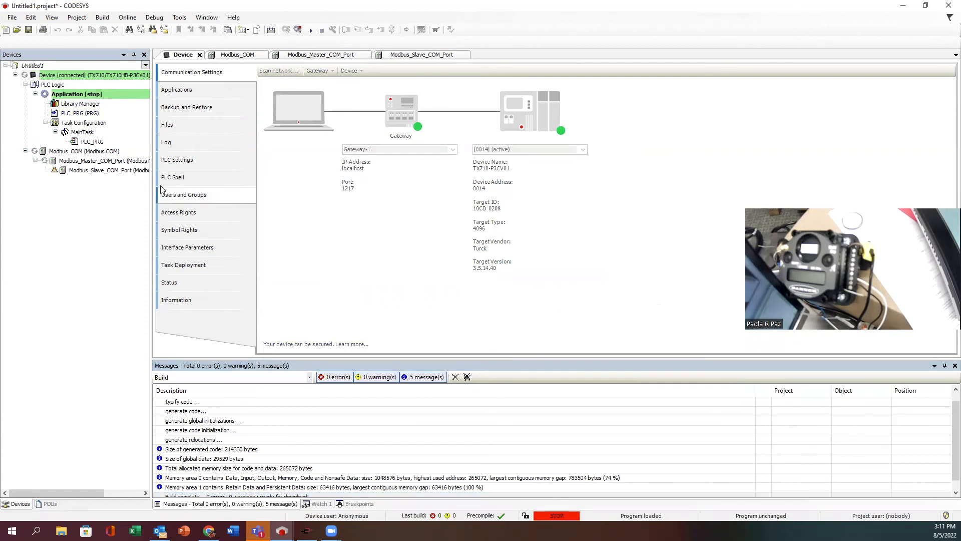
click(312, 29)
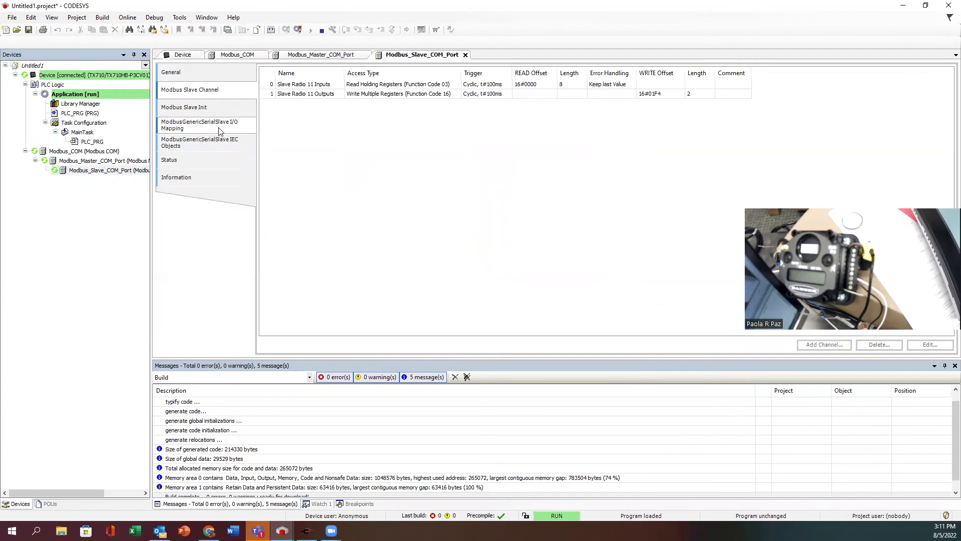
Watch live I/O Mapping values (AI1–AI4: 66, 80, 70, 86), then stop and log out
click(199, 125)
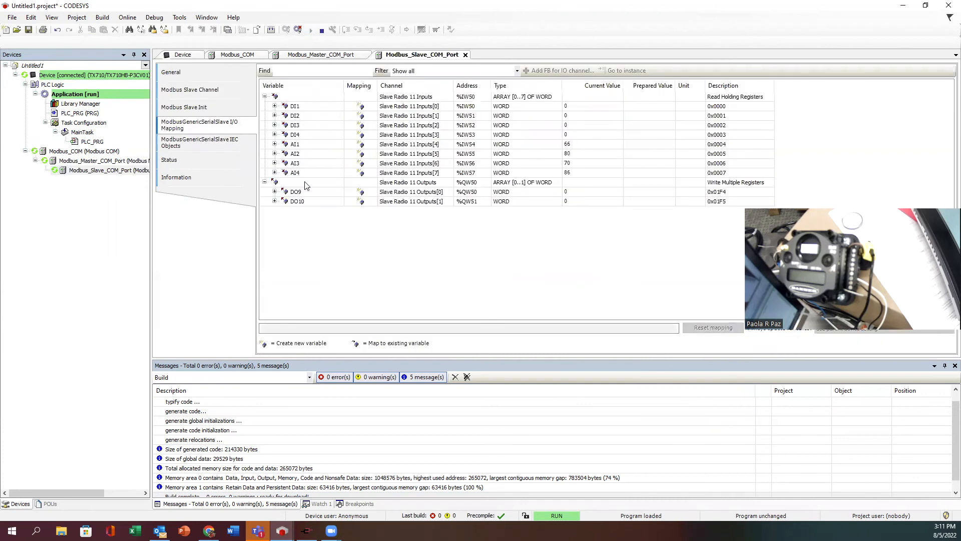
mouse_move(576, 173)
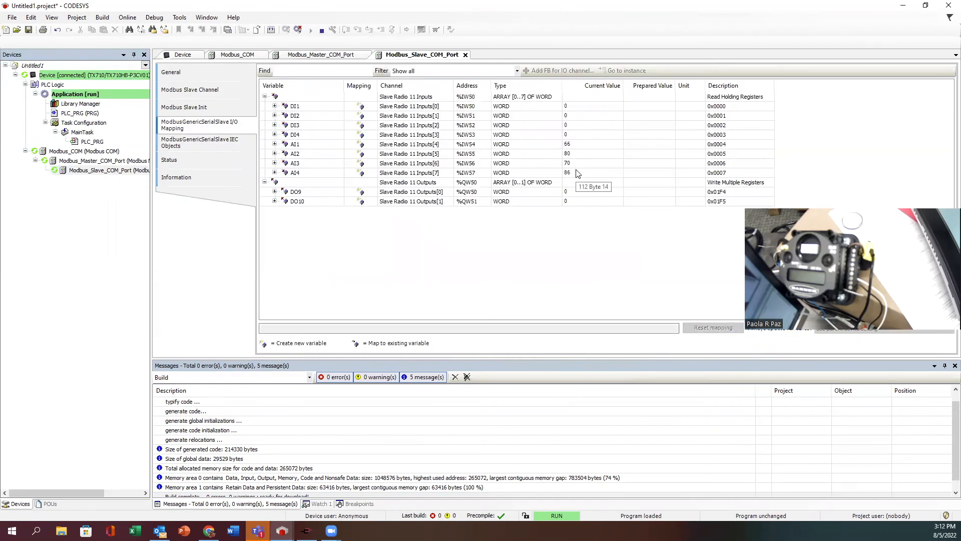
mouse_move(534, 178)
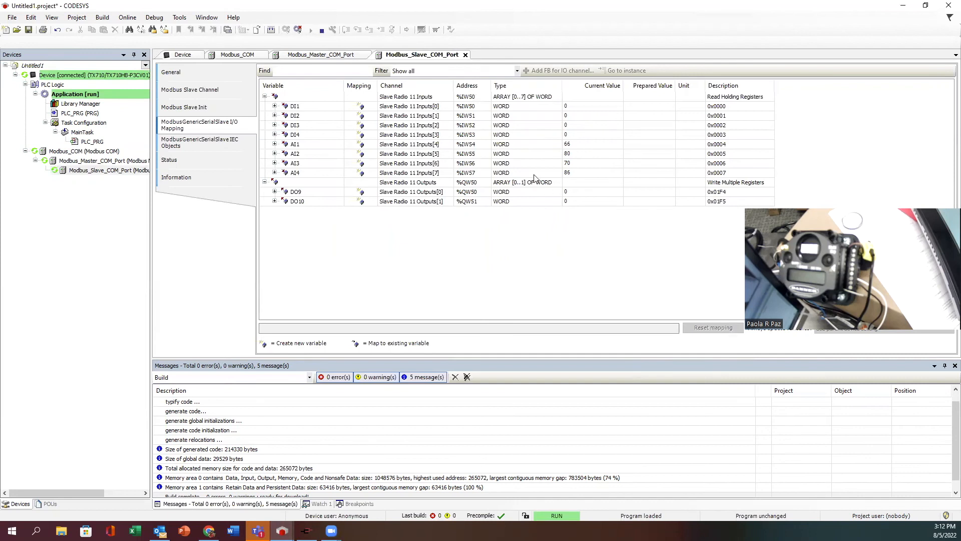
mouse_move(463, 204)
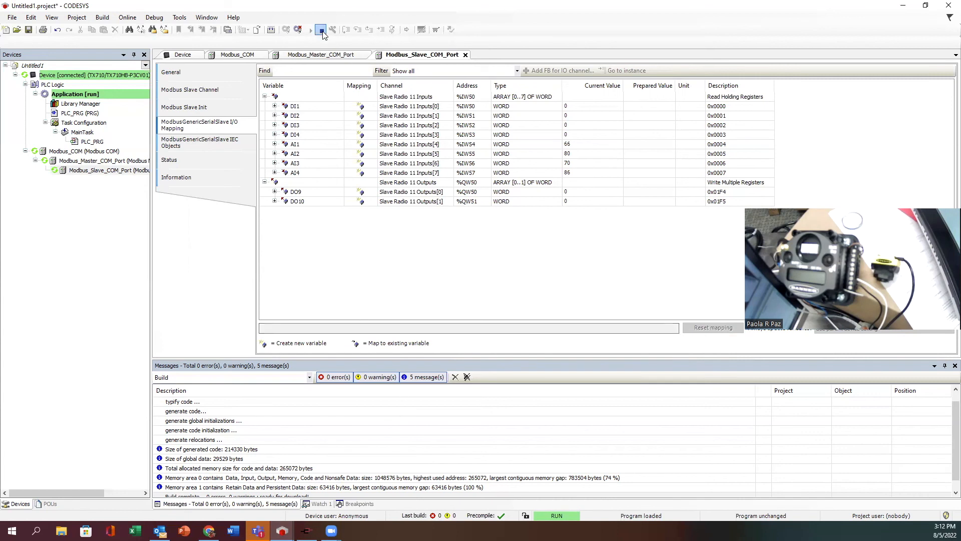
click(322, 29)
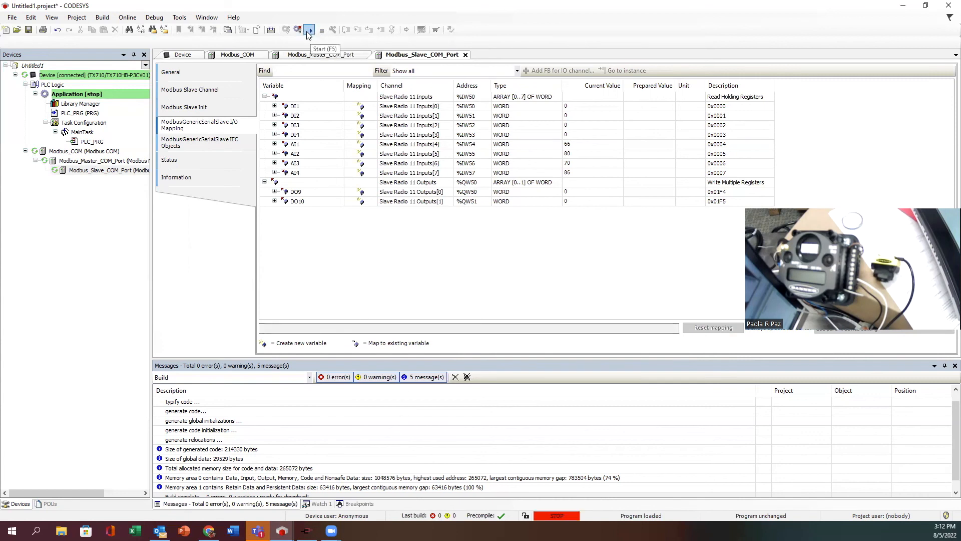
click(299, 29)
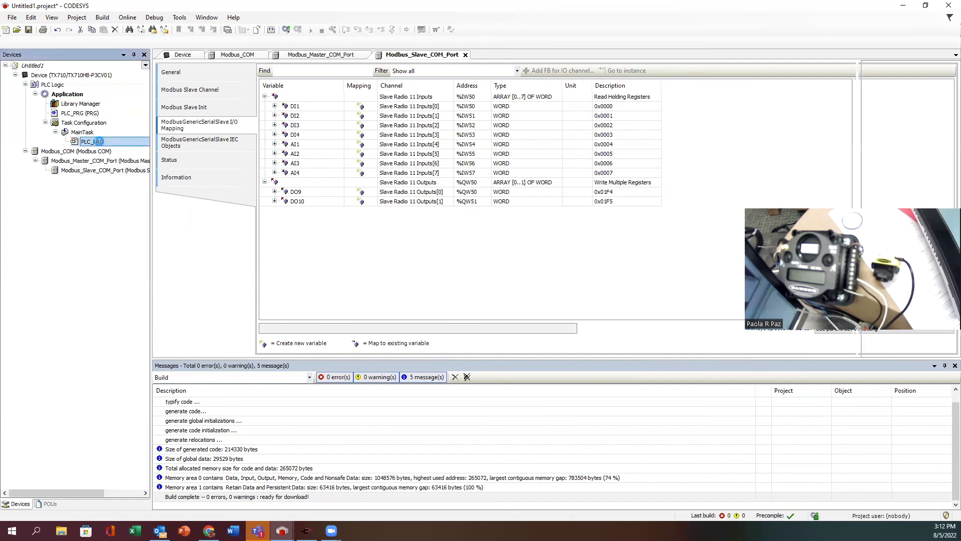
Insert a contact into the empty first network of PLC_PRG
double_click(92, 141)
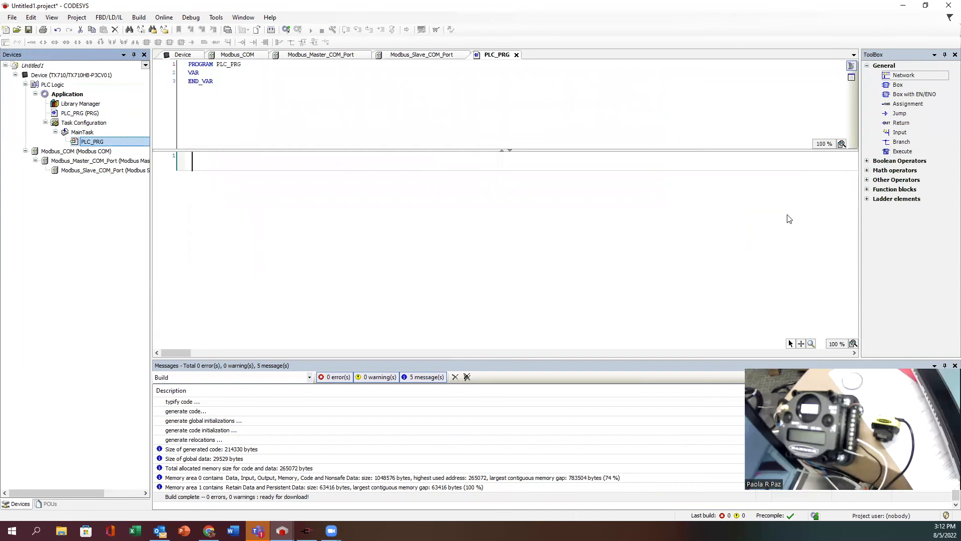
click(227, 161)
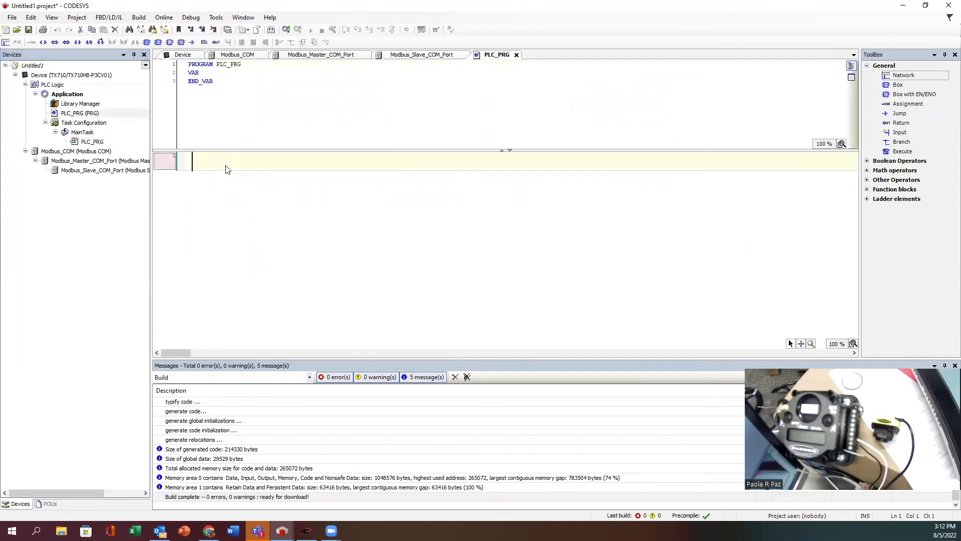
mouse_move(78, 42)
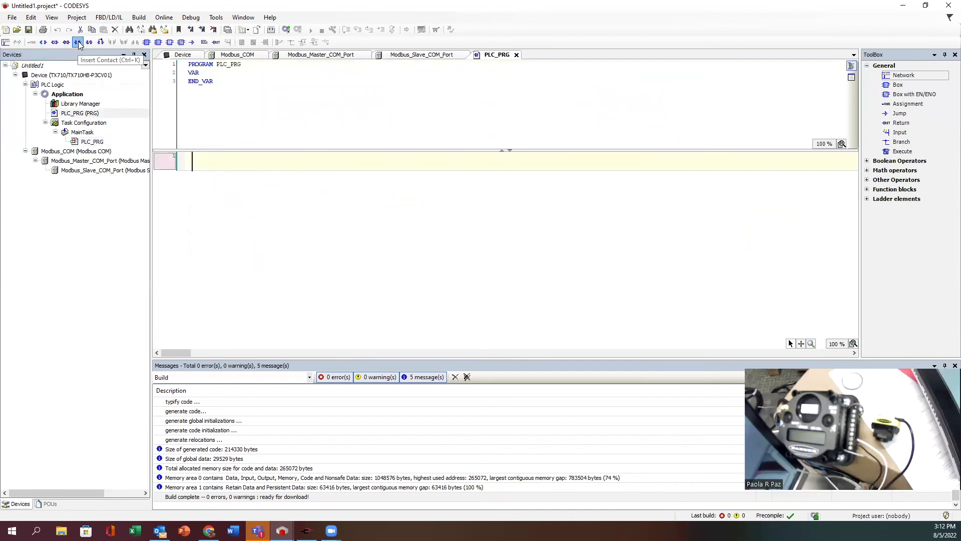
click(78, 42)
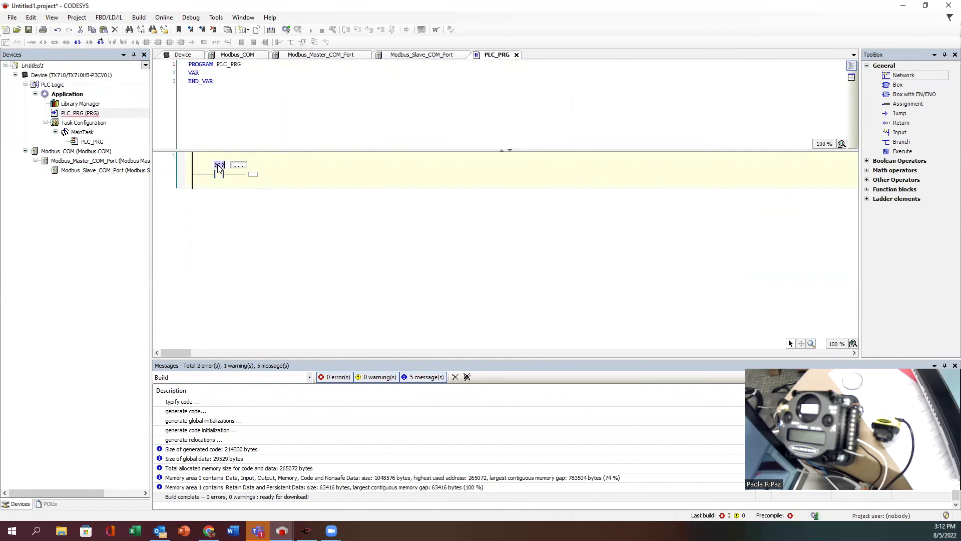
click(238, 166)
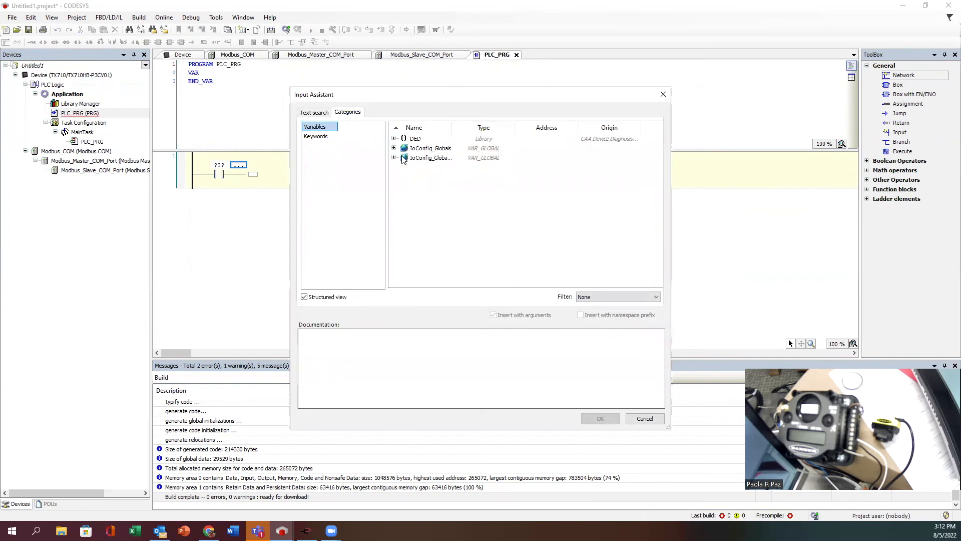
Assign the contact the Modbus slave input DI1 from IoConfig_Globals
click(393, 157)
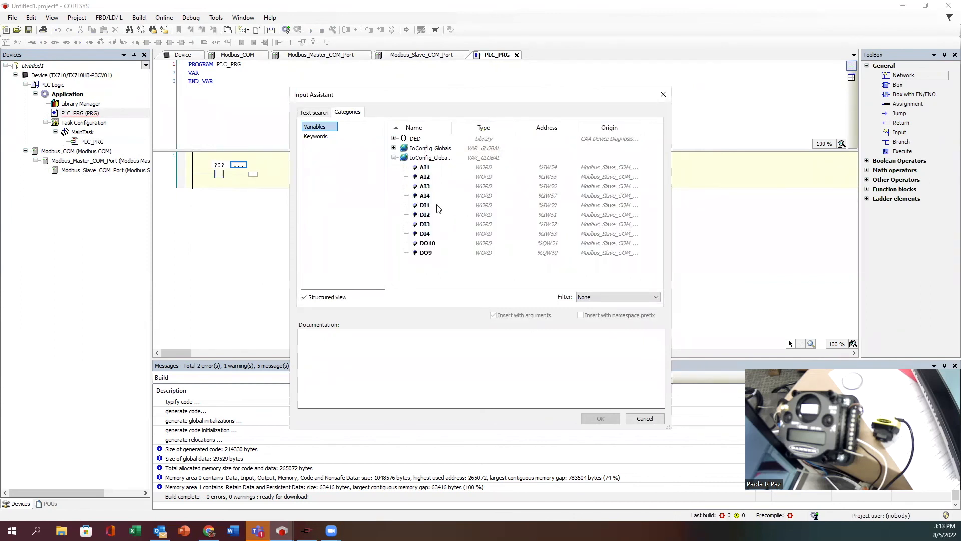
click(425, 204)
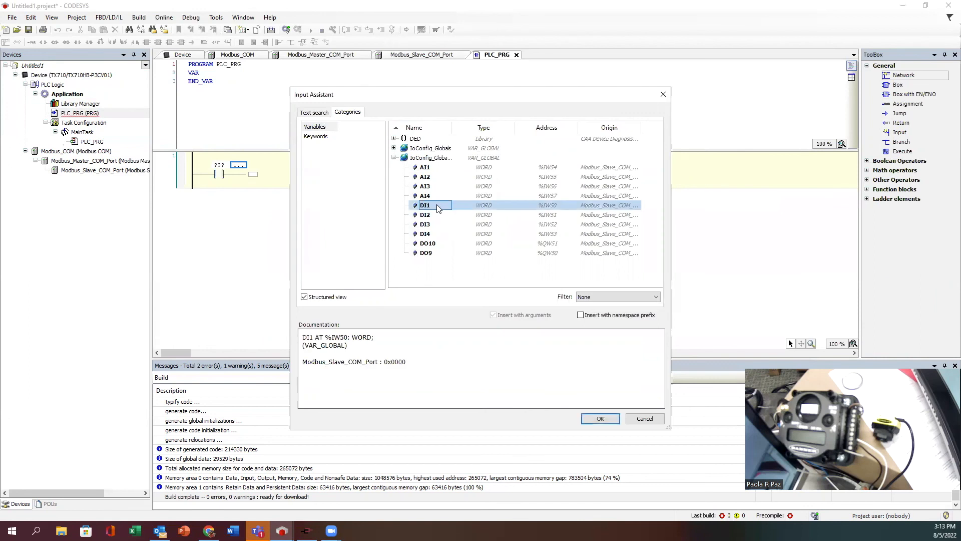
mouse_move(562, 371)
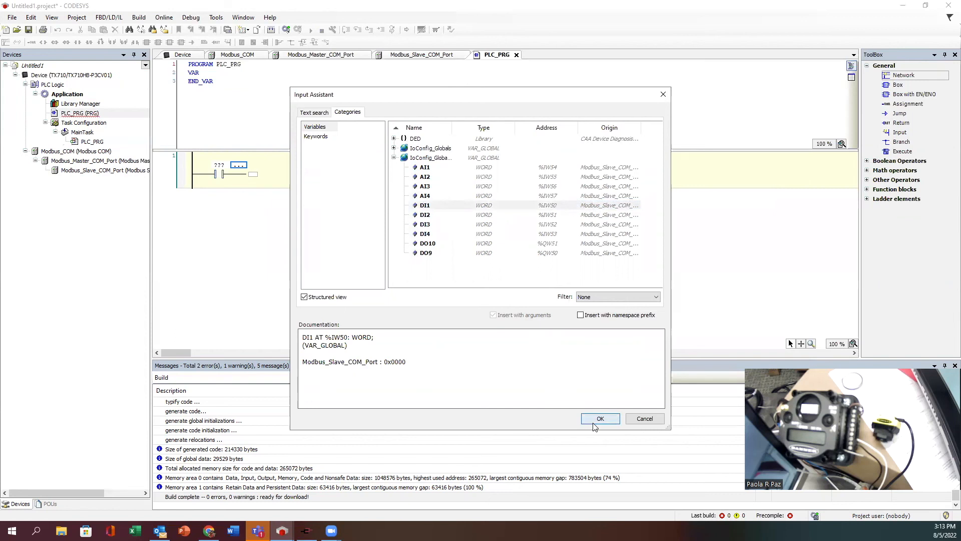
click(599, 419)
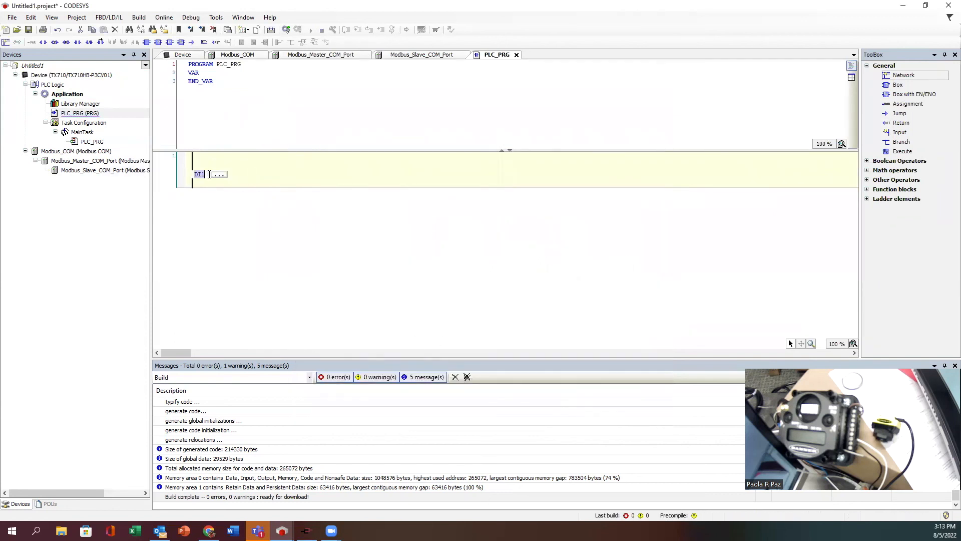
click(219, 174)
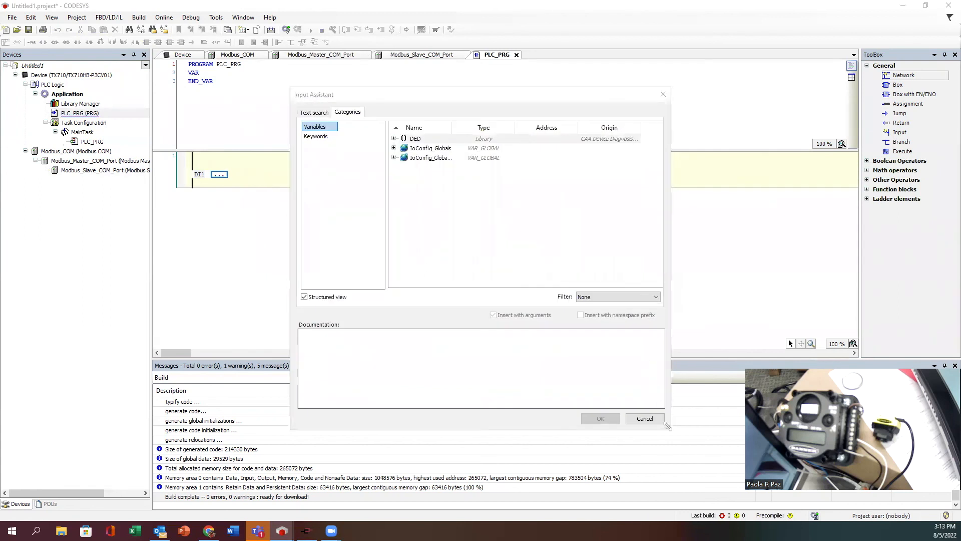
click(644, 418)
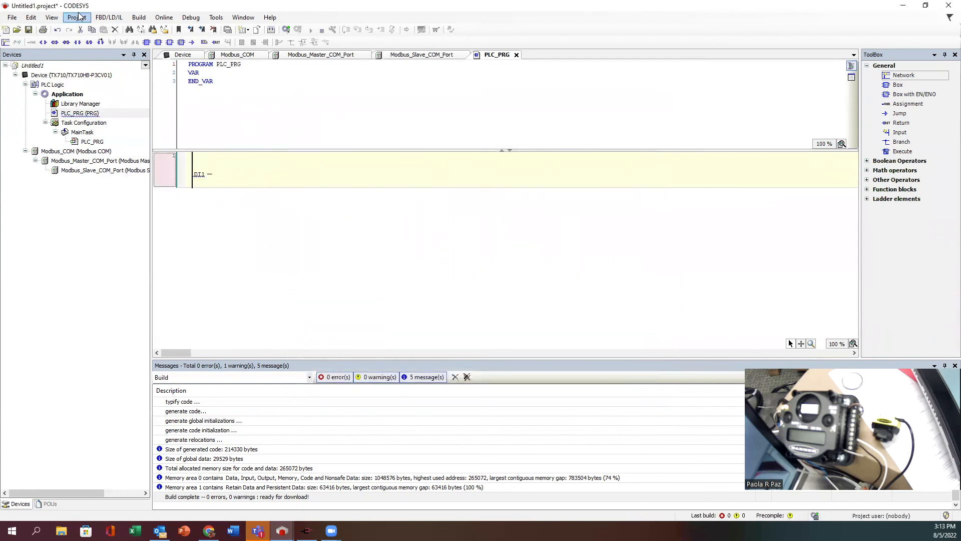
End the rung with a coil assigned to Modbus slave output DO9 from IoConfig_Globals
click(42, 42)
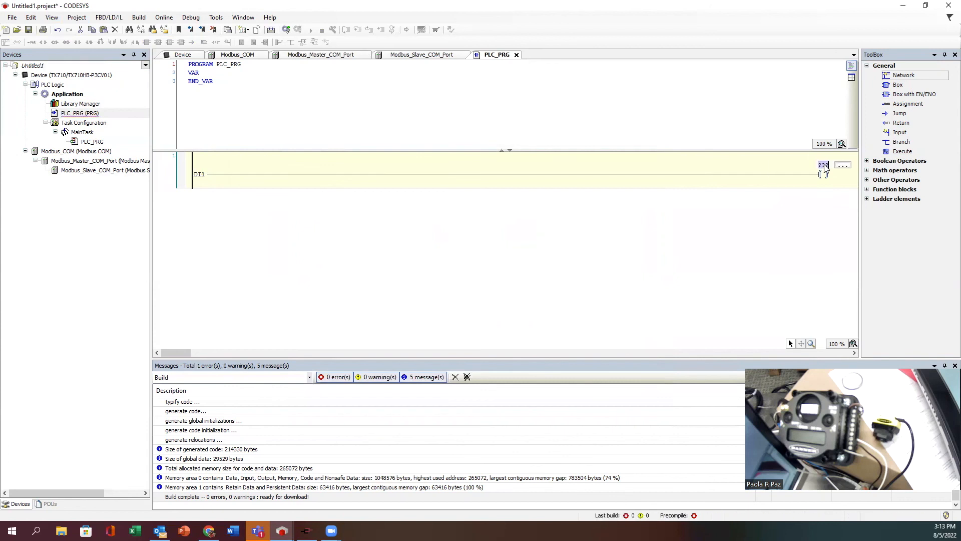
click(842, 166)
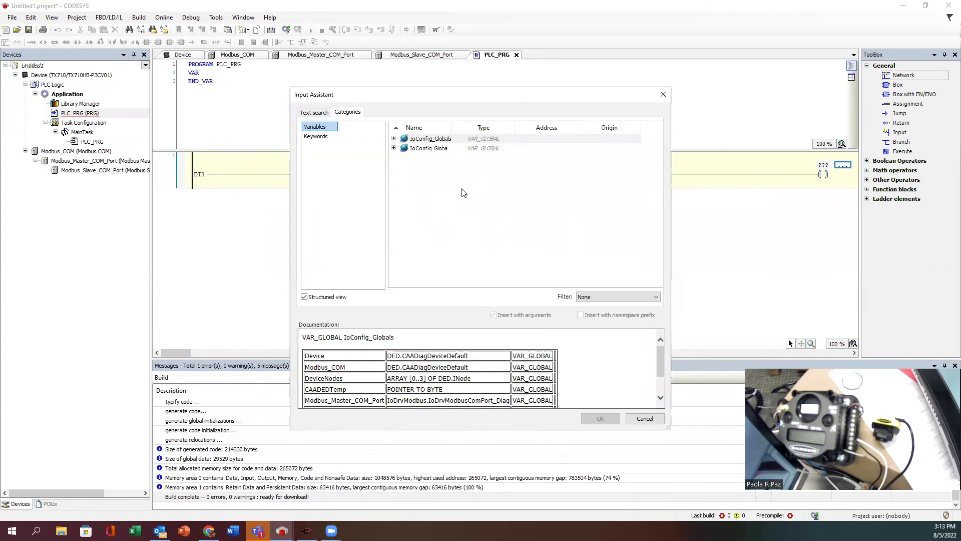
mouse_move(467, 195)
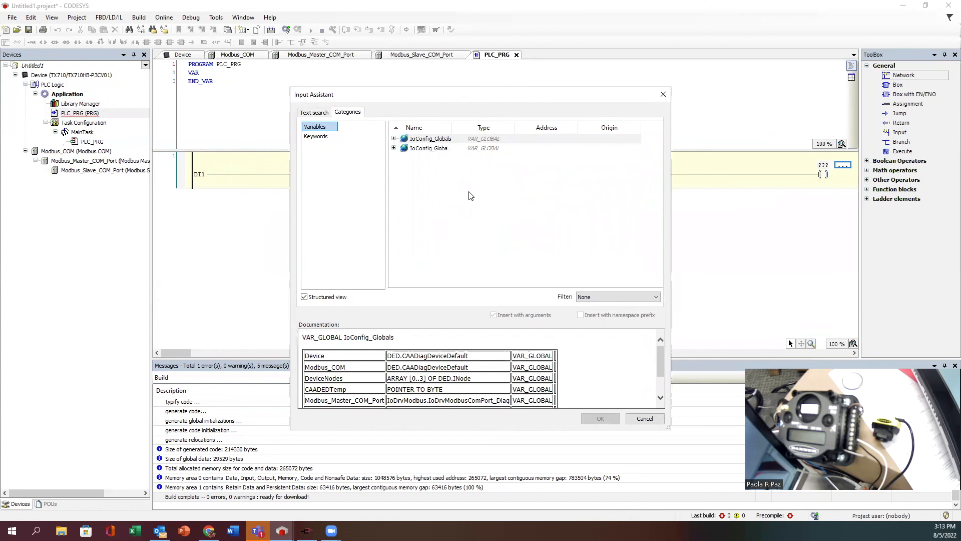
mouse_move(330, 138)
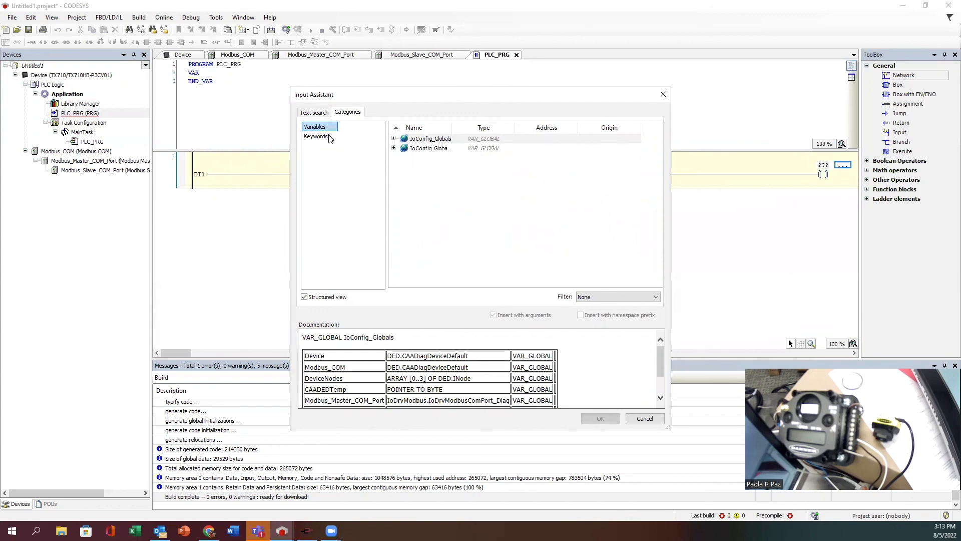
click(394, 148)
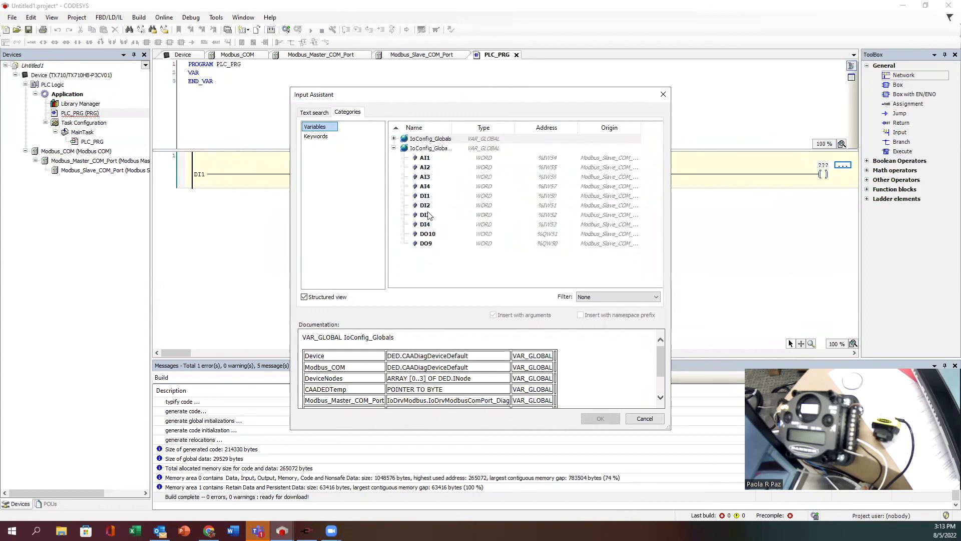
click(426, 242)
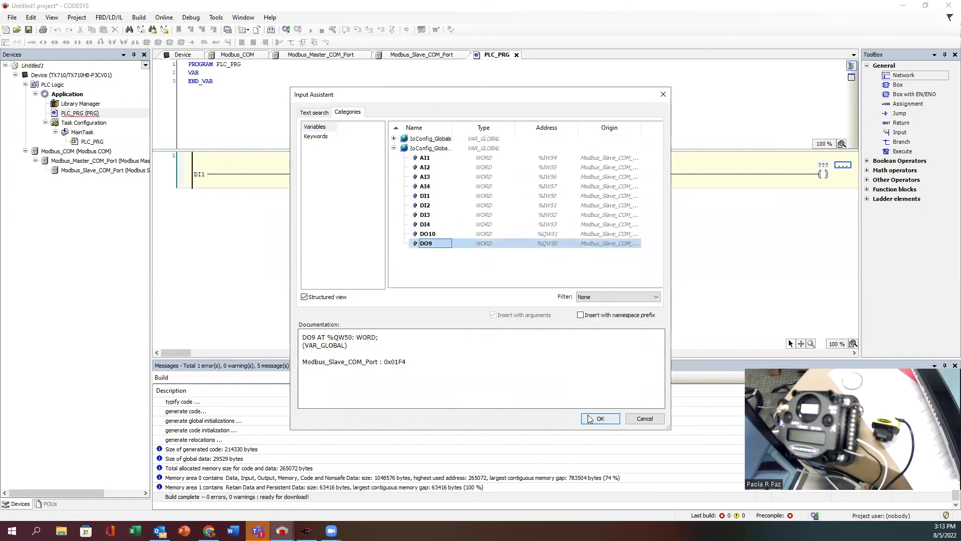
click(600, 419)
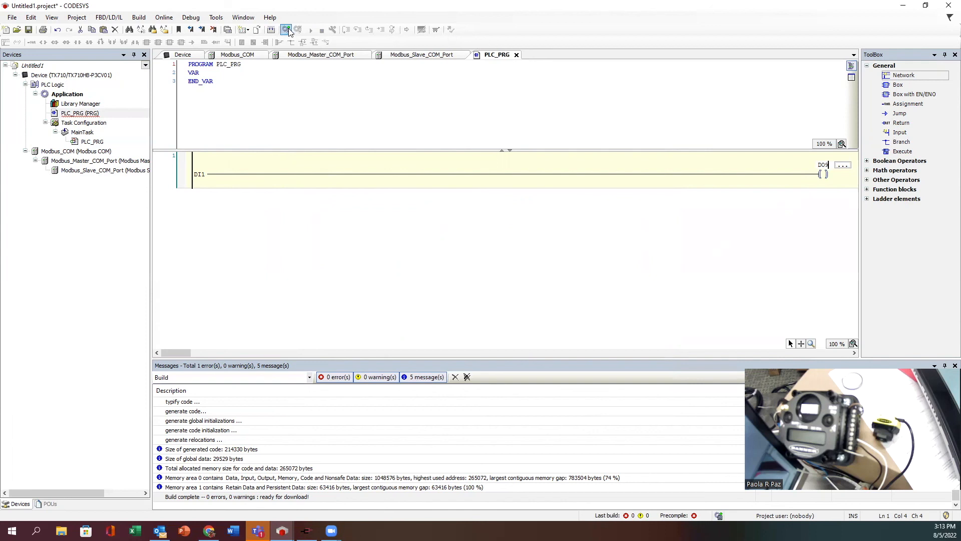
Log in with online change and start the application, DI1 and DO9 showing live 0
click(287, 29)
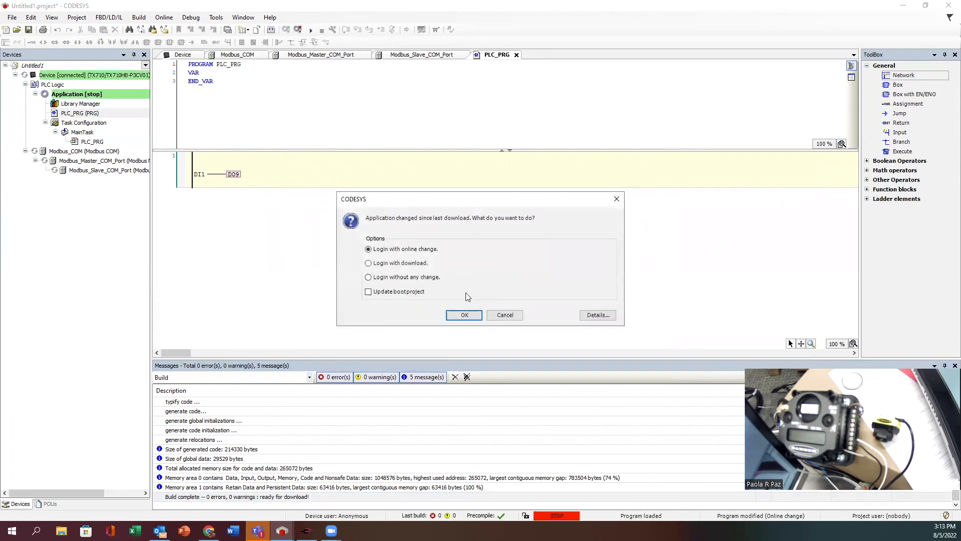
click(463, 315)
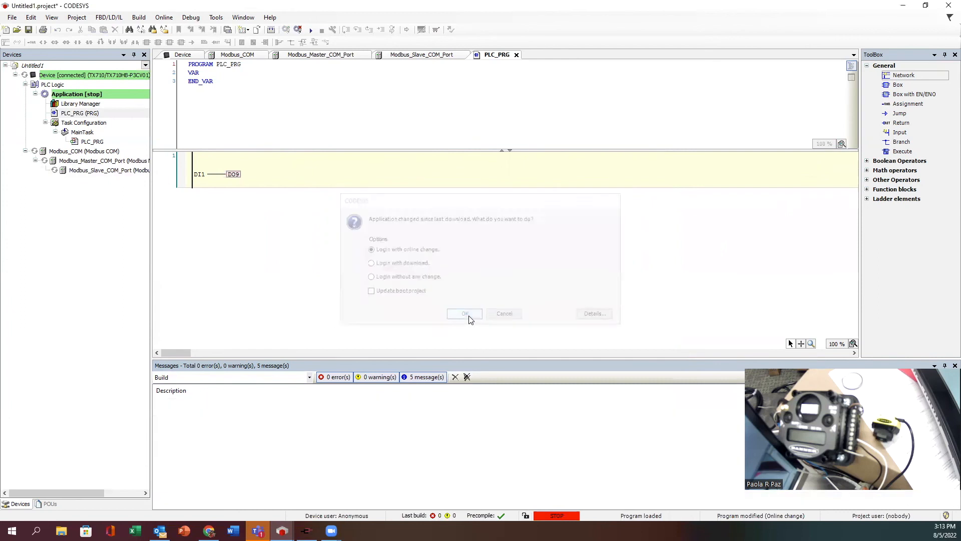
click(463, 314)
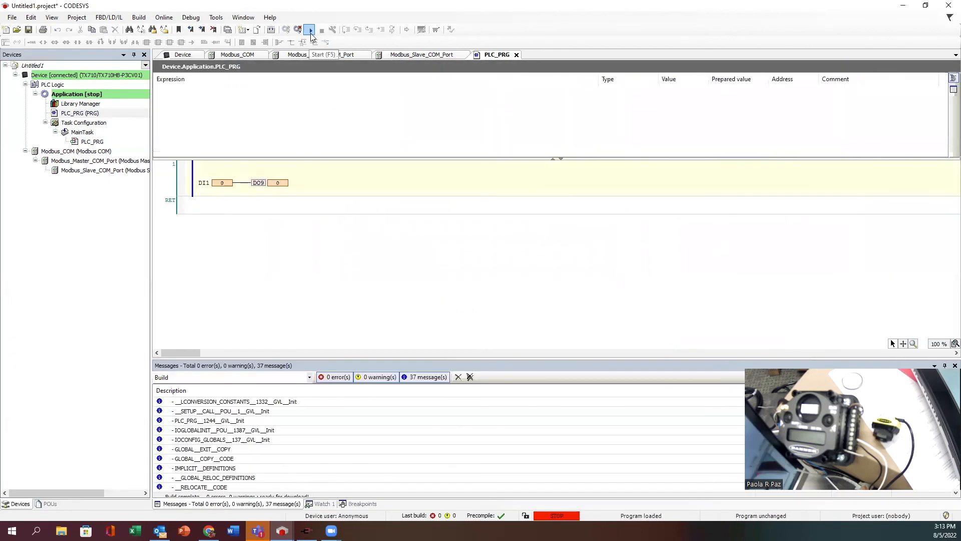
click(310, 29)
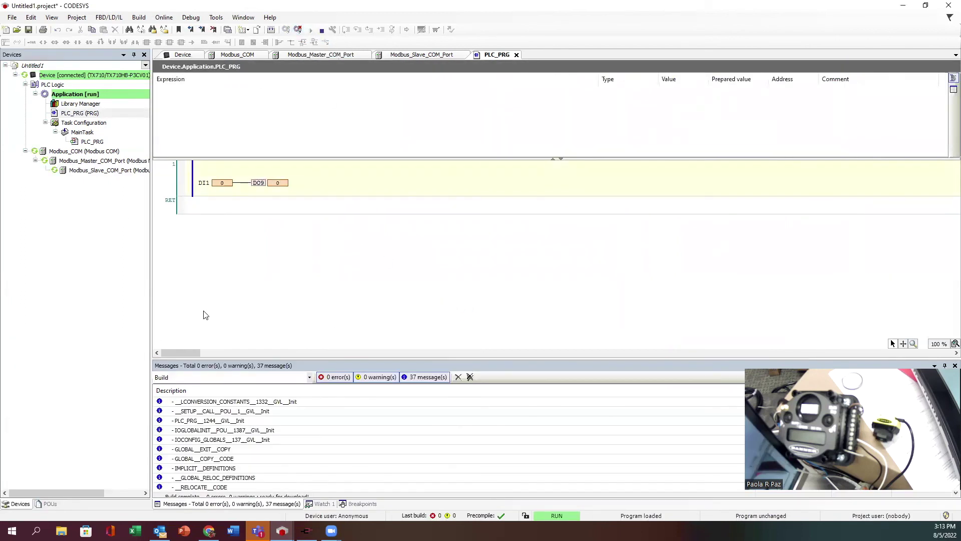
mouse_move(231, 189)
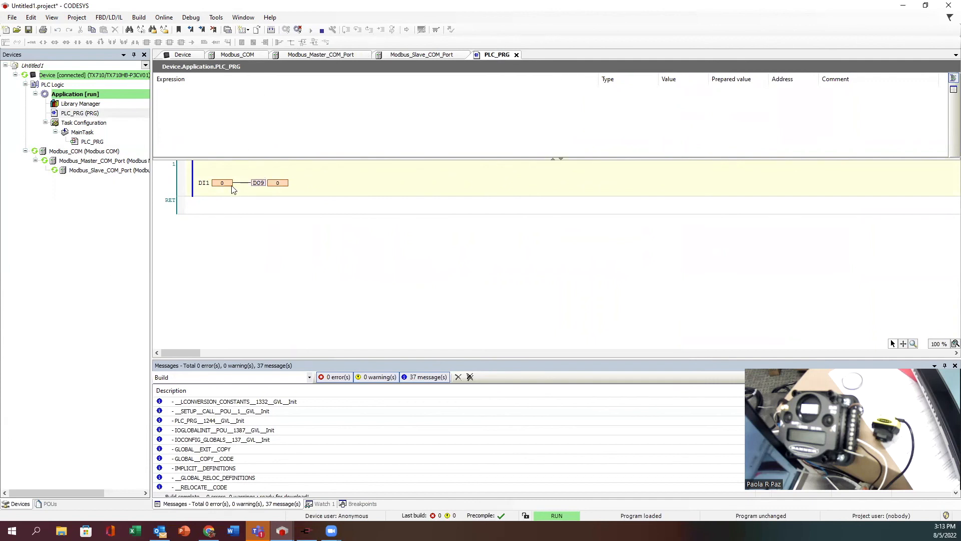
mouse_move(321, 210)
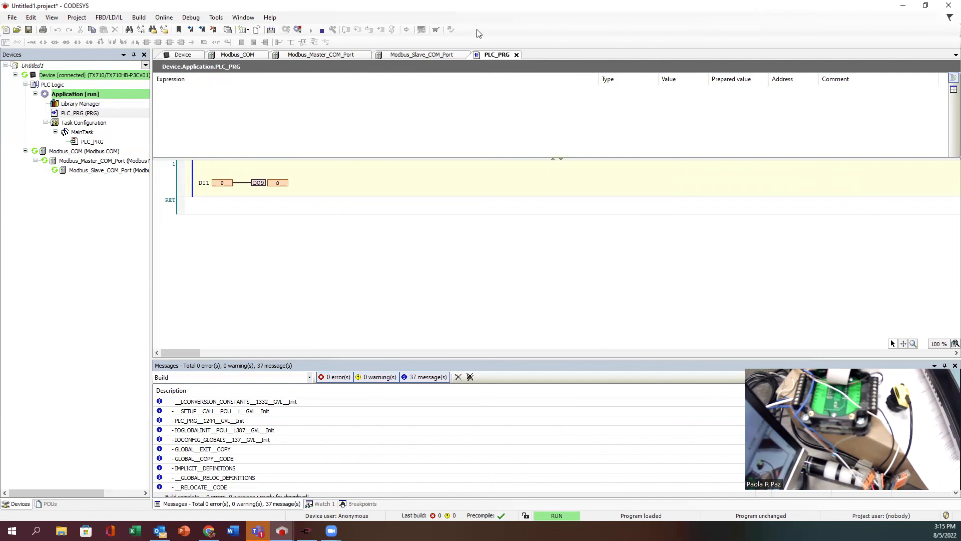
mouse_move(366, 242)
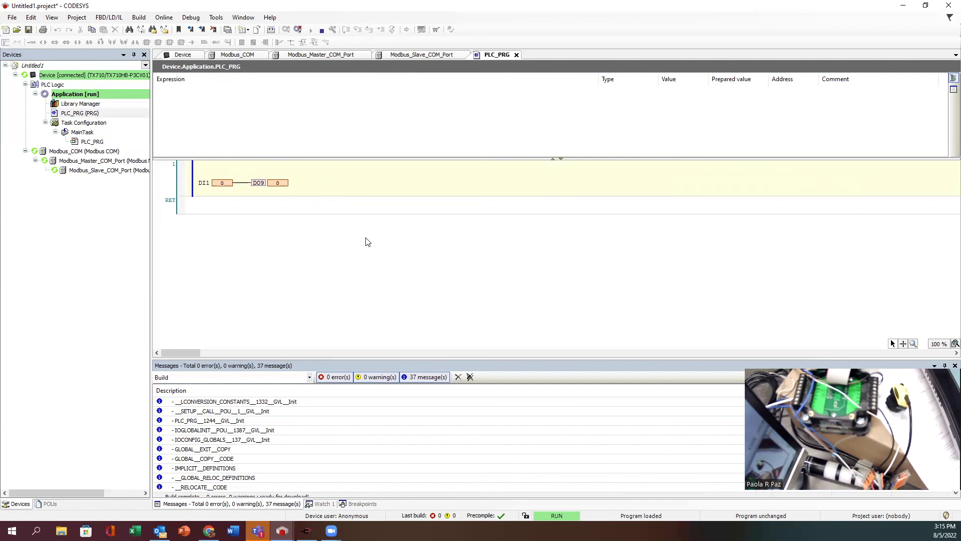
mouse_move(320, 29)
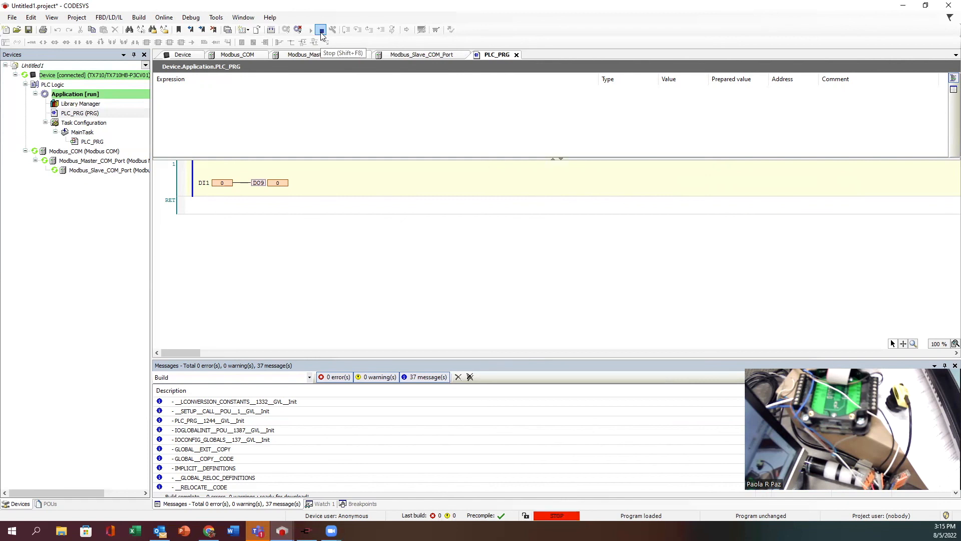
Stop the running application on the TX710 while remaining logged in
click(321, 29)
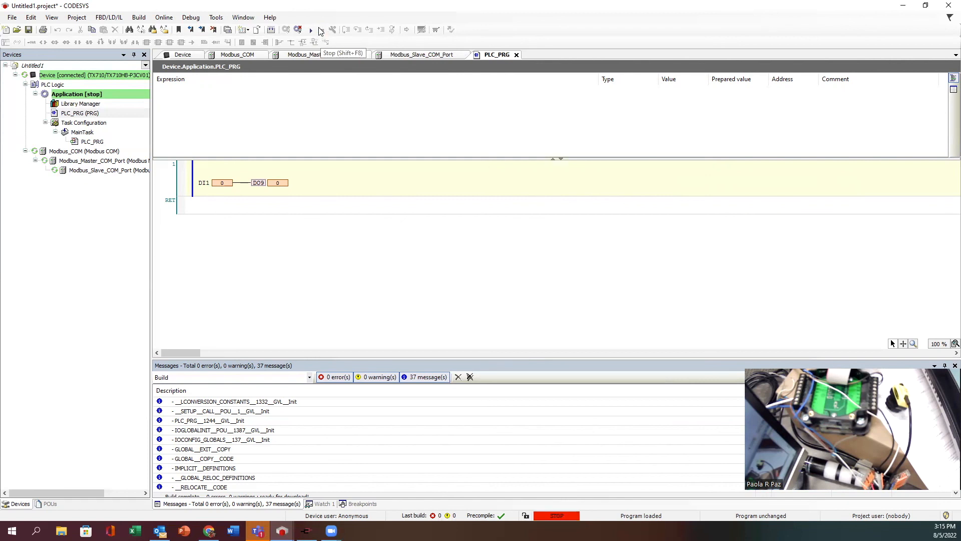